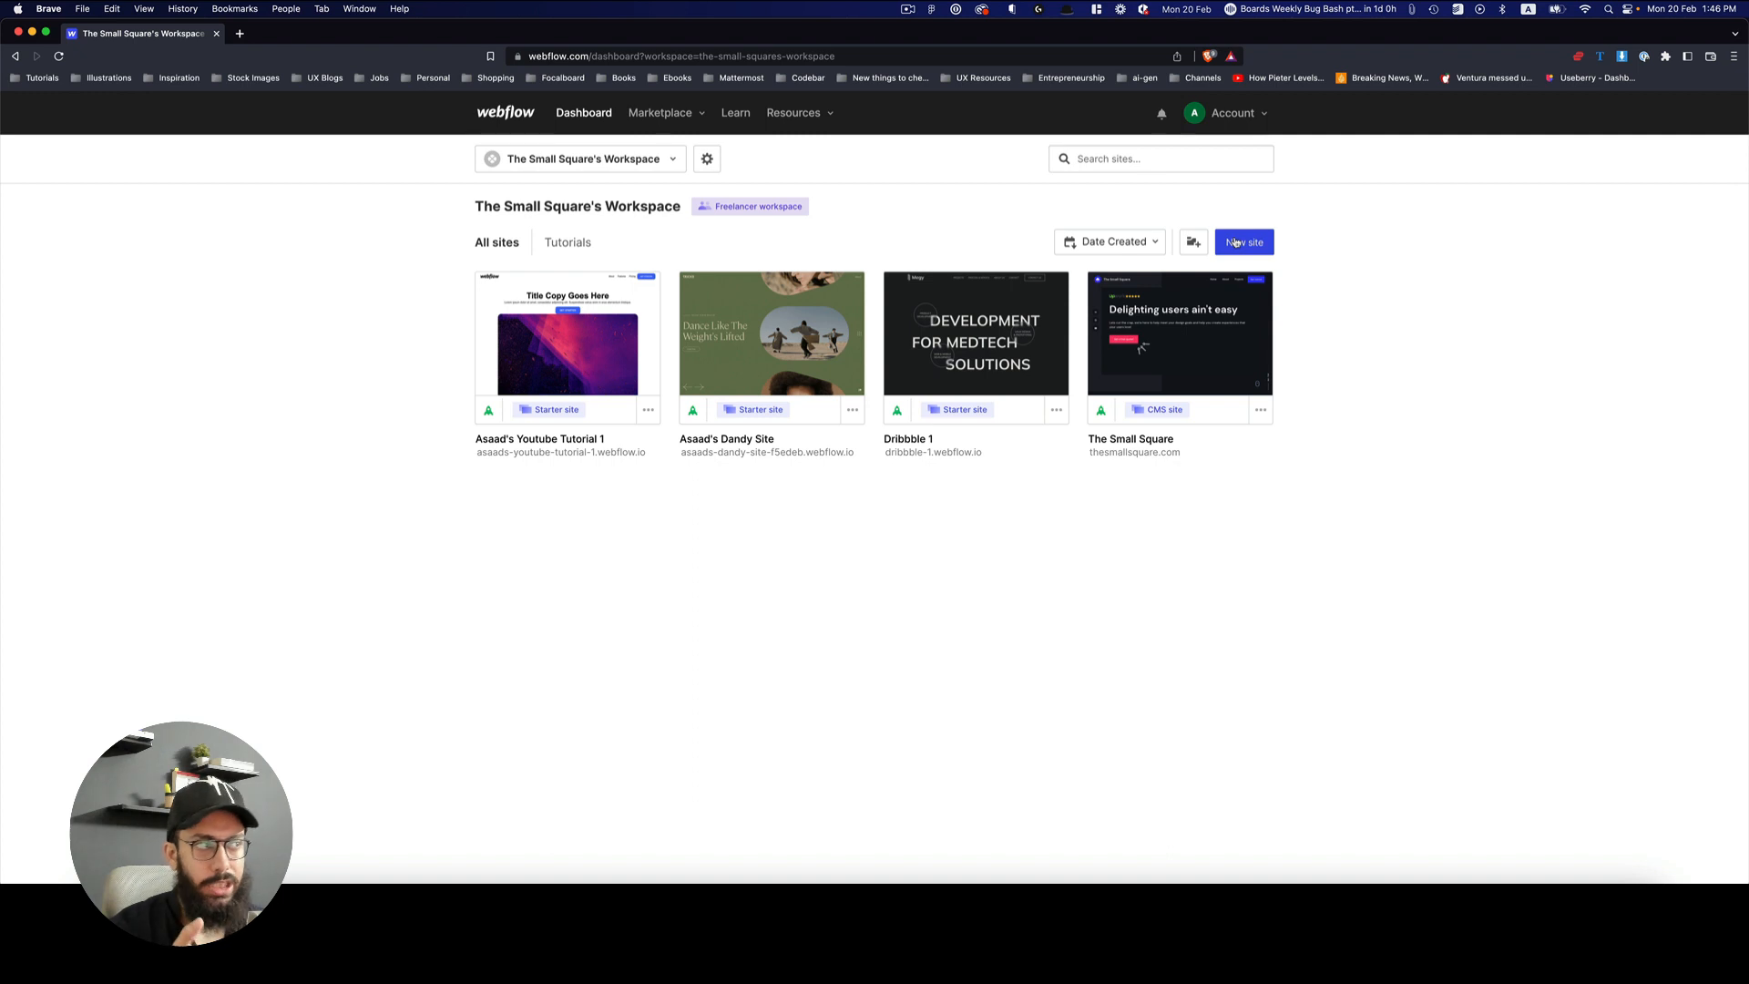
Step: Start a new site from the dashboard and look through purchased and new templates
click(1243, 242)
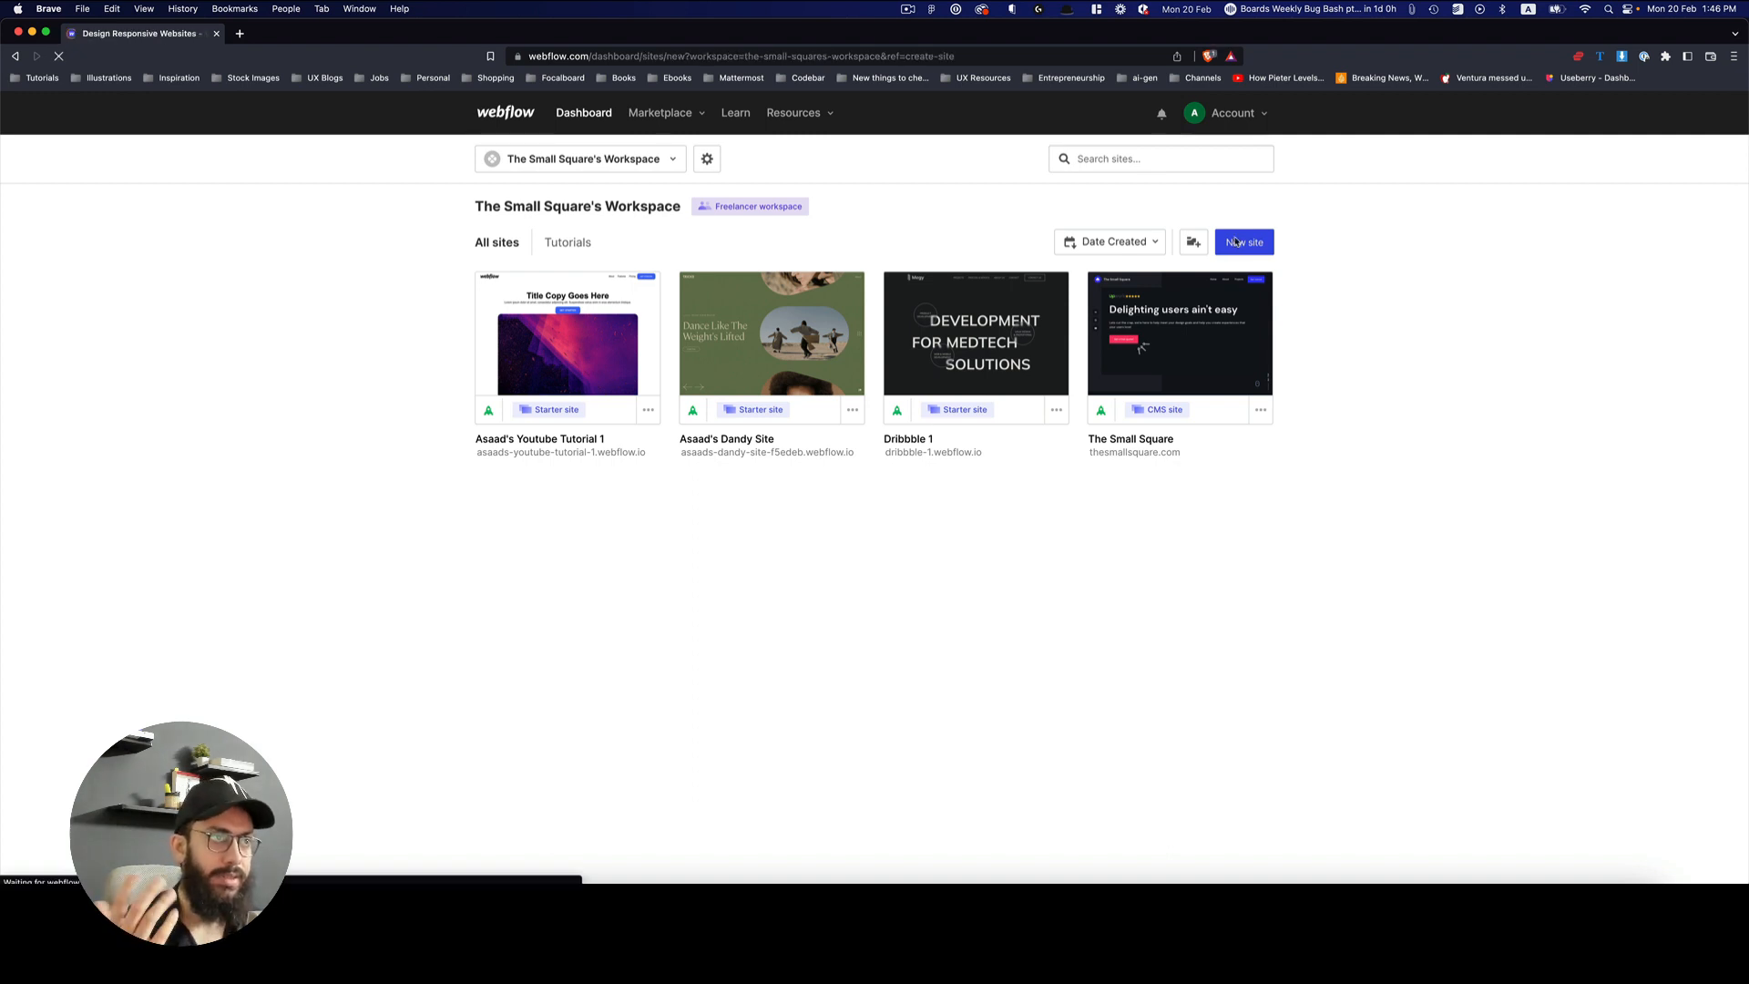
click(1243, 243)
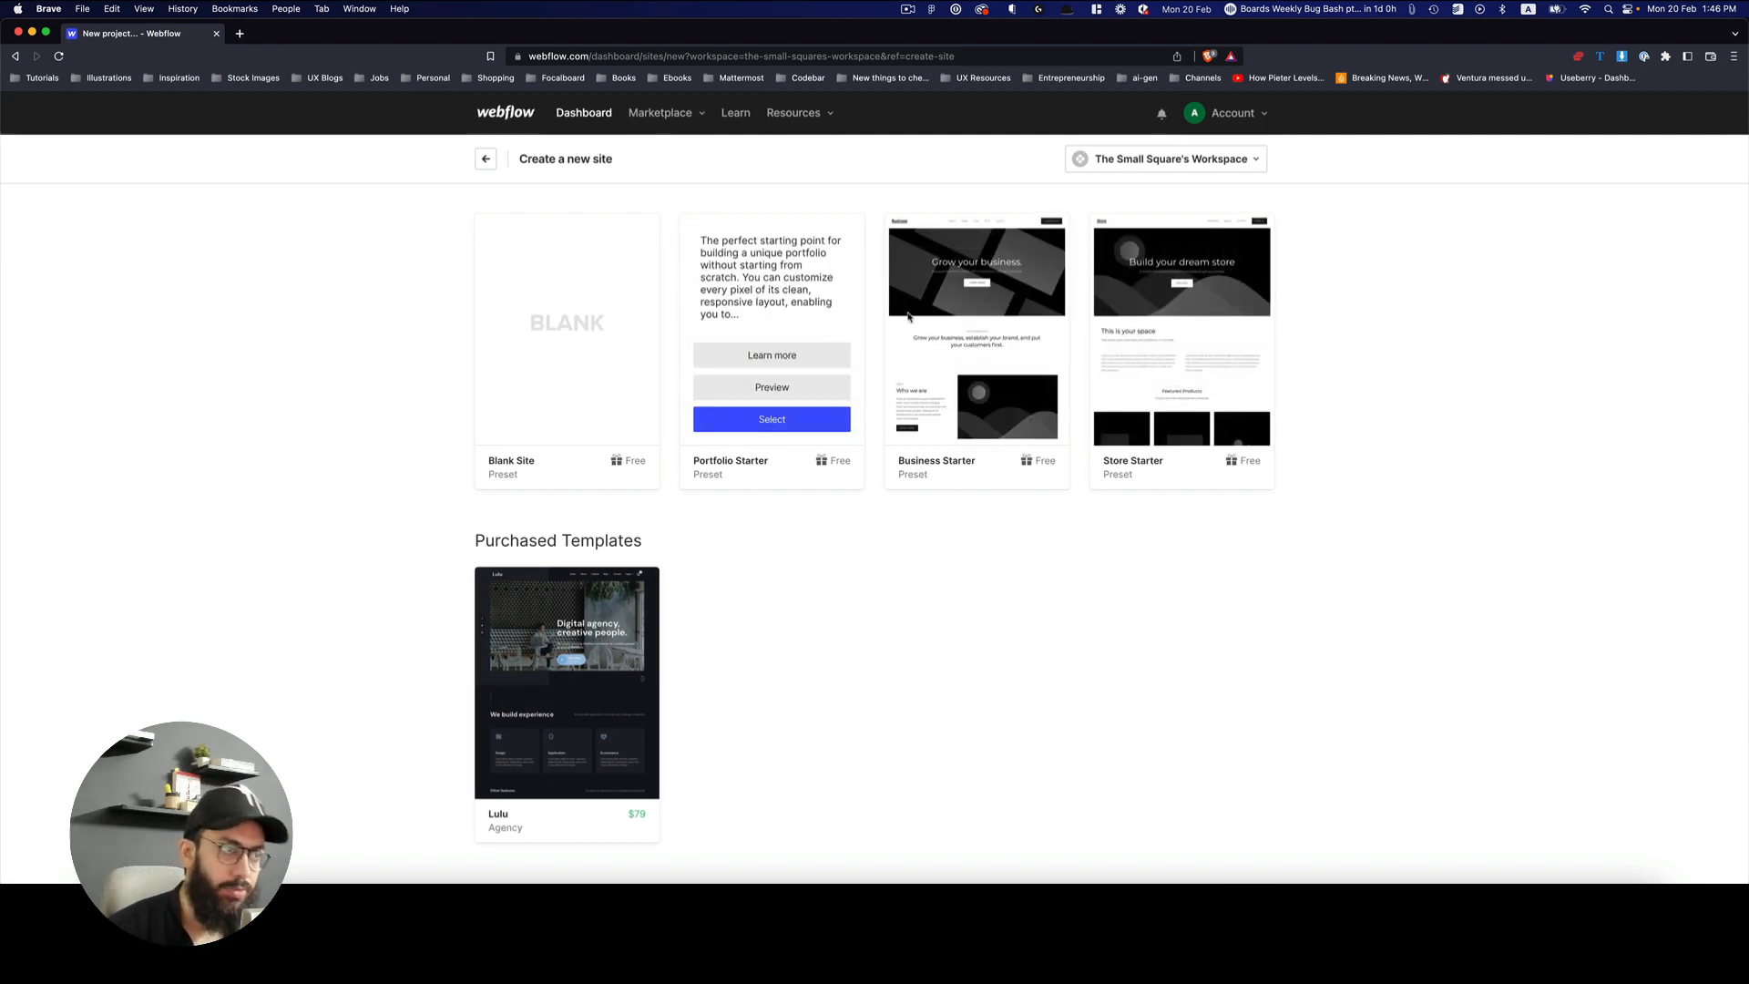
scroll(down, 3)
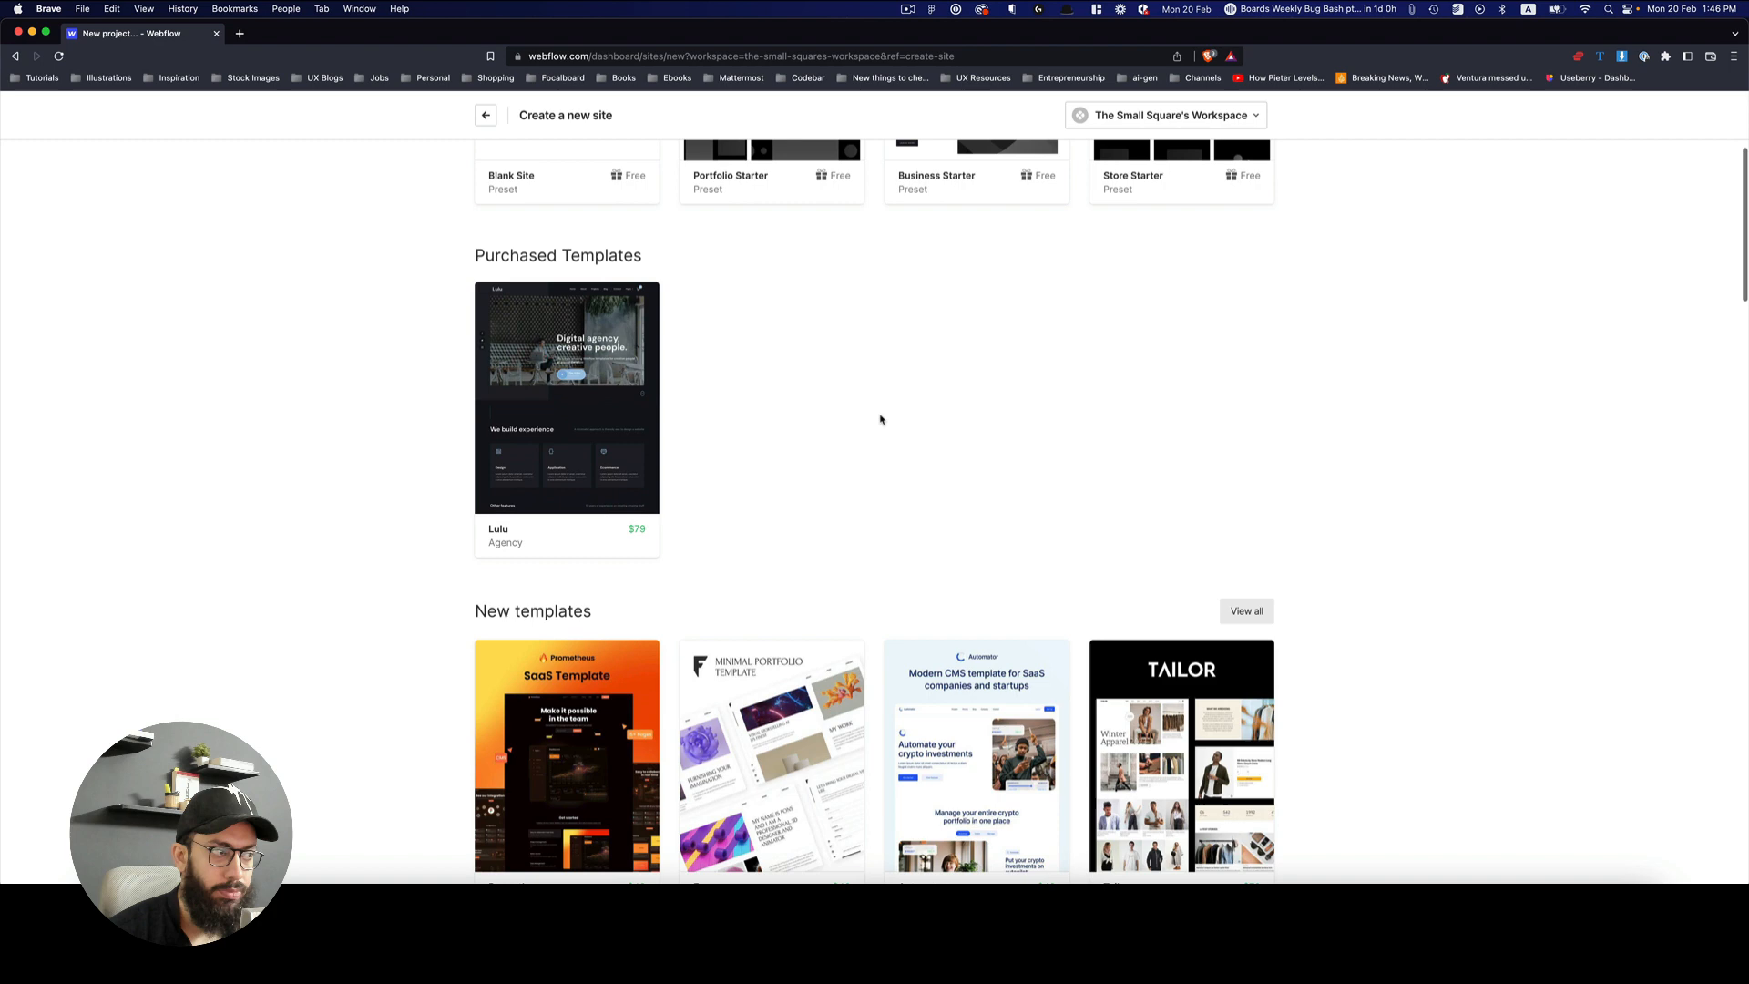
scroll(down, 3)
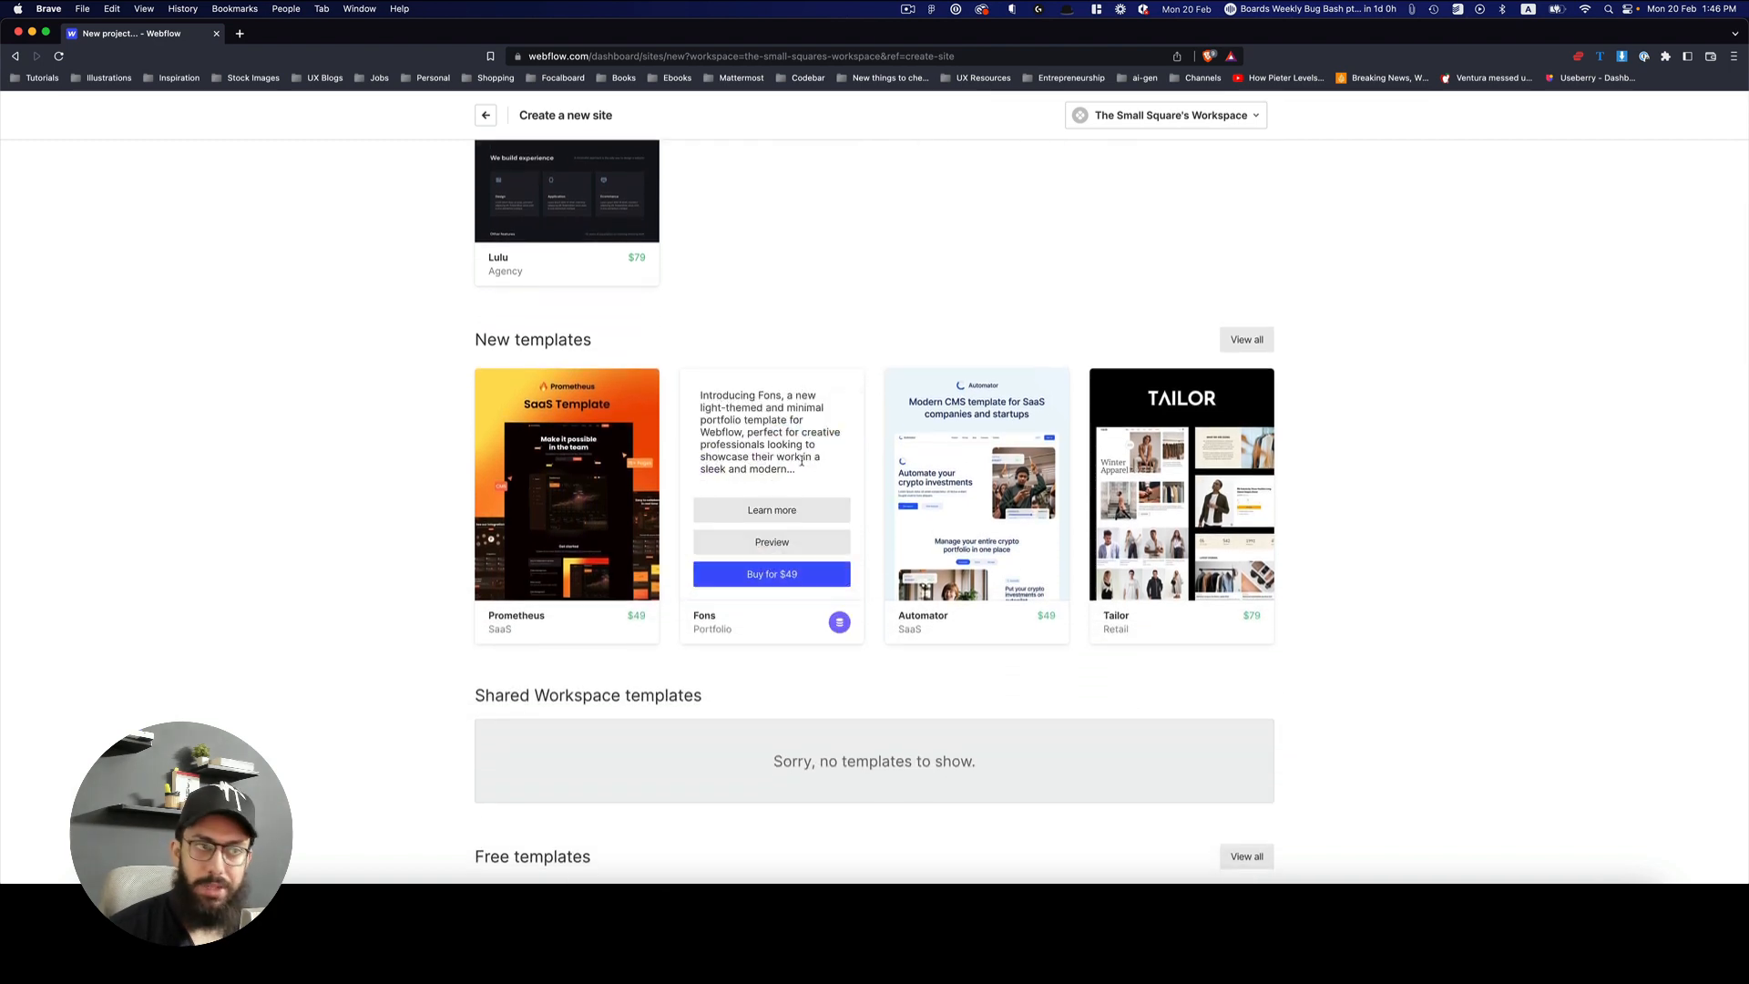
scroll(down, 3)
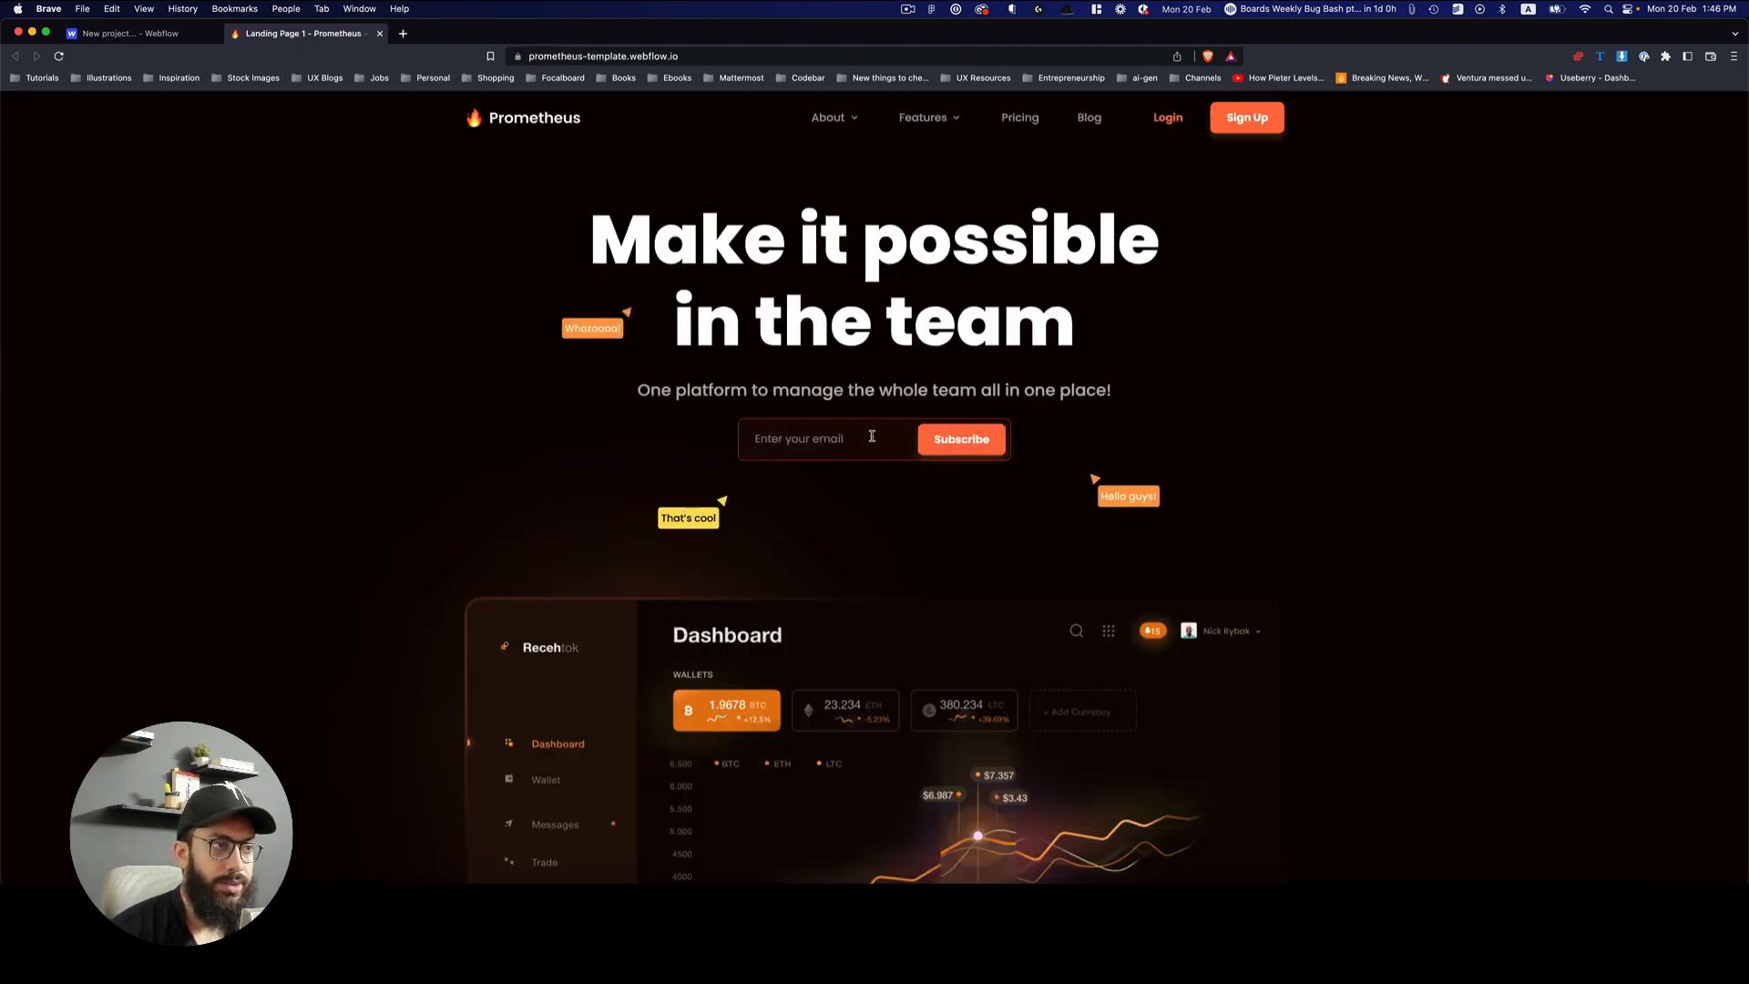
scroll(down, 3)
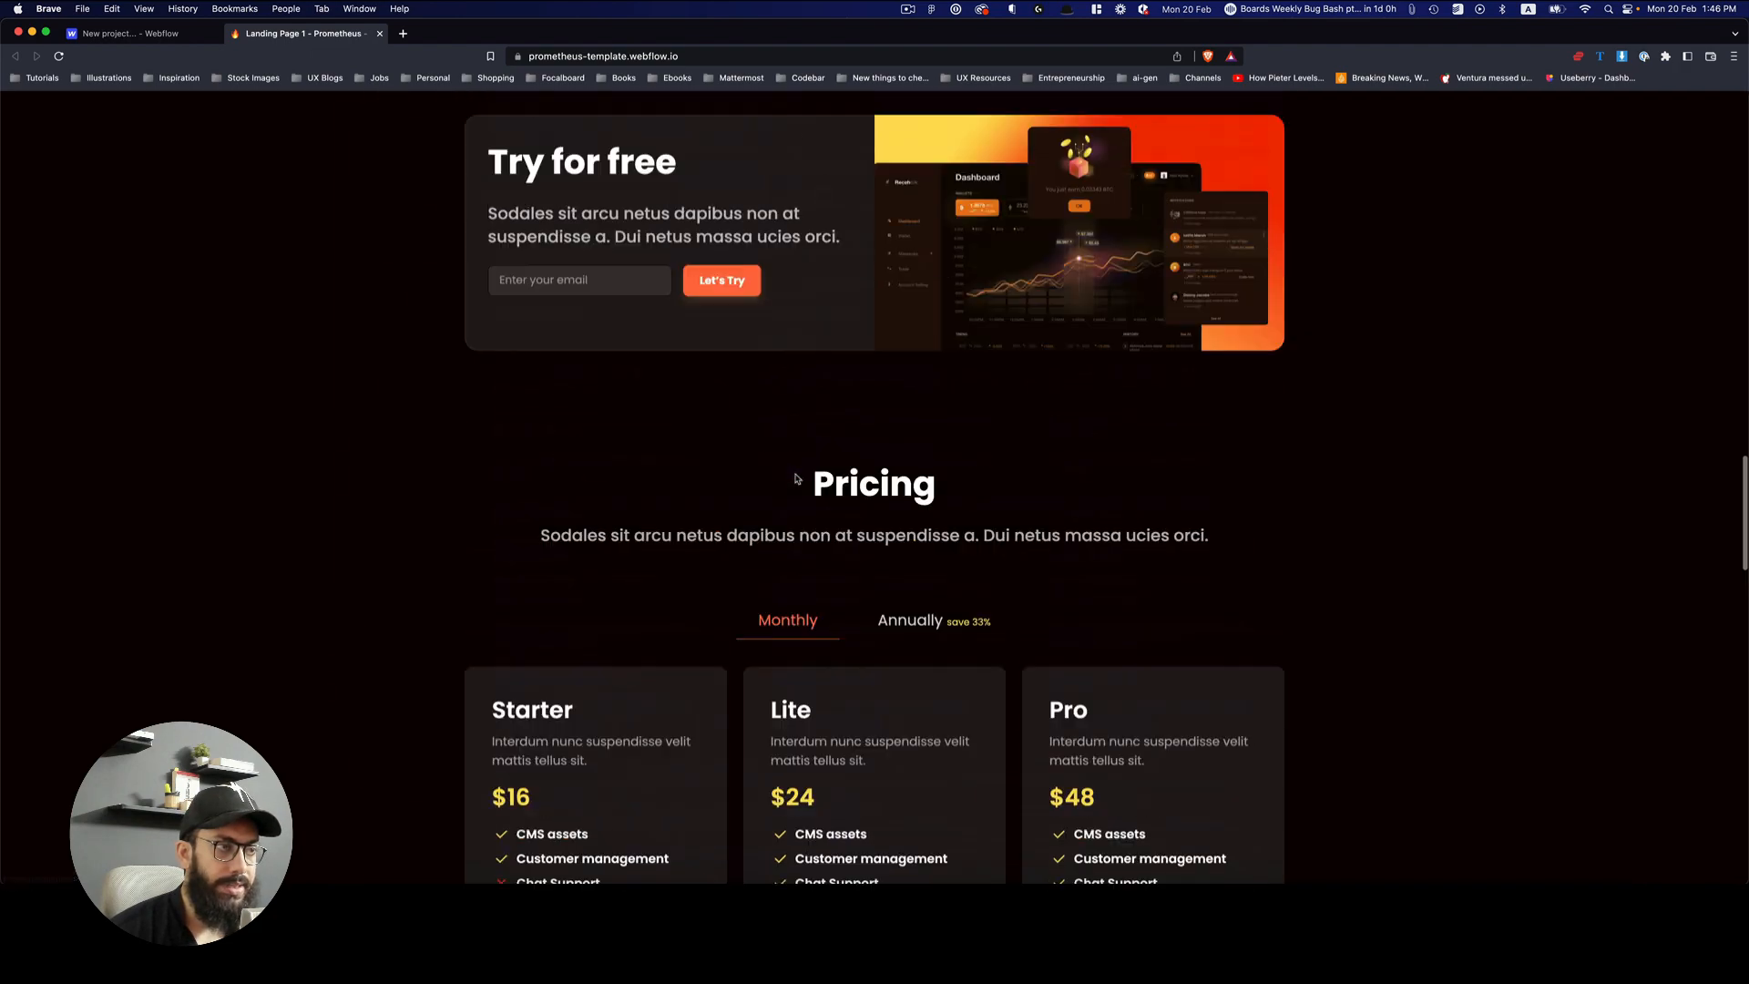
scroll(up, 3)
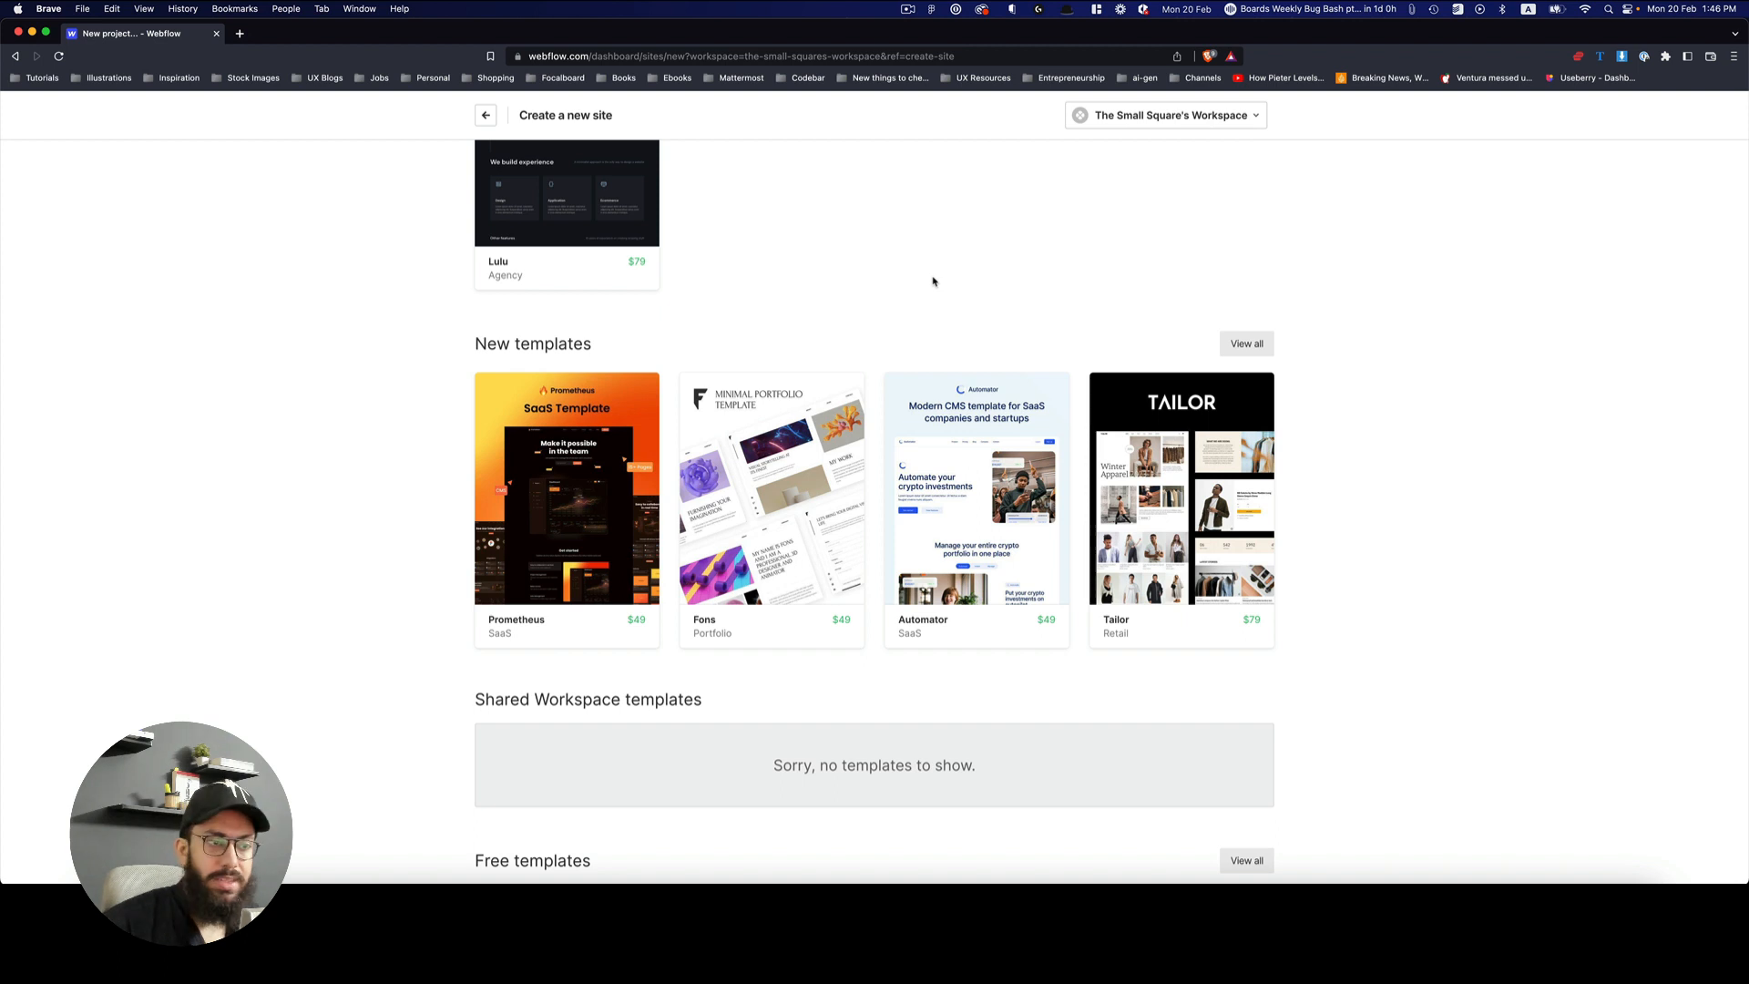
Step: Find the HireUP small-business card under Free templates and choose Use for Free
scroll(down, 3)
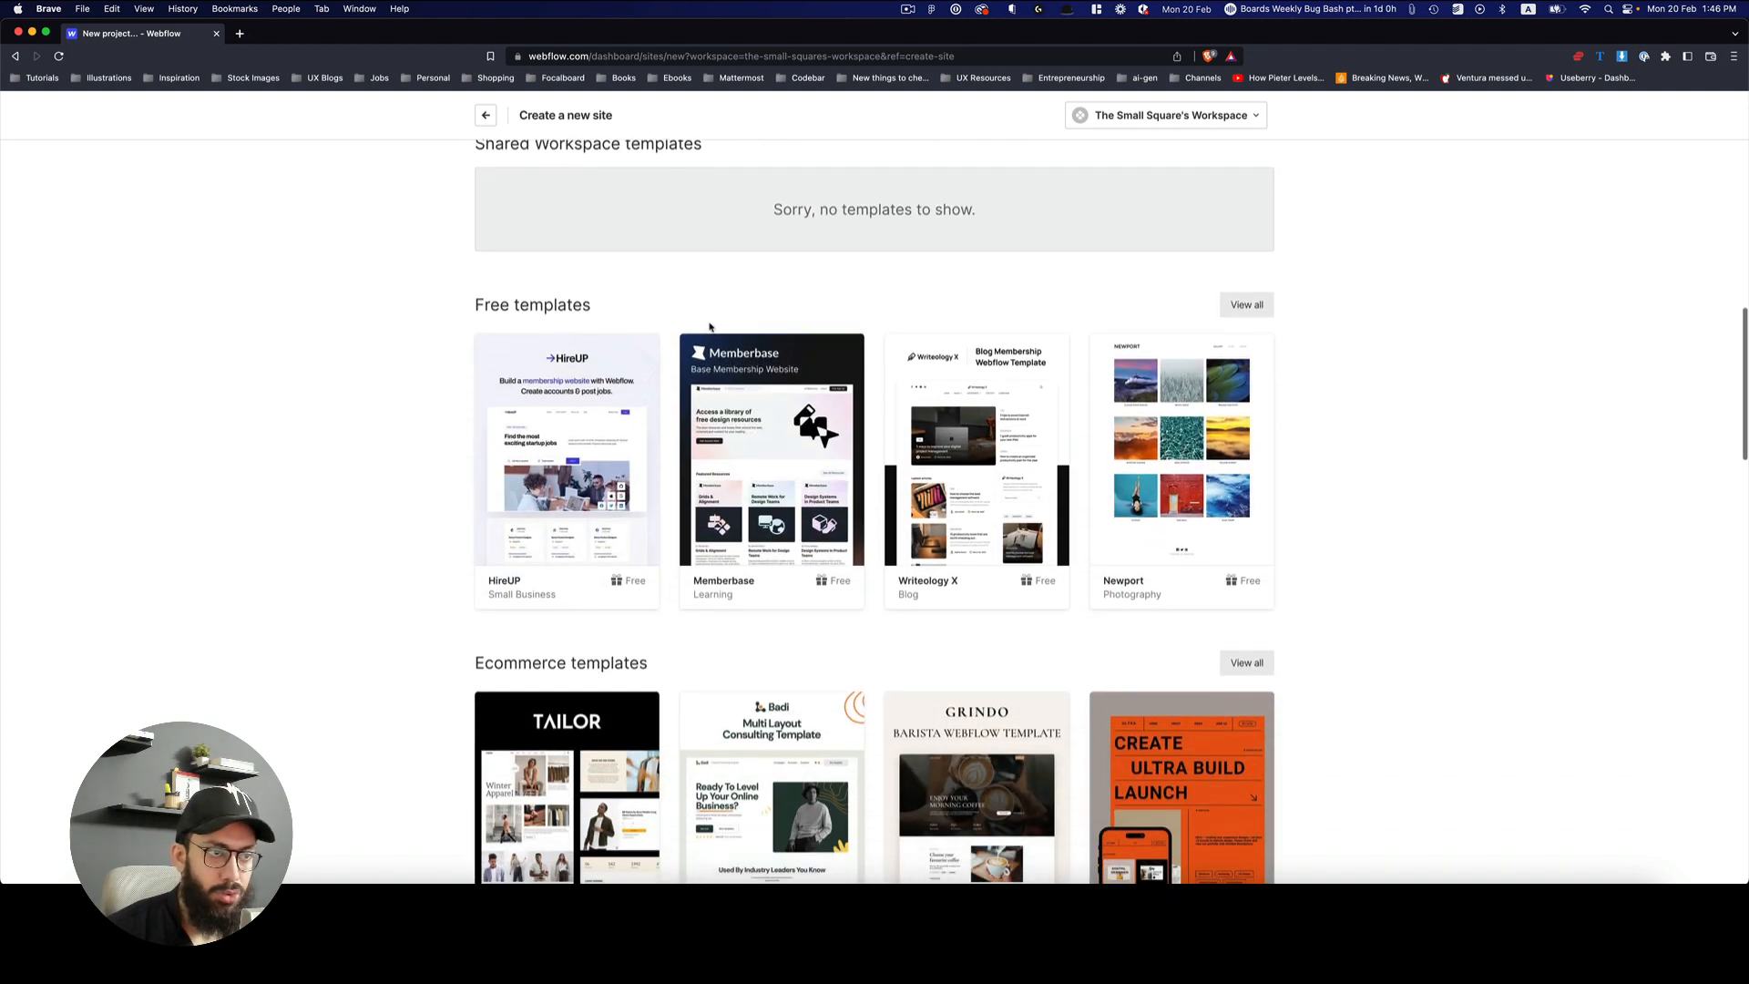
mouse_move(1246, 304)
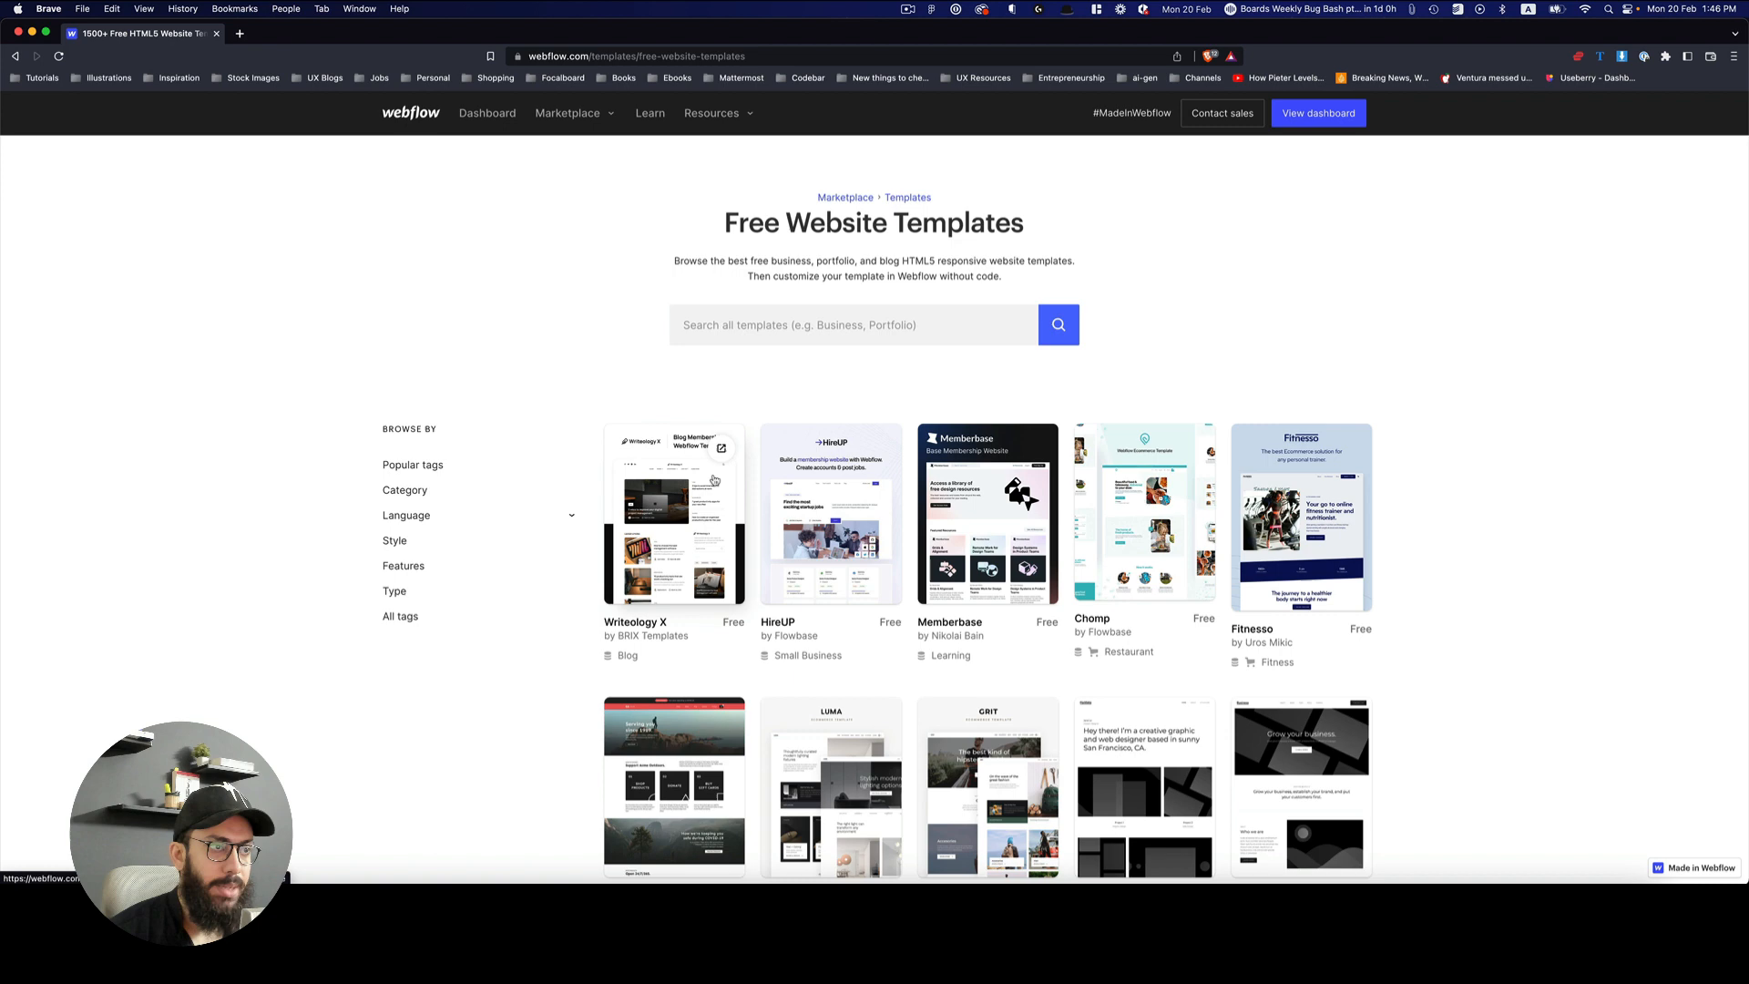
scroll(down, 3)
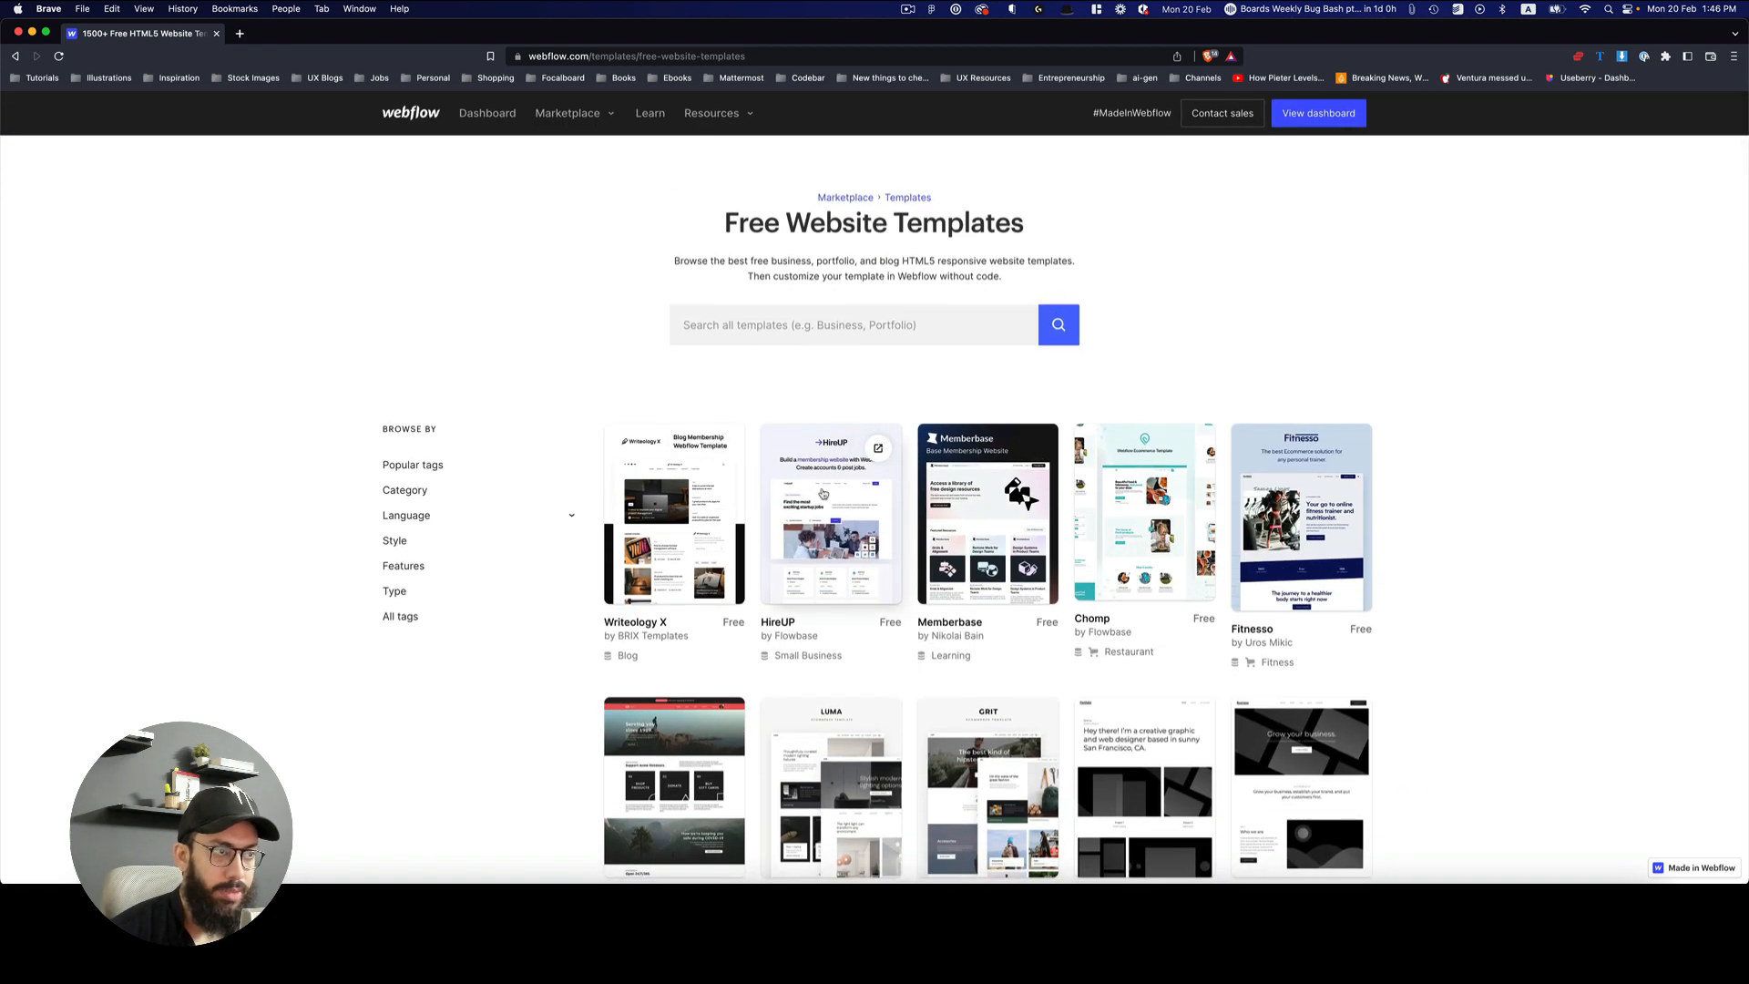
click(831, 514)
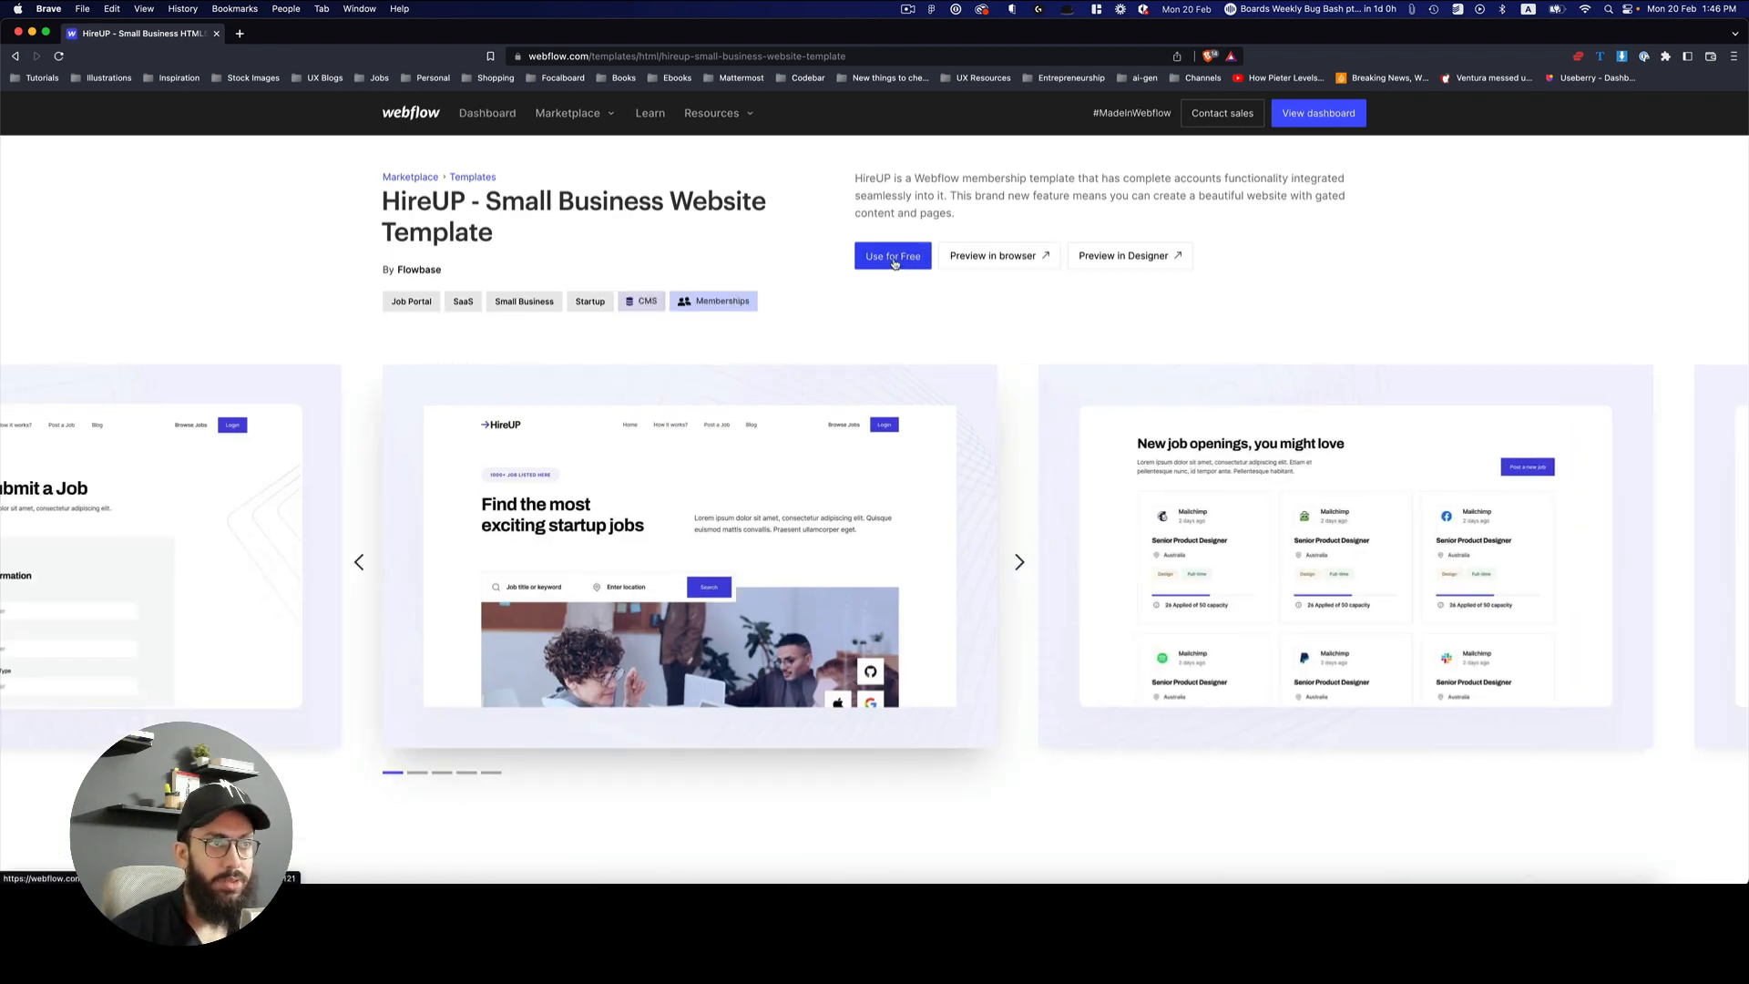
click(891, 255)
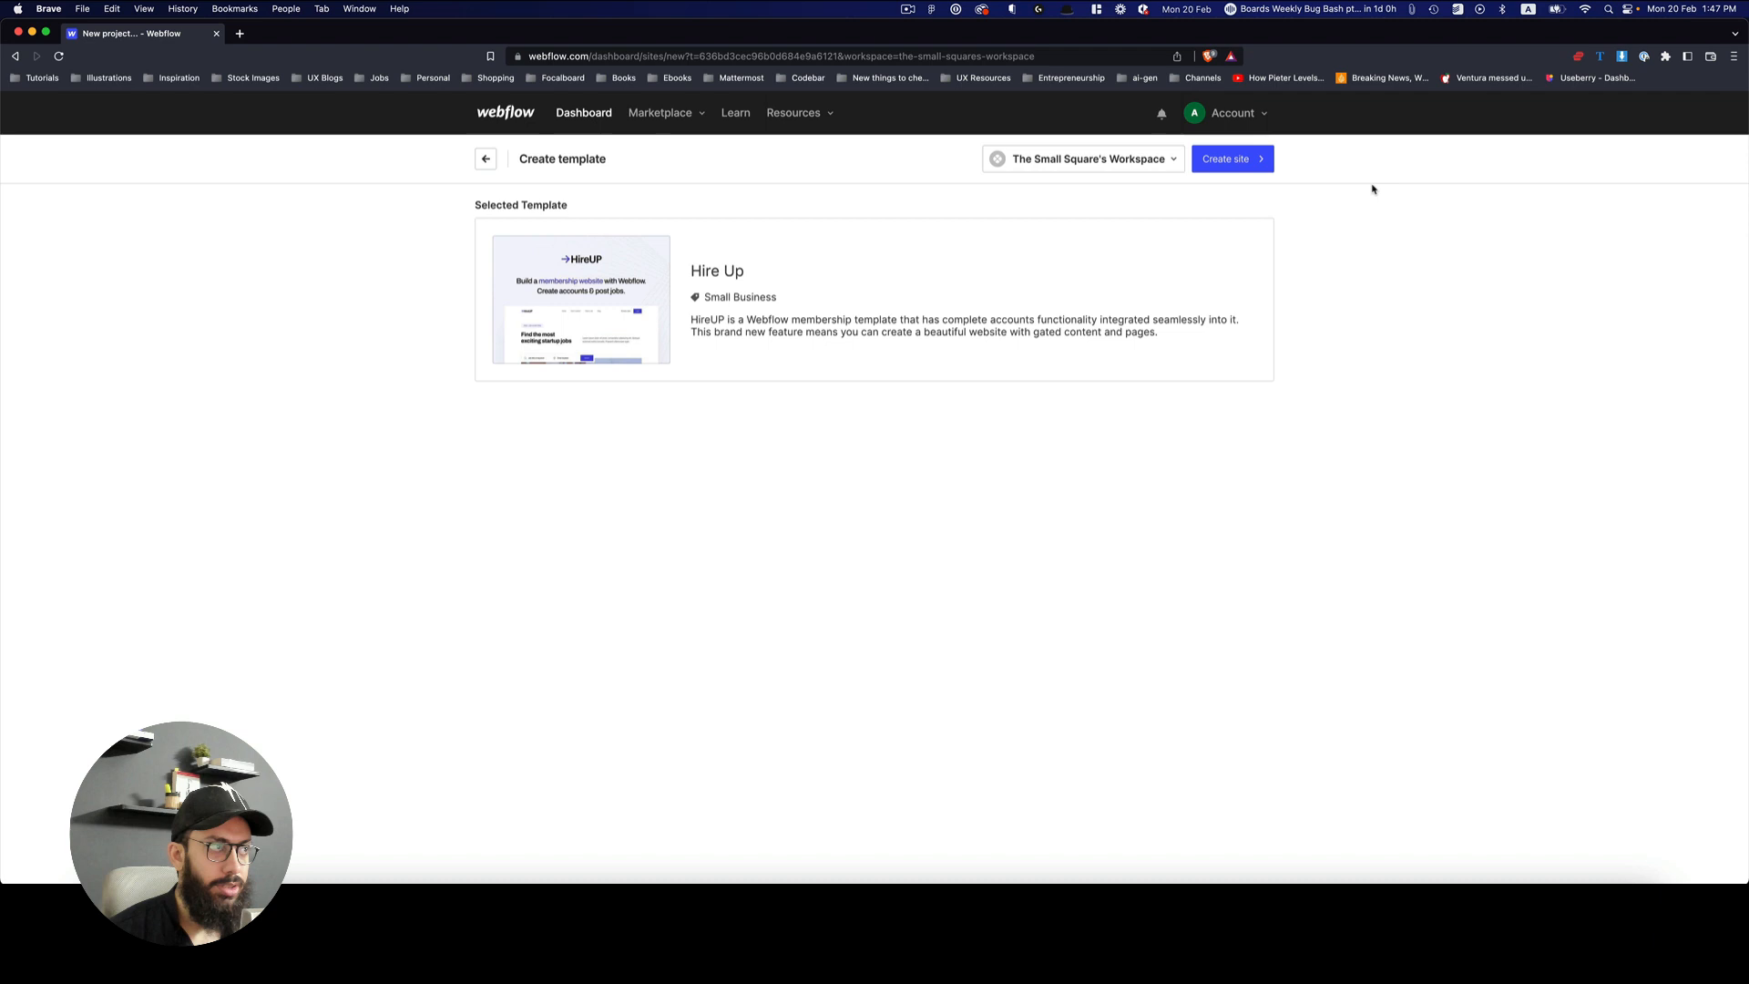
Step: Create the site from HireUP keeping the suggested name "Asaad's Trendy Site"
click(1224, 158)
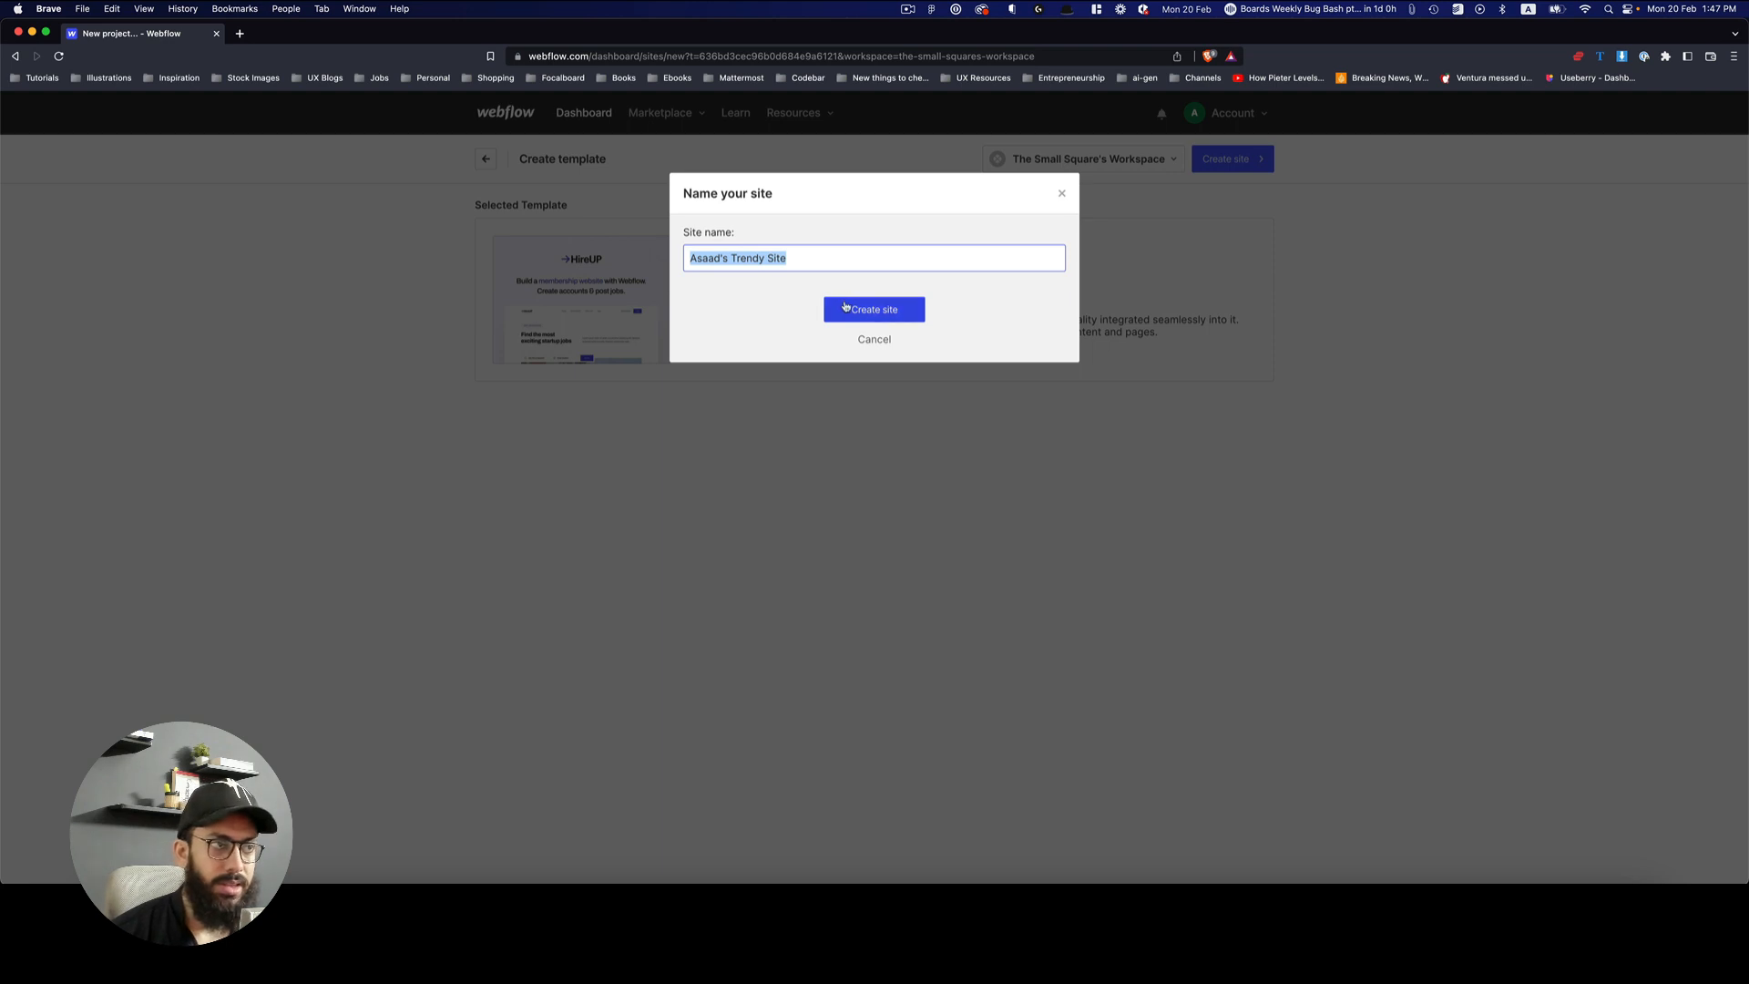
click(873, 310)
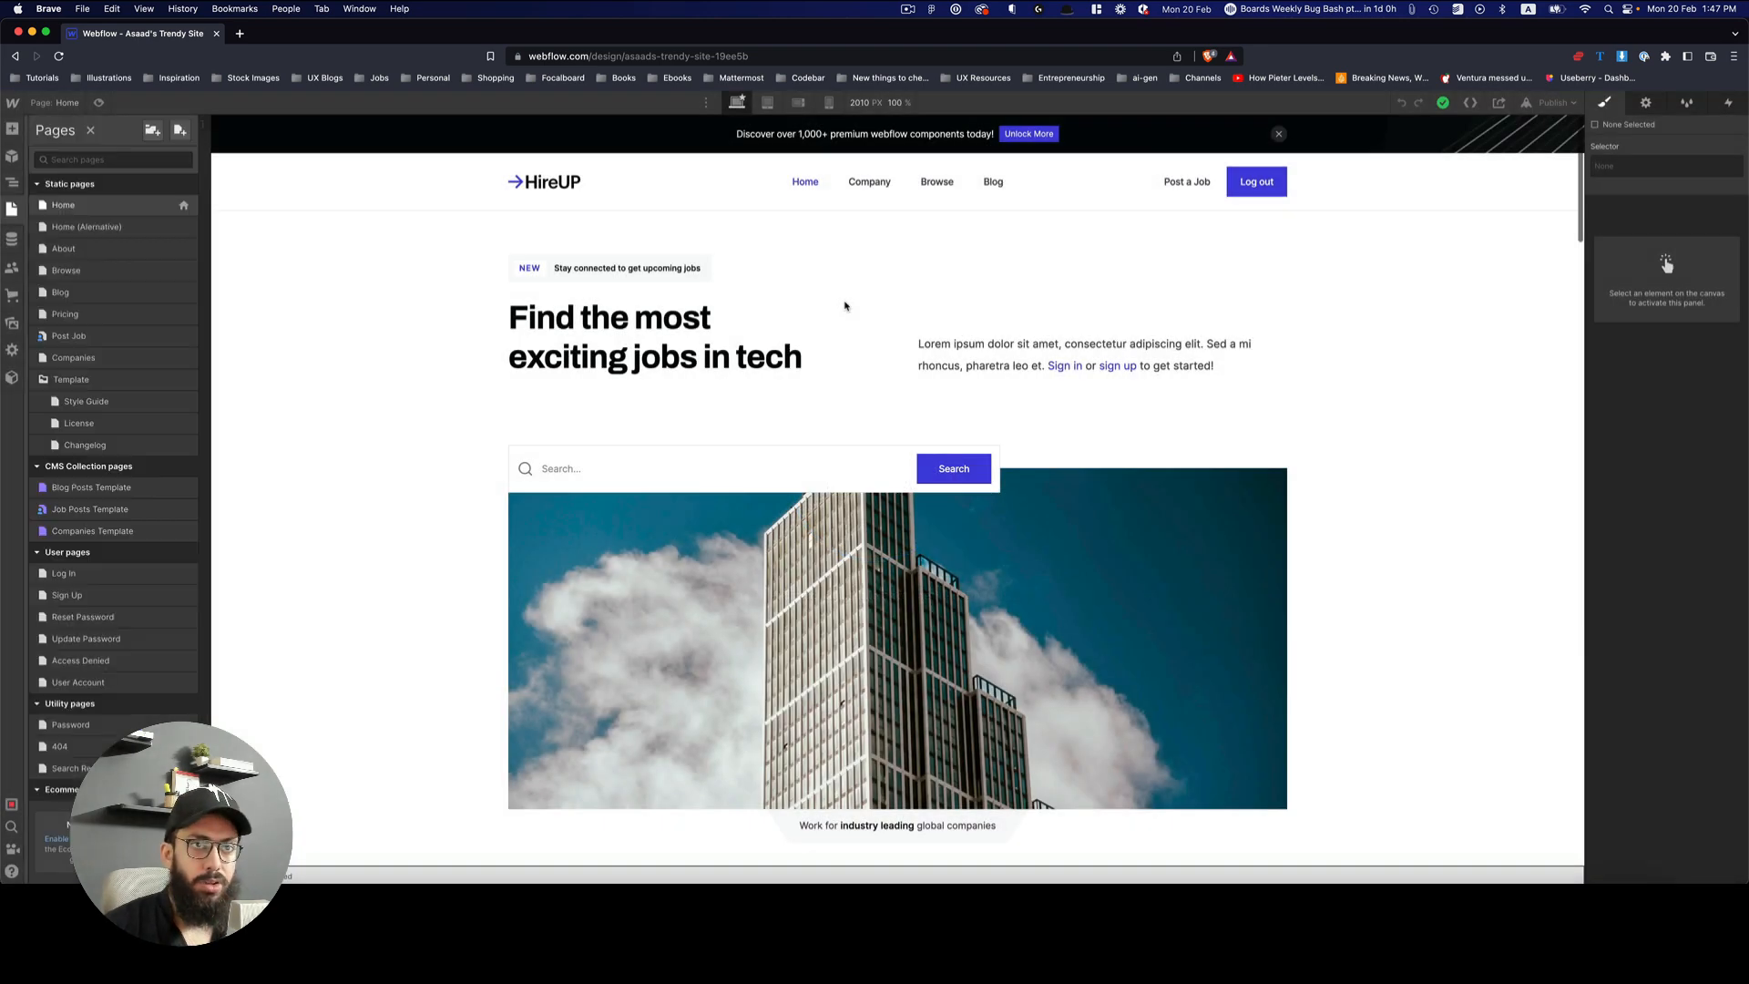
mouse_move(111, 226)
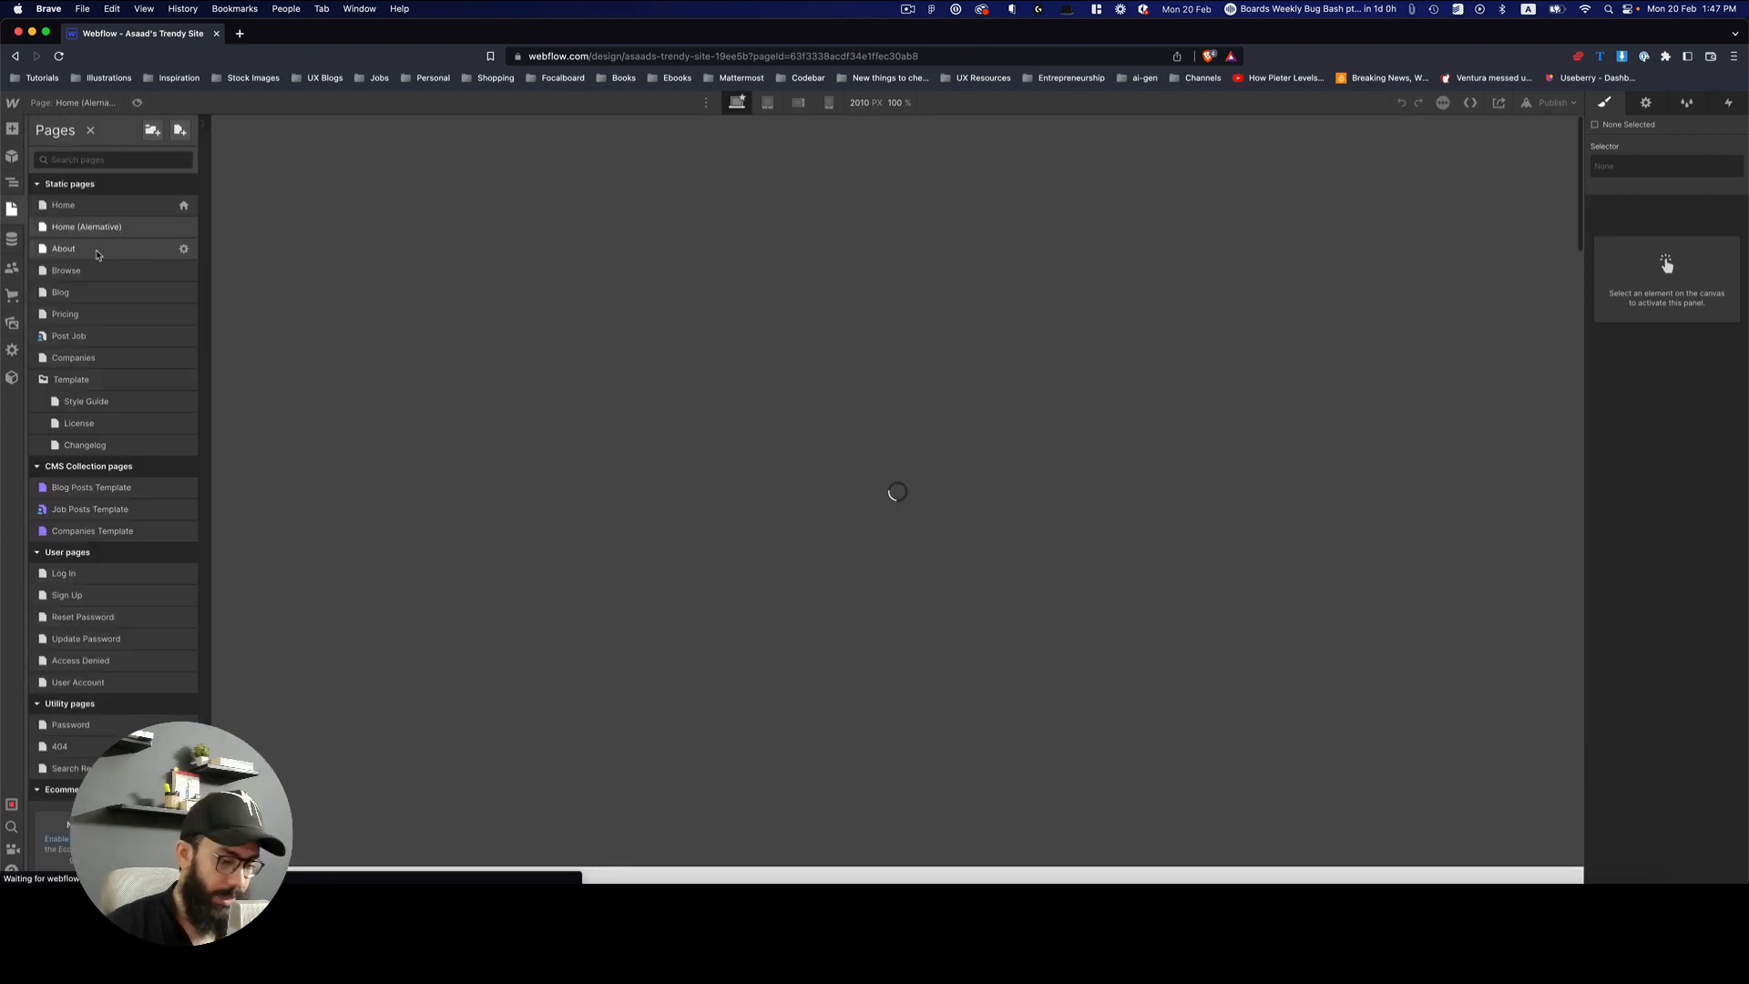
Step: View another static page, then select the home hero heading "Find the most exciting jobs in tech" for editing
click(64, 248)
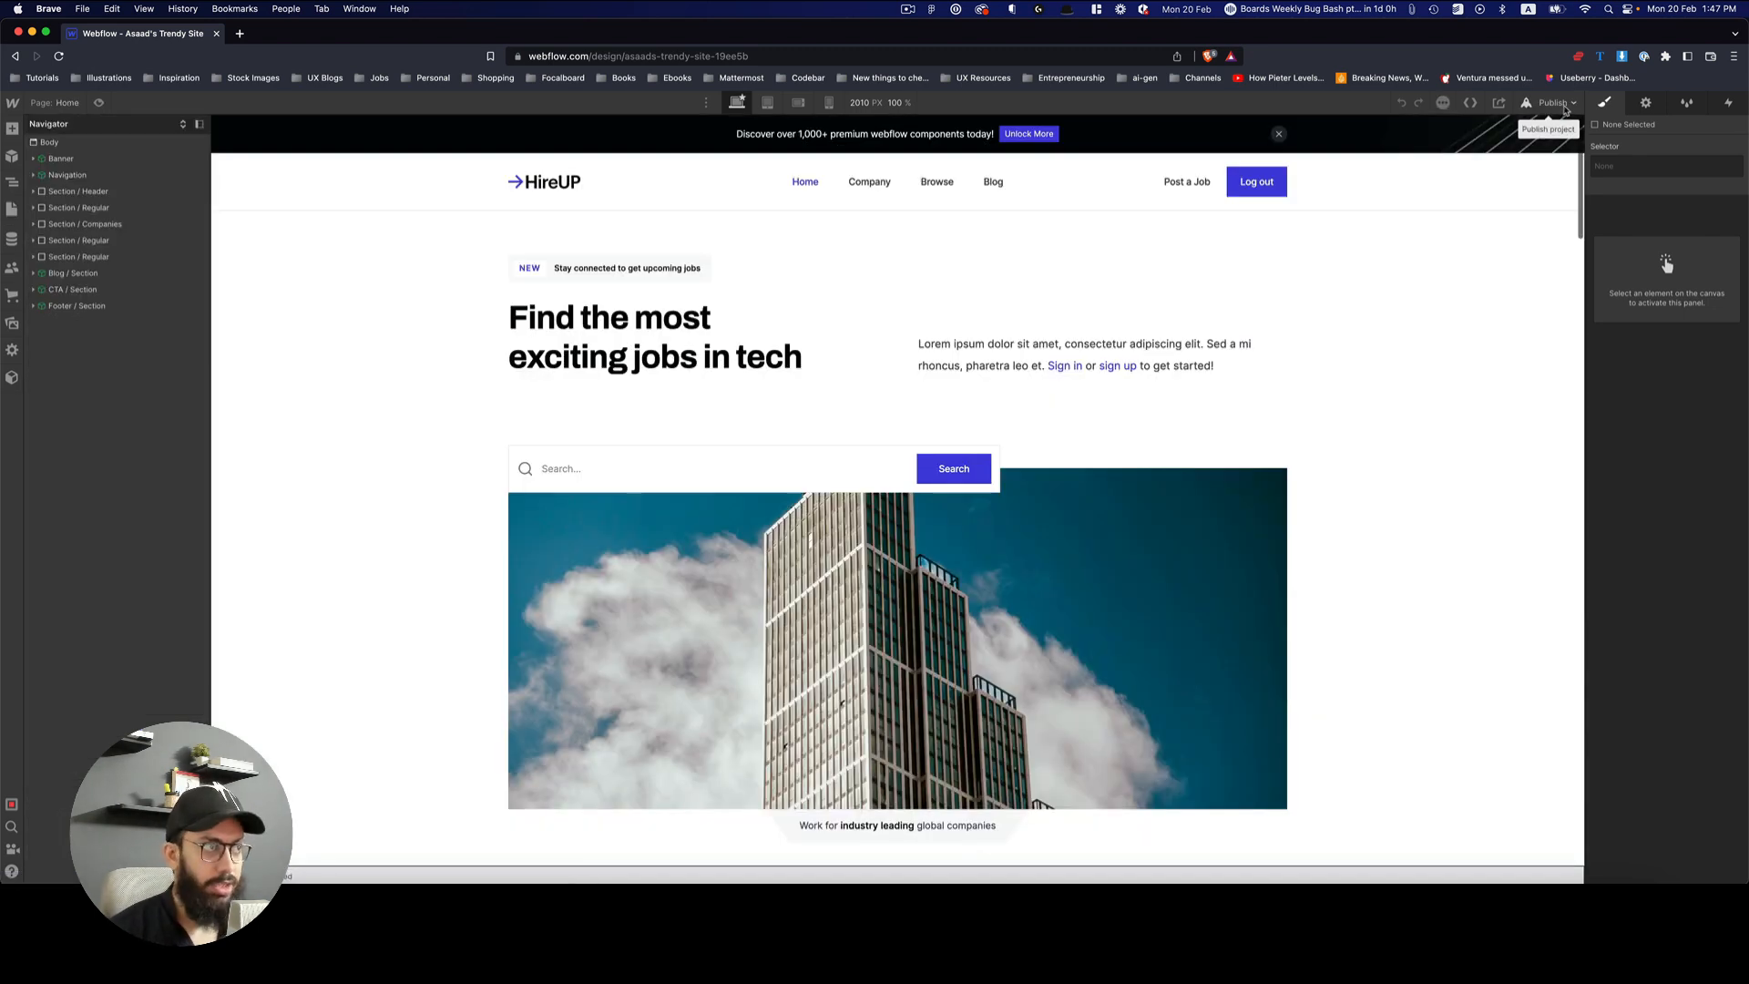
click(654, 335)
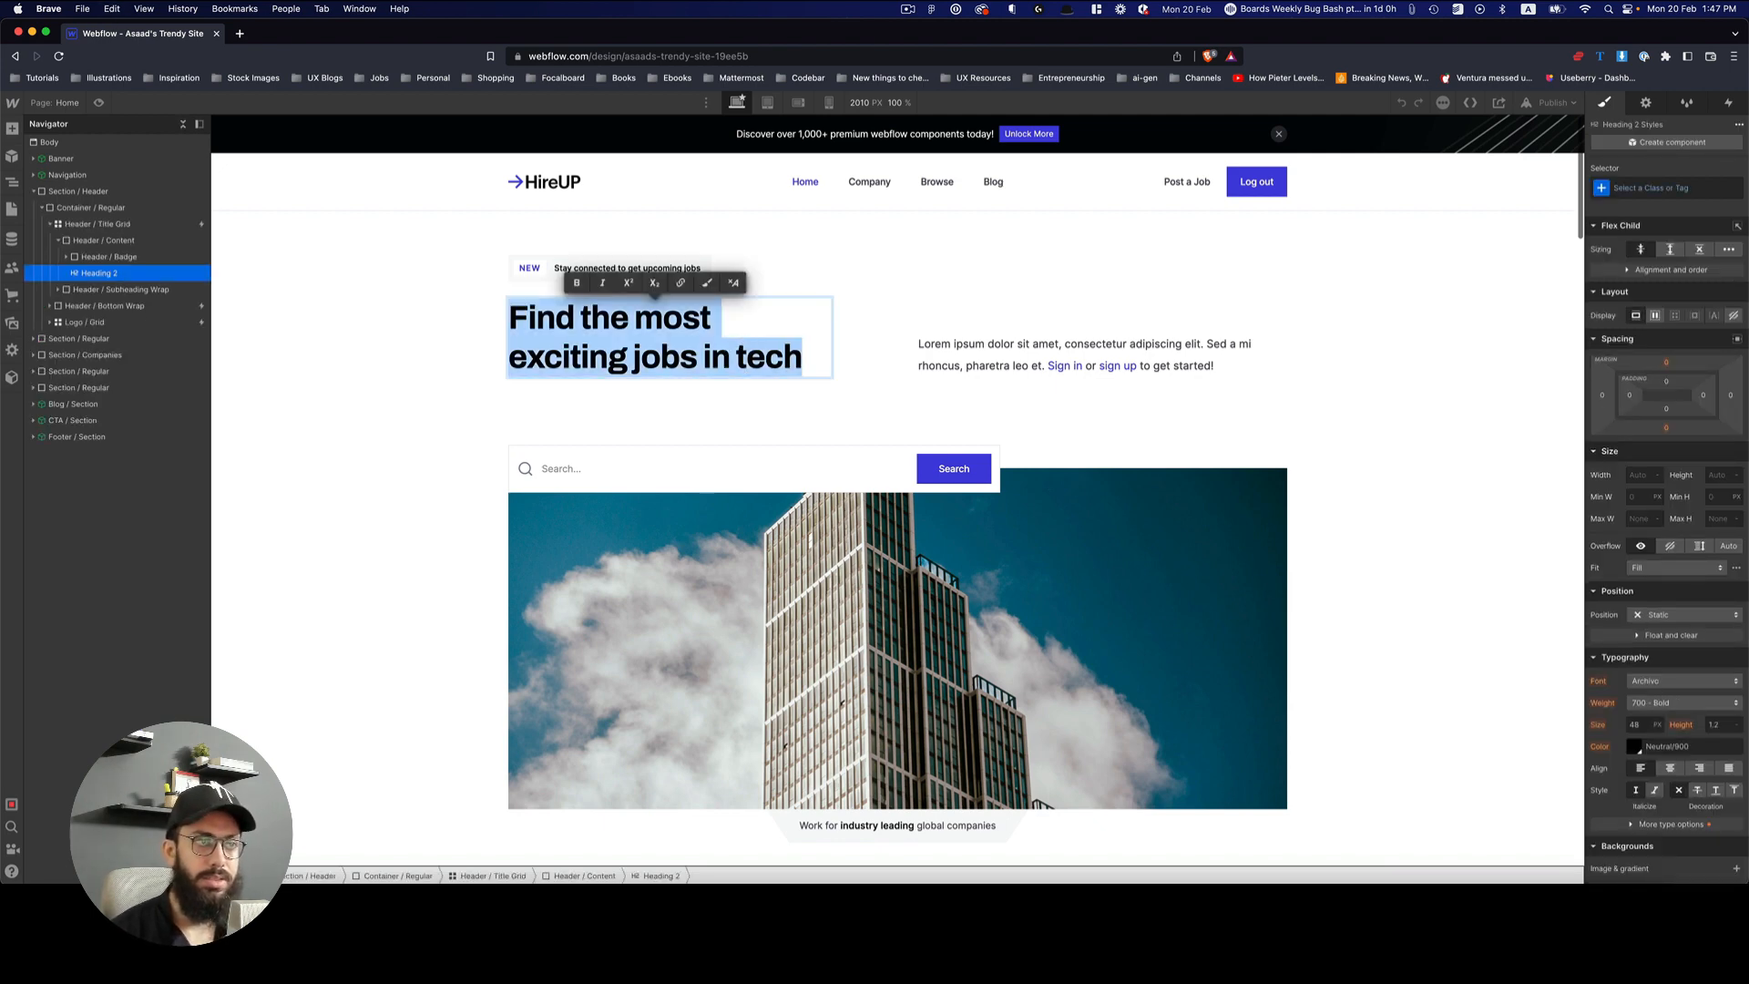
Step: Replace the hero heading text with "This is an awesome website I designed"
text(This is an awesome website i)
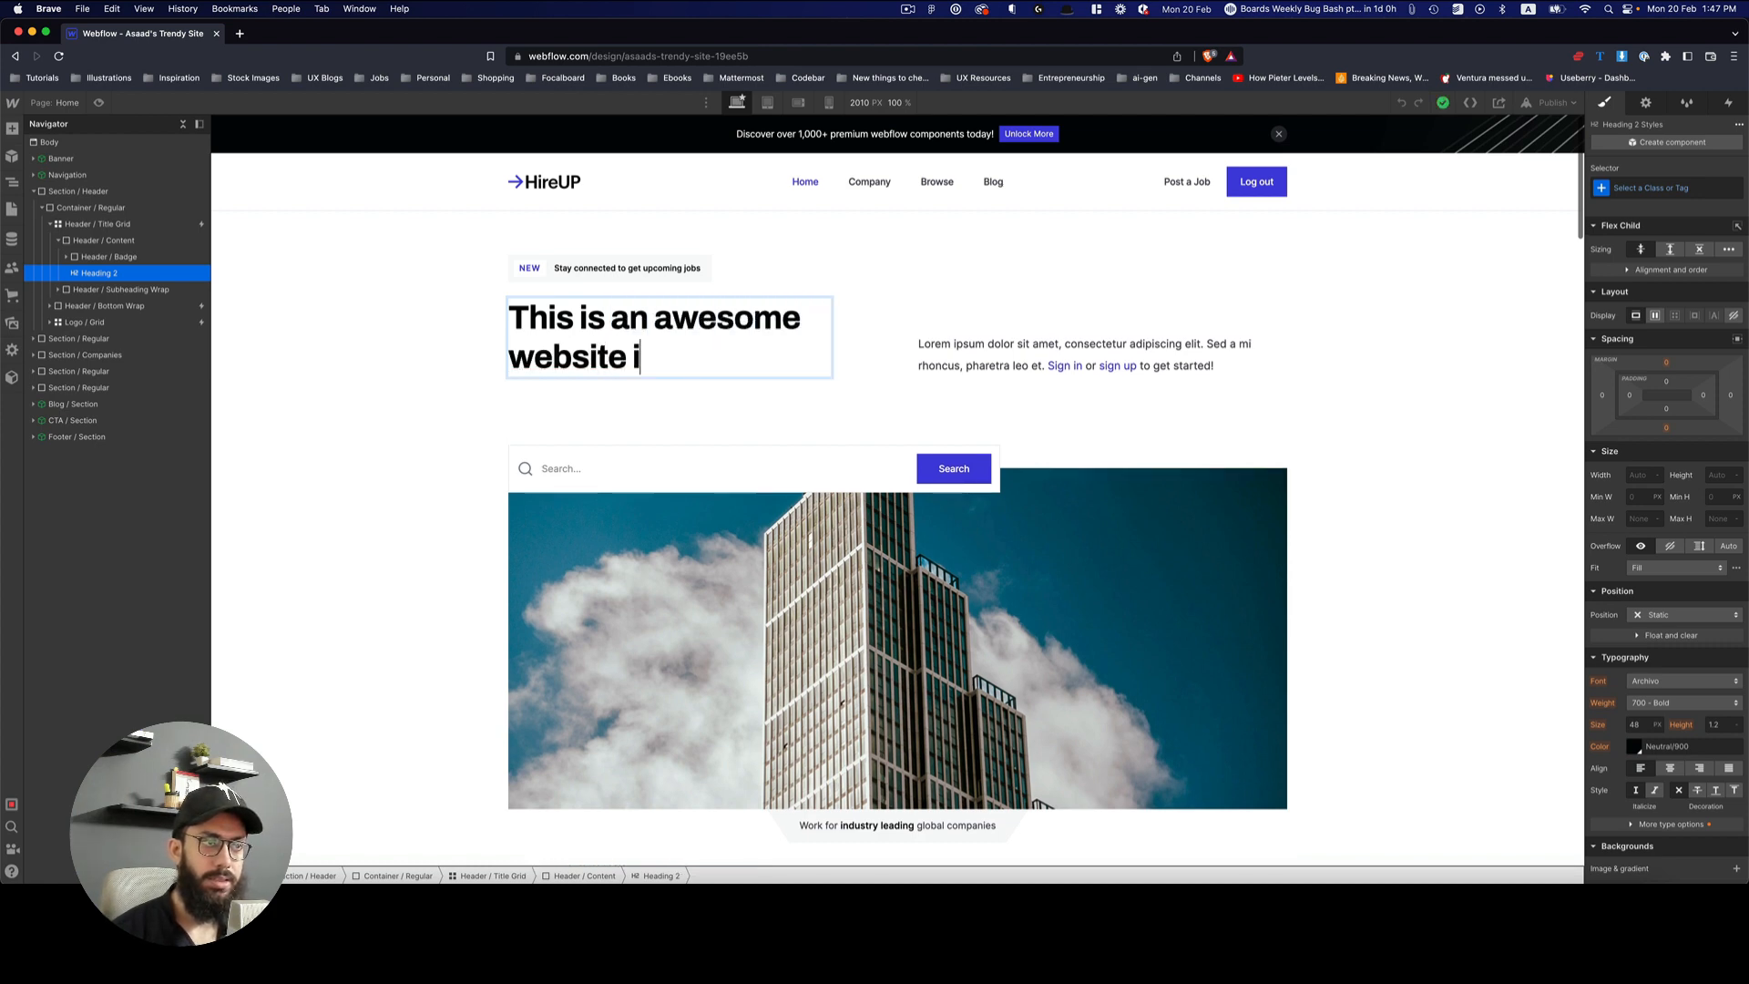
text(designed)
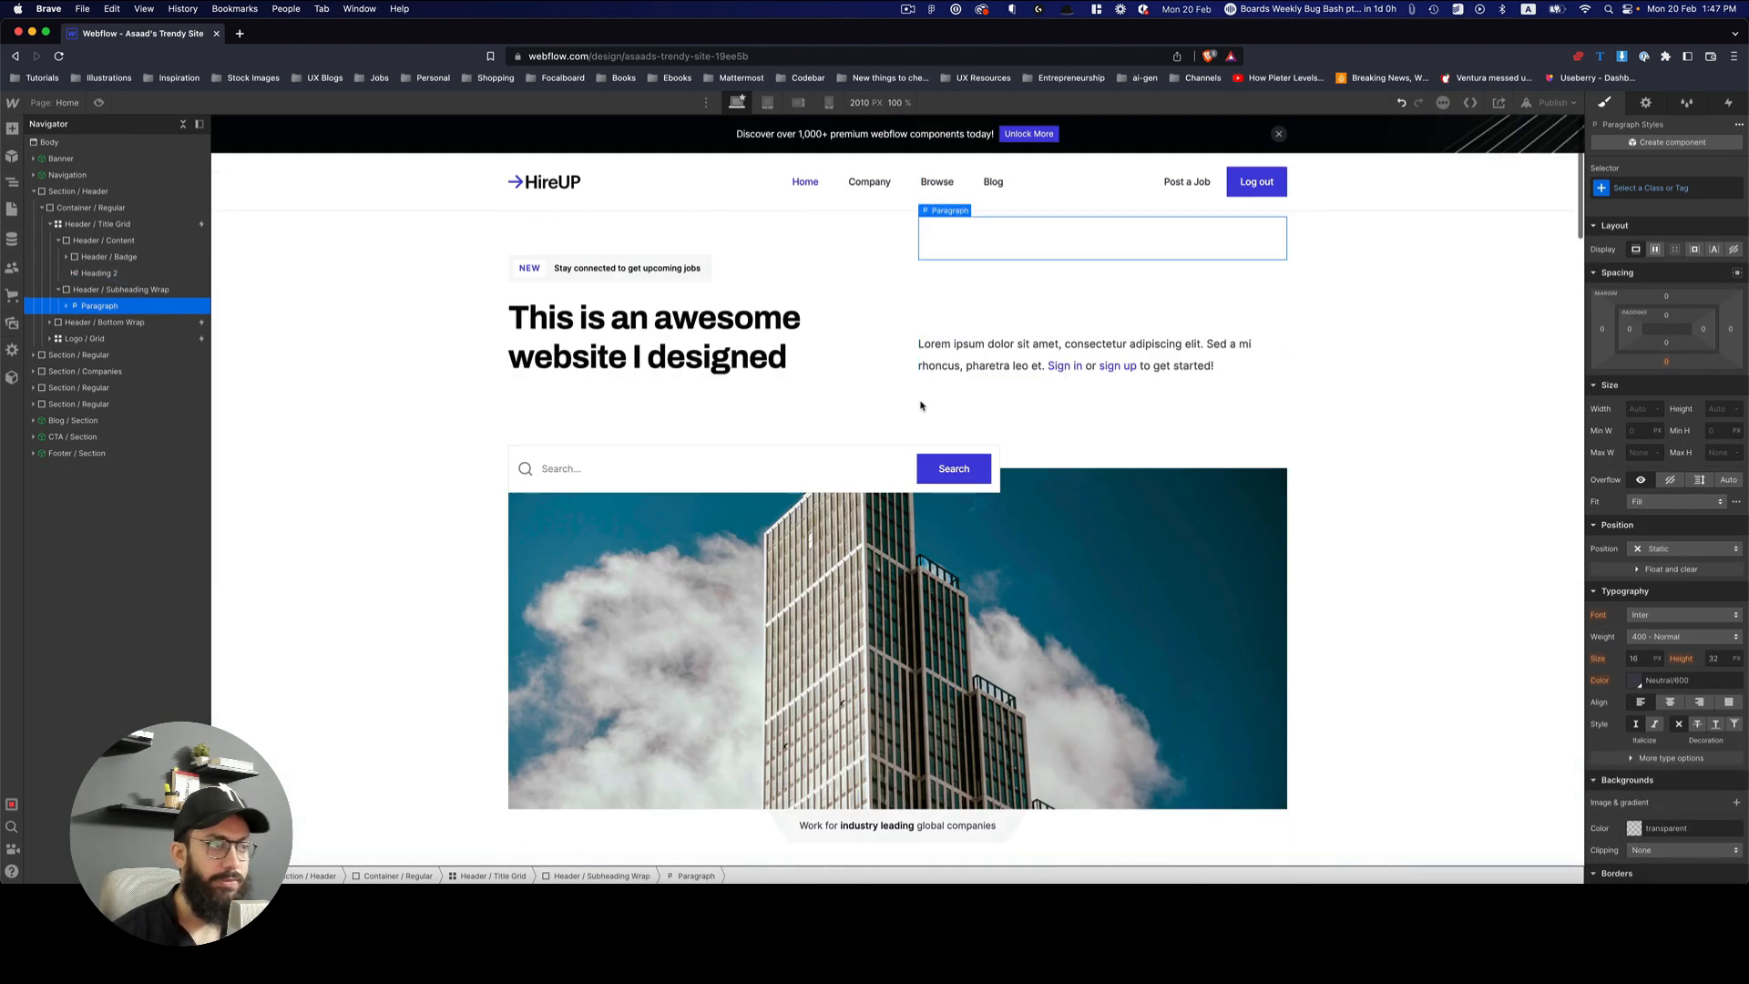
Step: Publish the site to its webflow.io domain and view the live site in a new tab
click(78, 192)
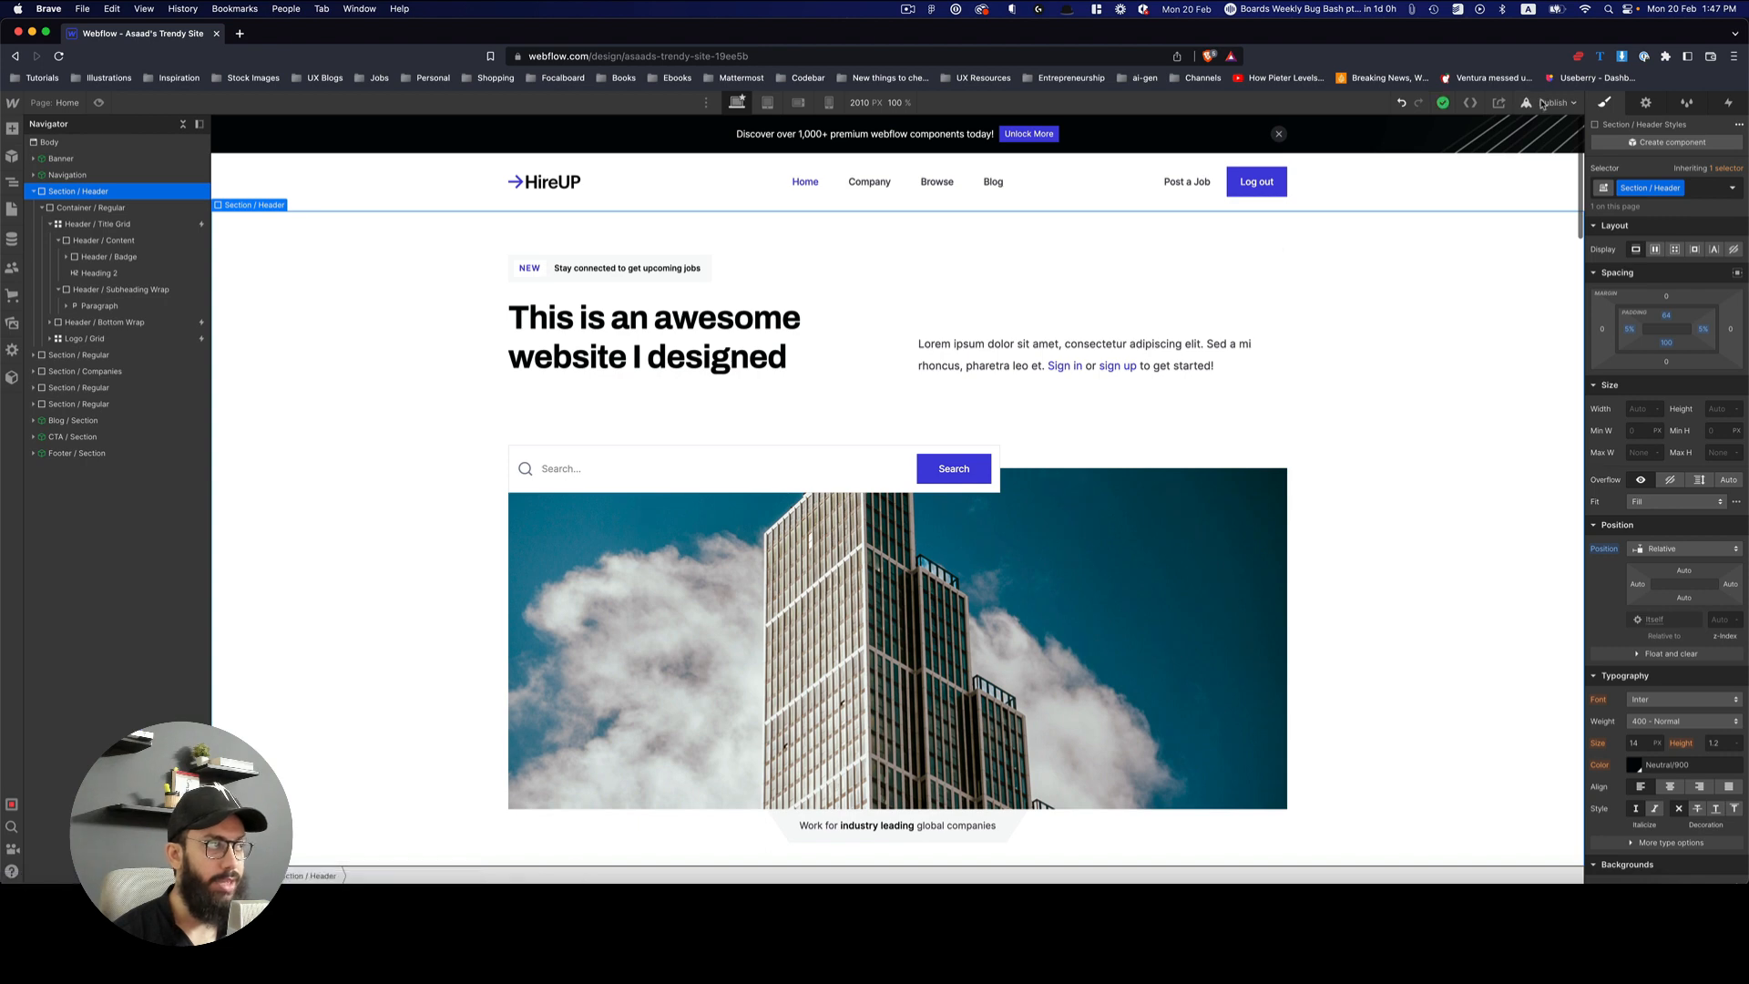
click(1554, 102)
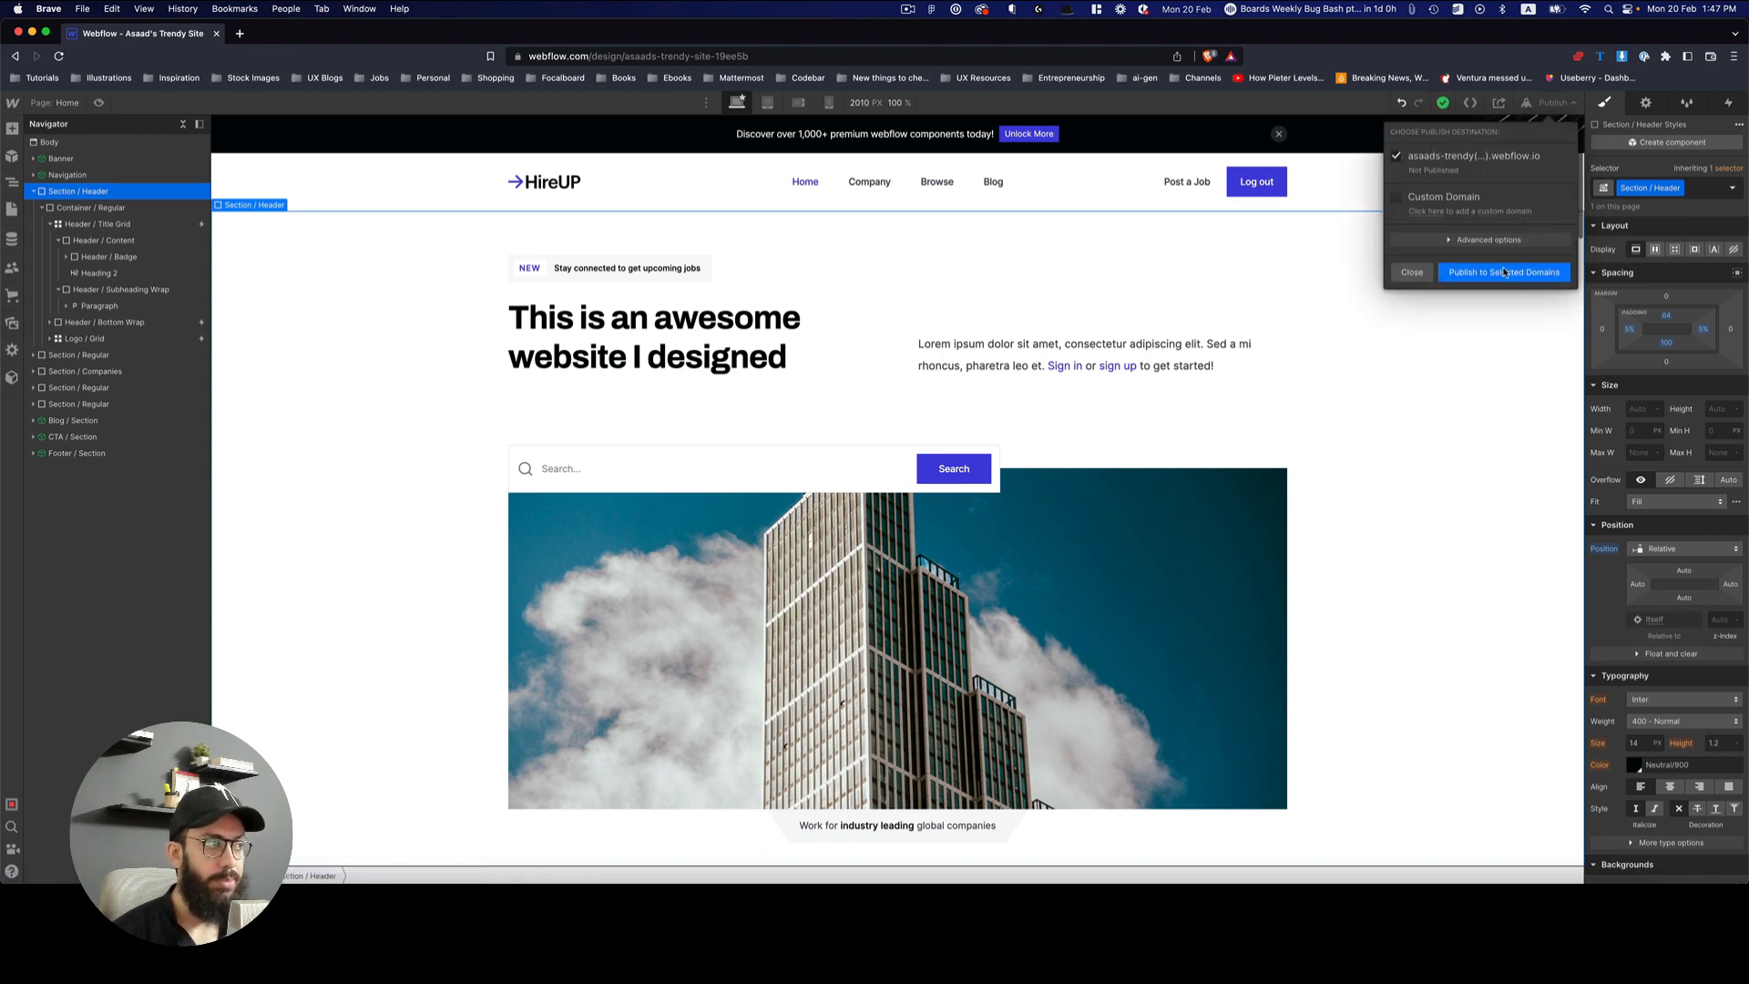
click(1503, 271)
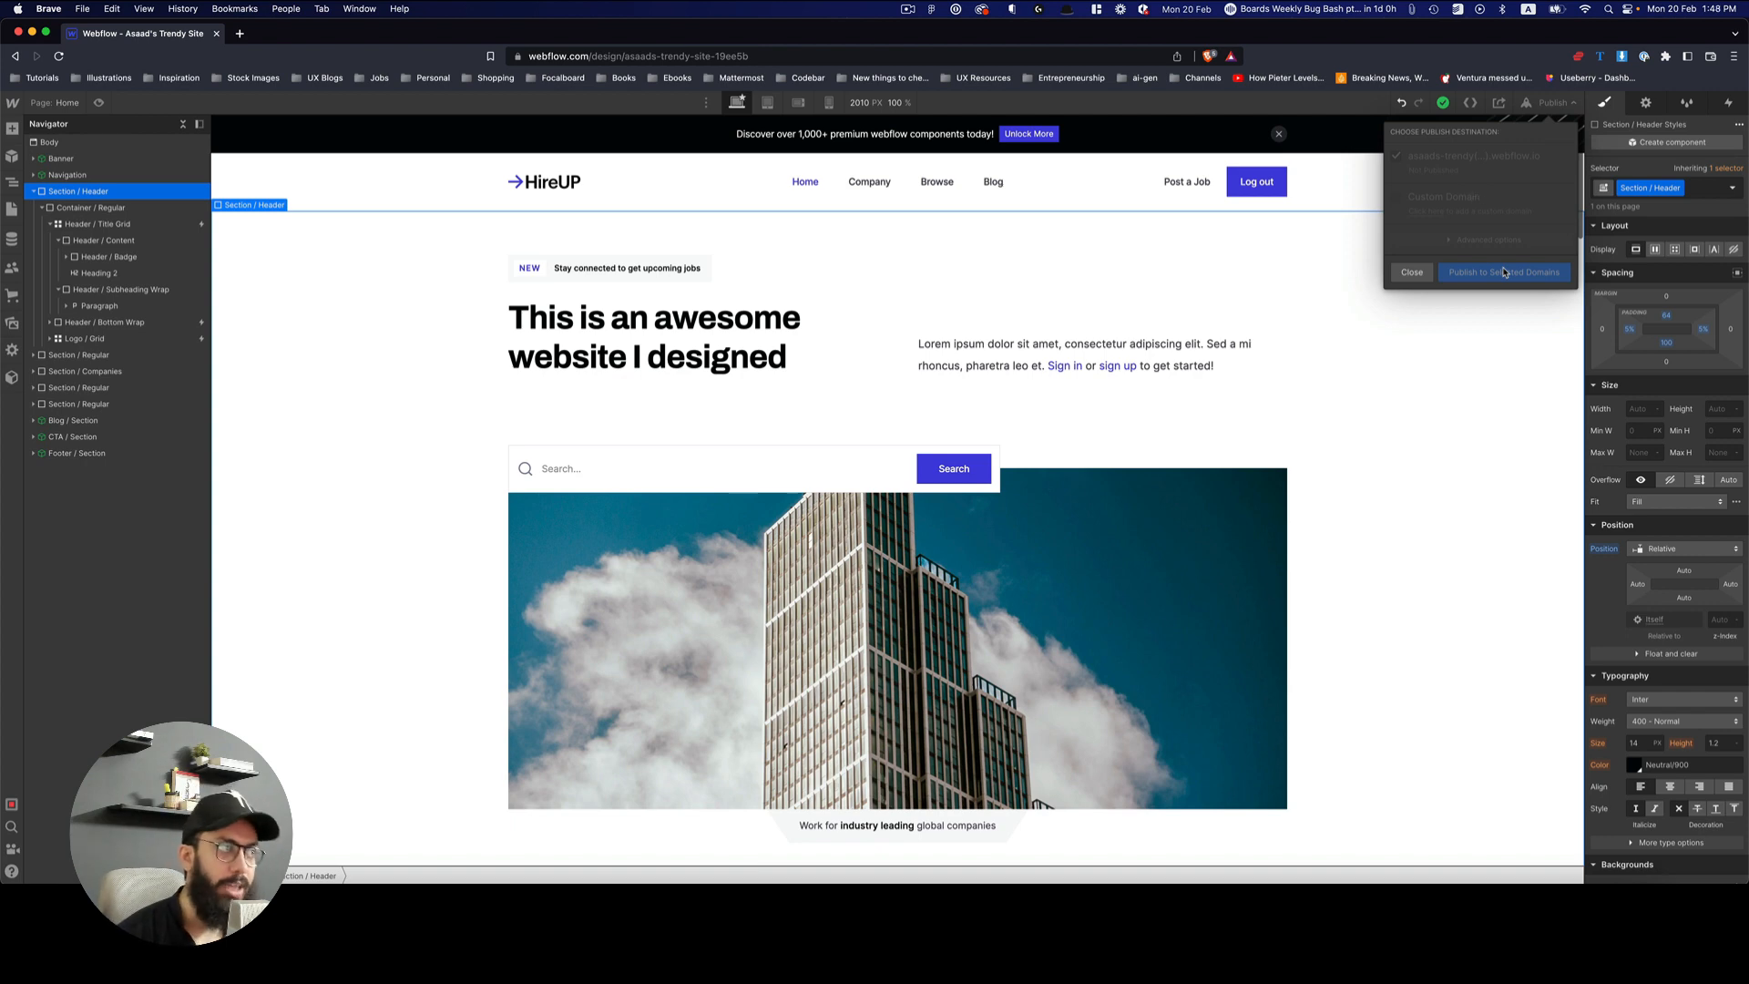
click(1503, 271)
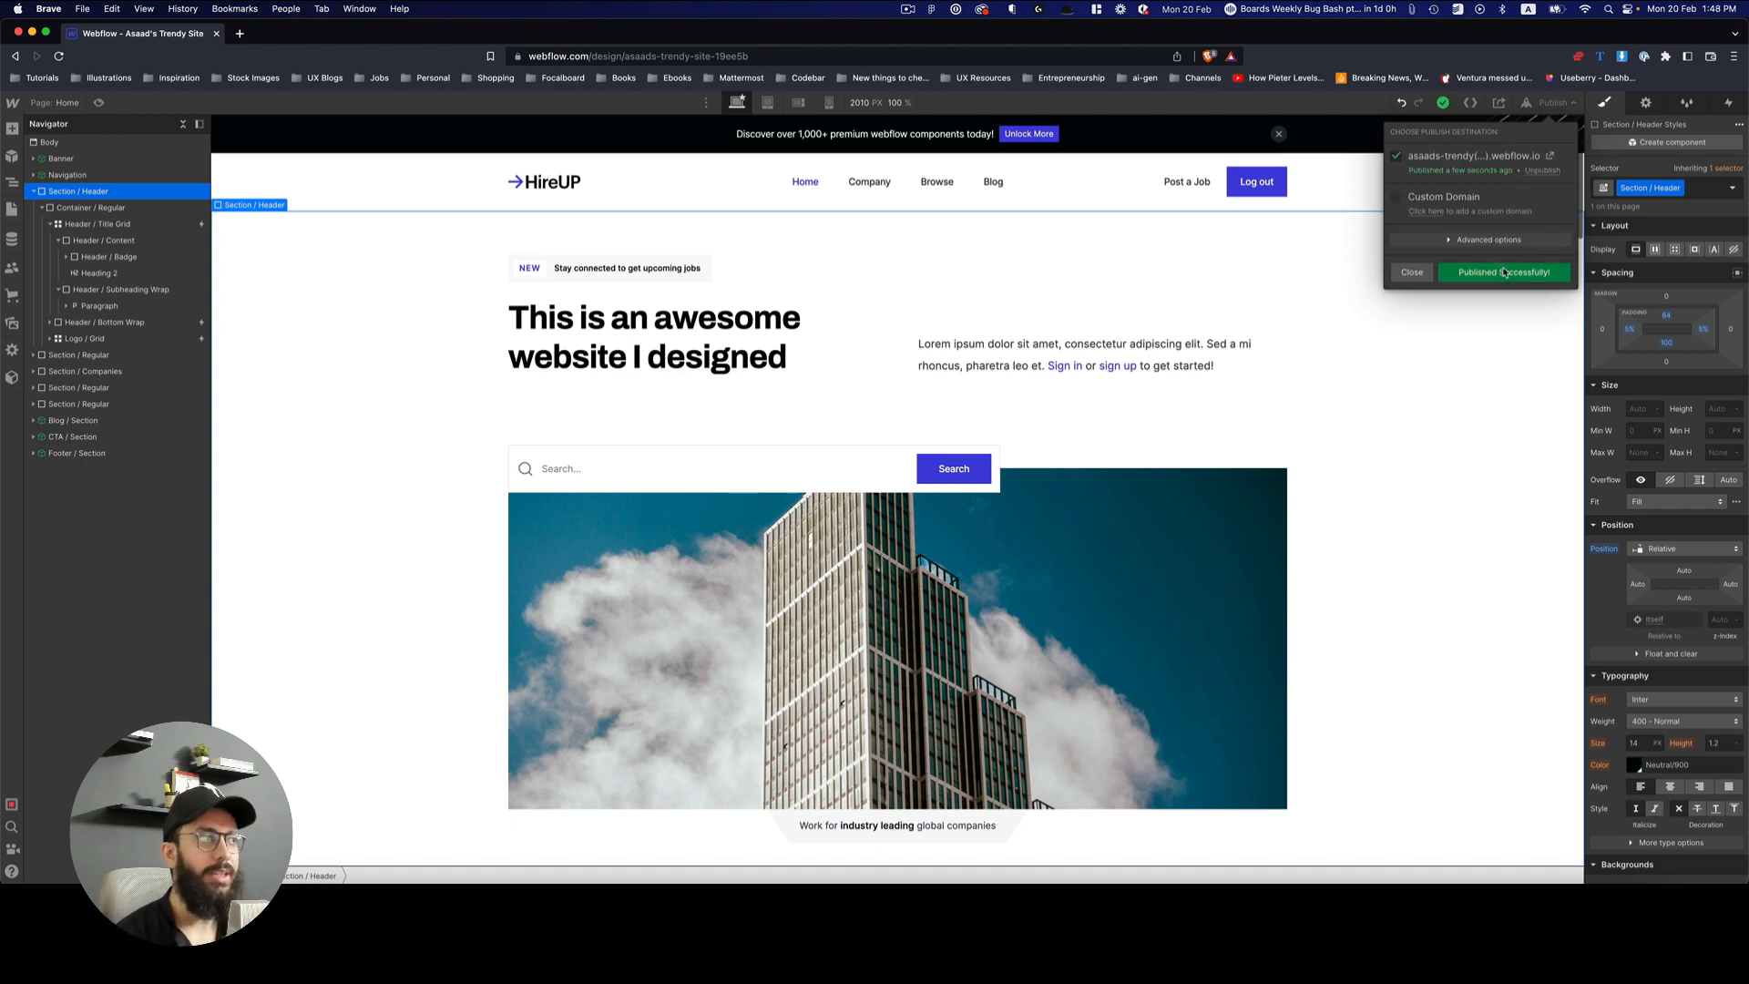
click(1549, 155)
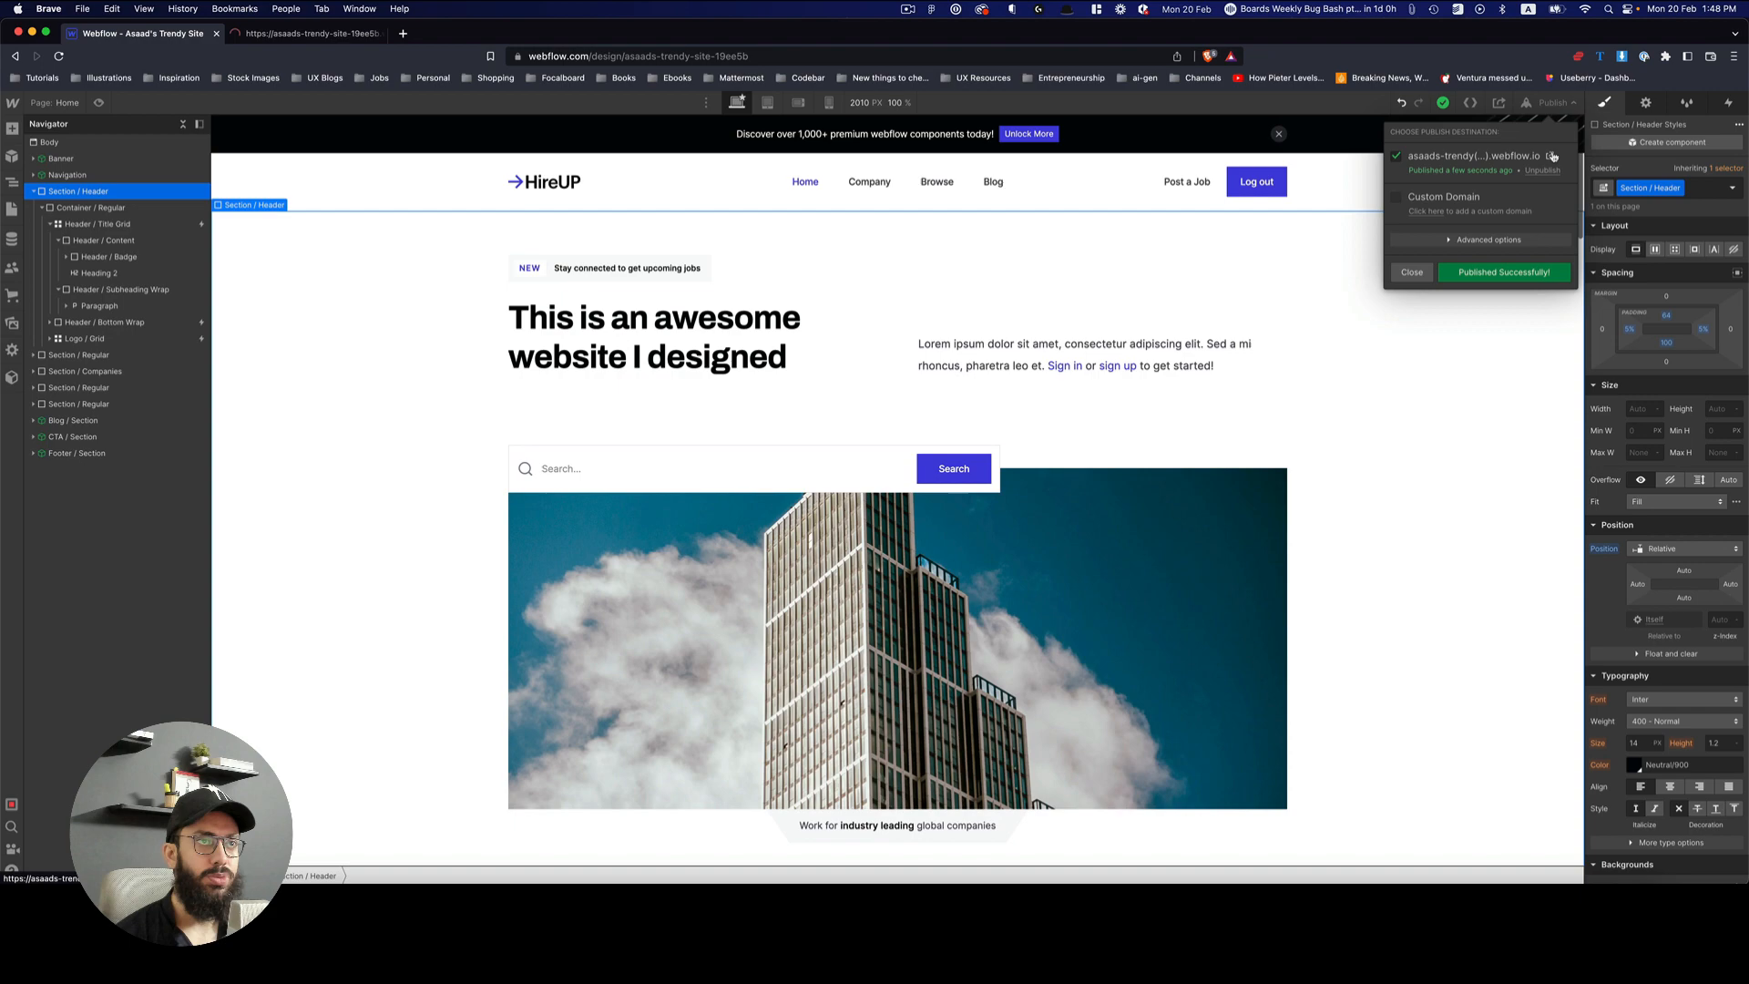
click(1472, 155)
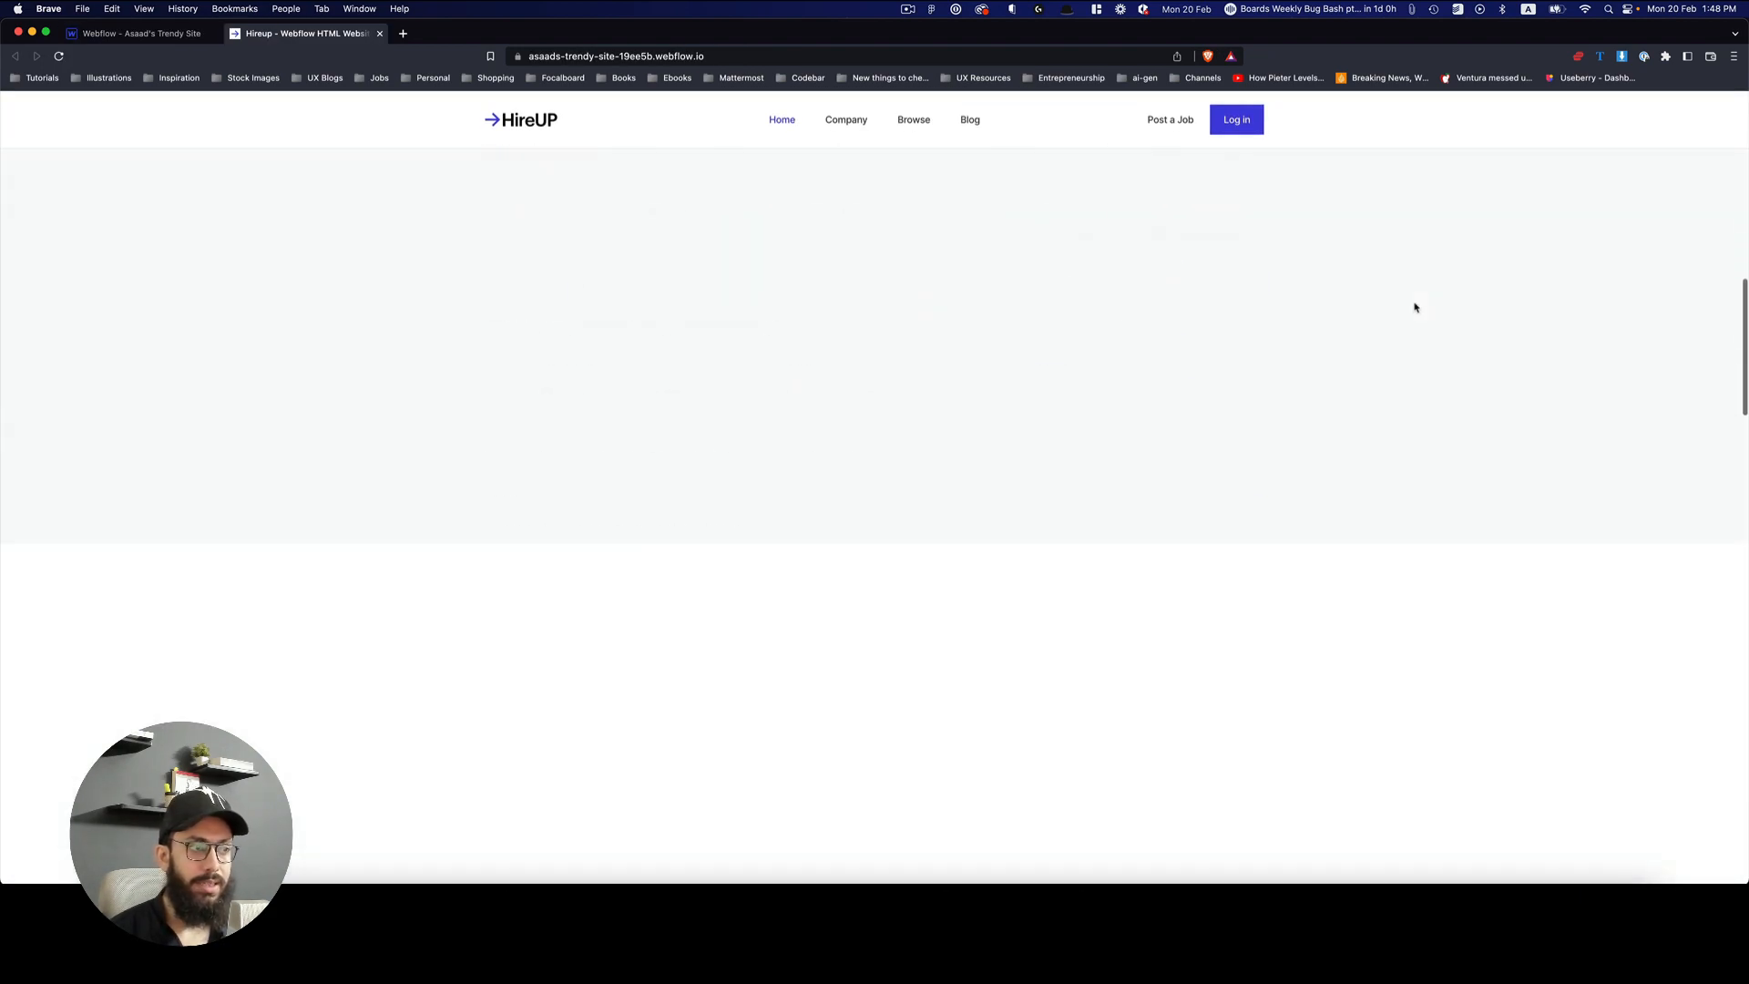
Step: Scroll through the live home page to review its sections
scroll(down, 3)
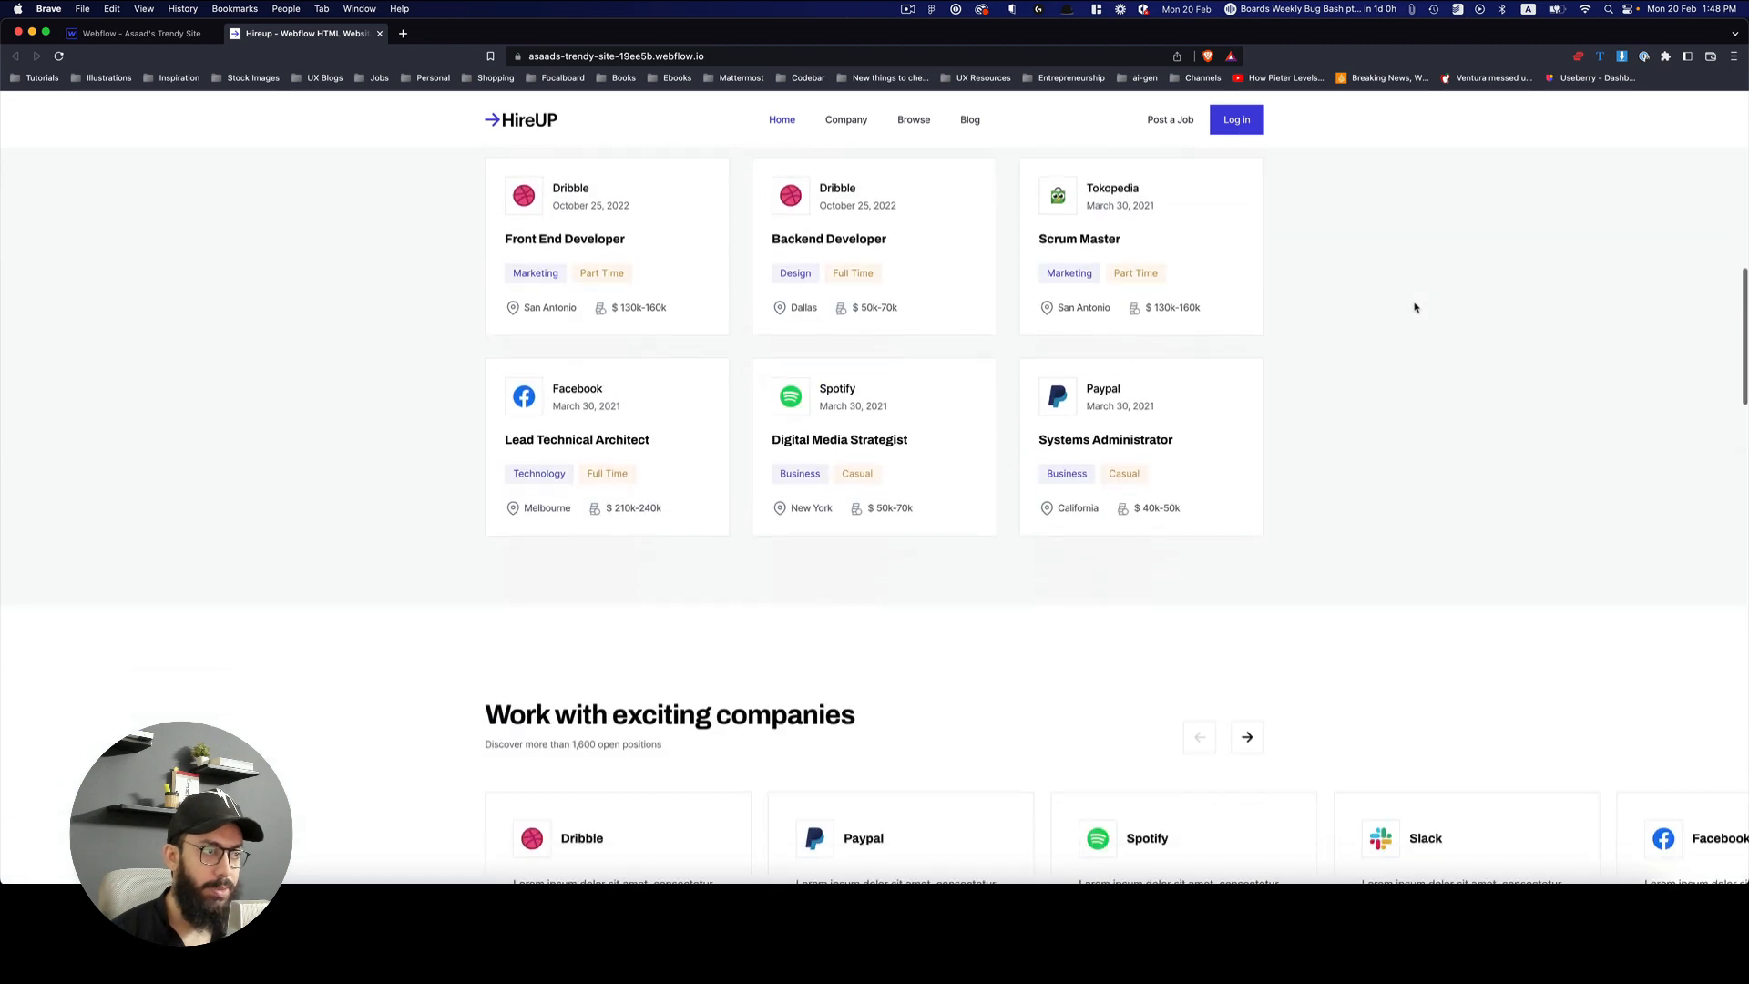
scroll(down, 3)
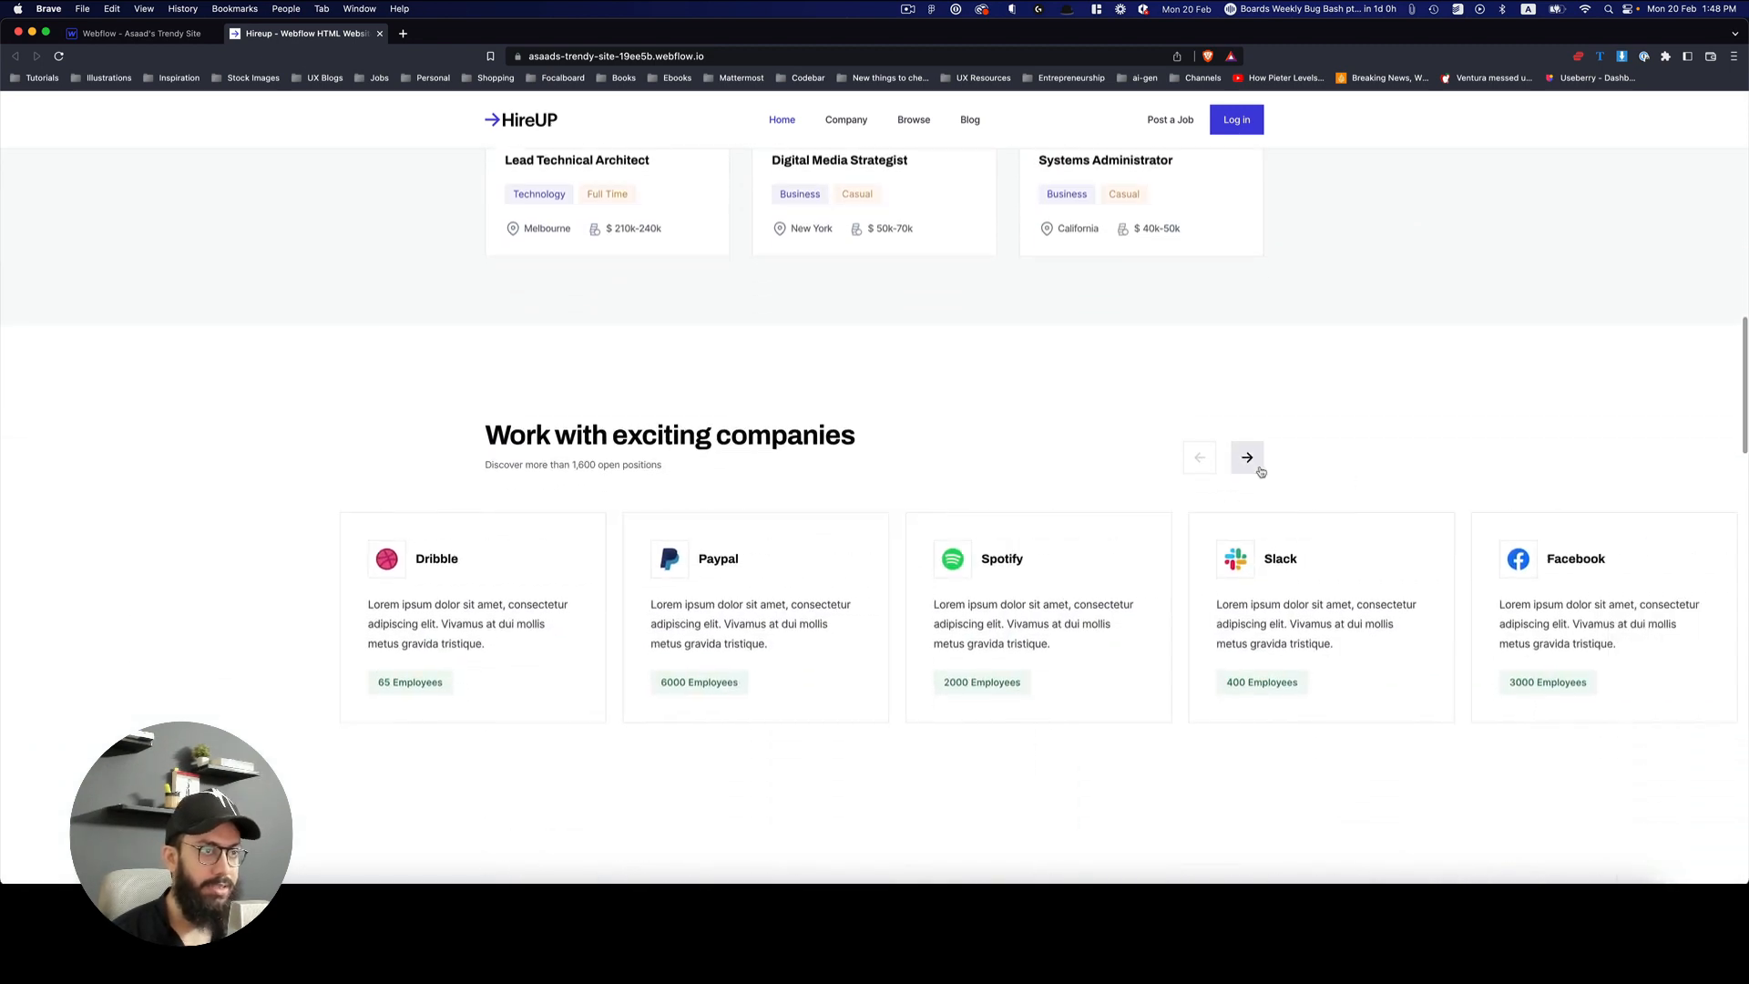
scroll(down, 3)
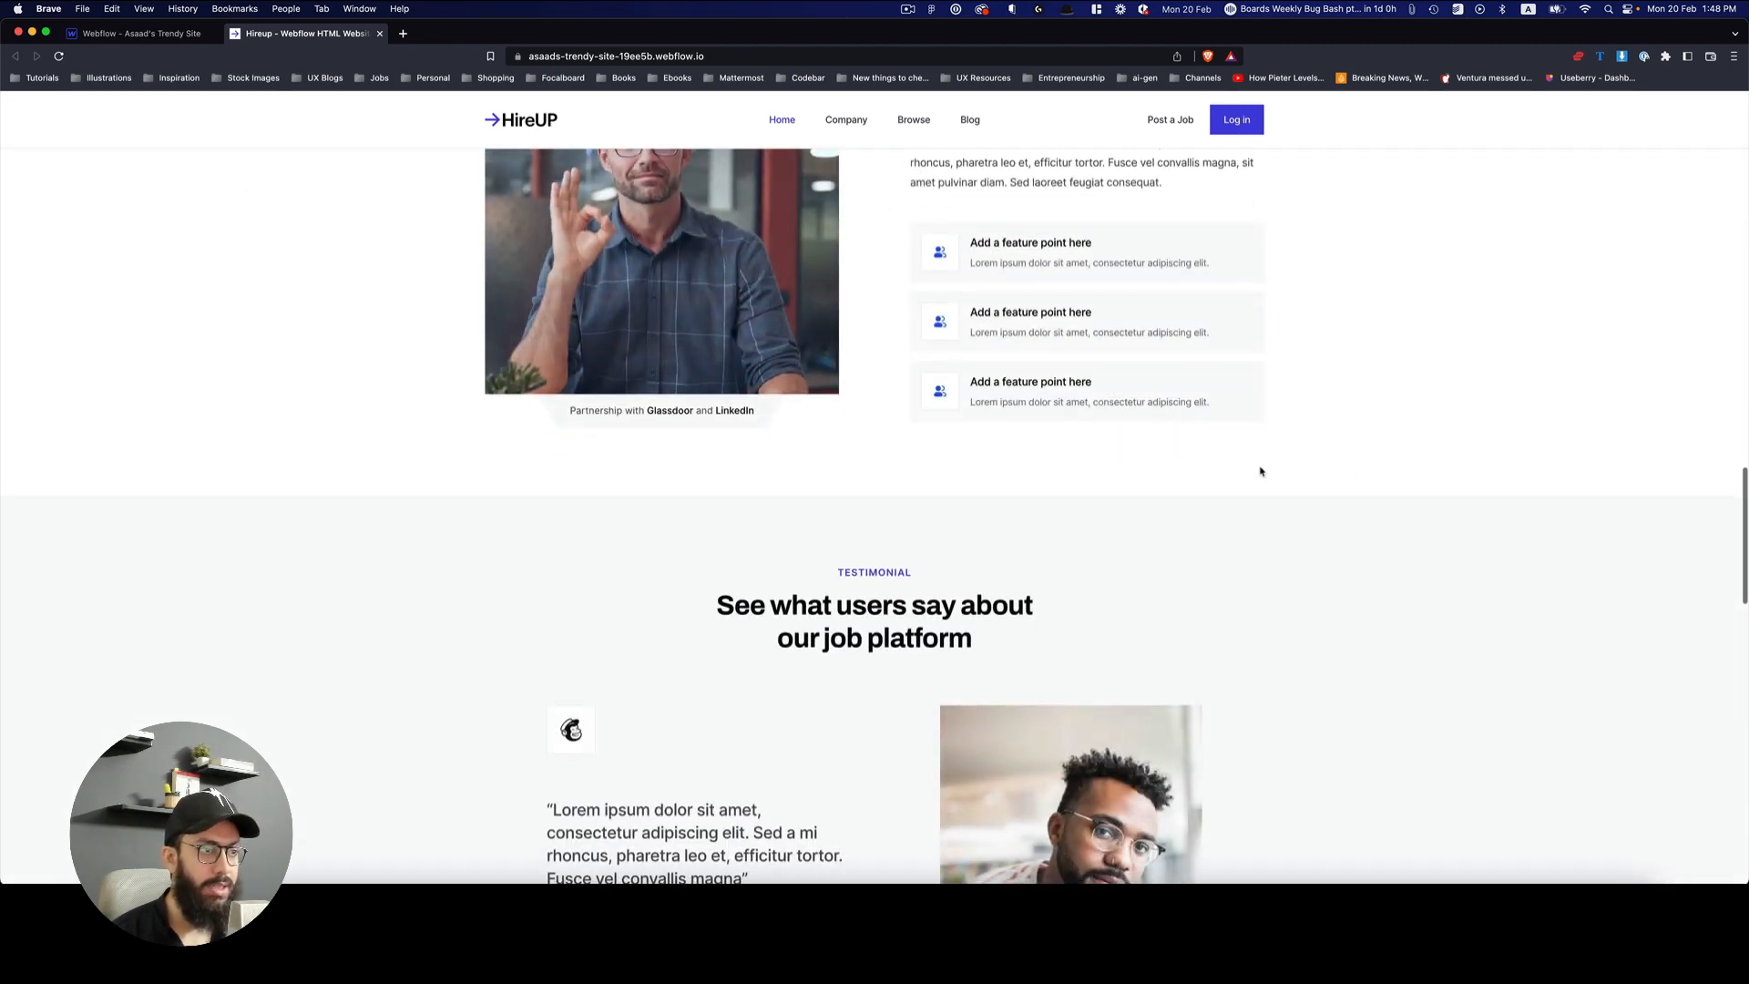
scroll(down, 3)
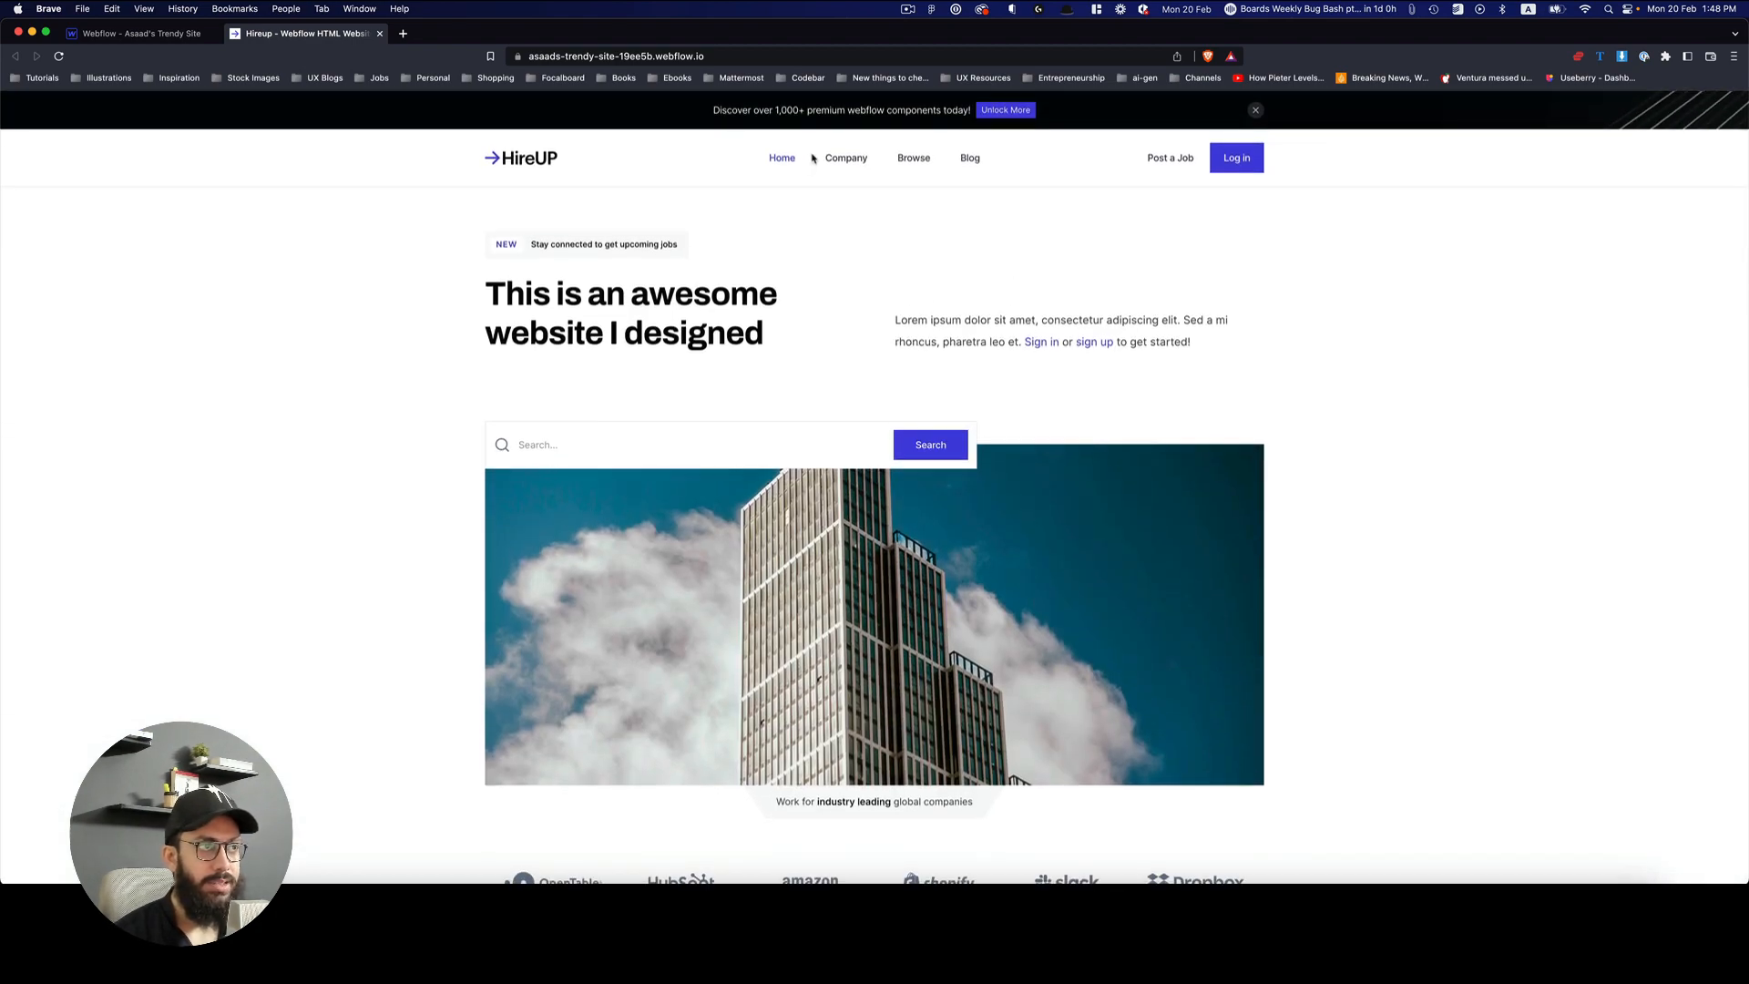
Step: Visit the live Company, Browse jobs and Blog pages, then return to the Designer
click(845, 157)
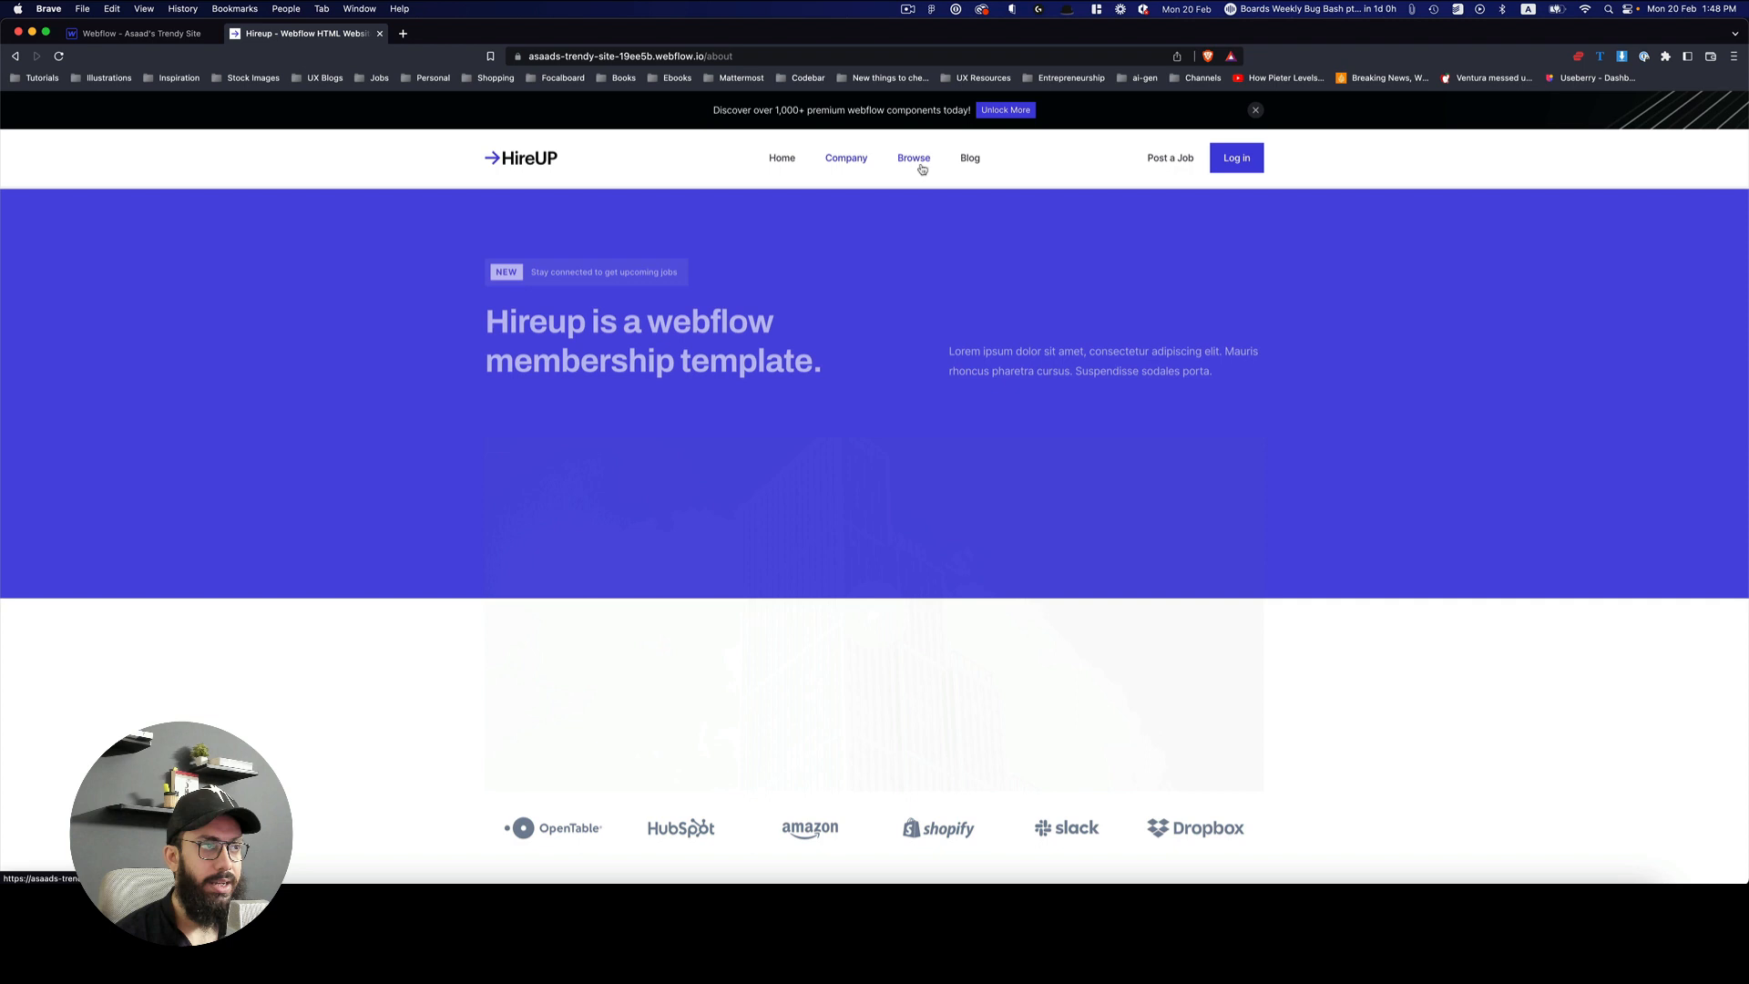
click(913, 157)
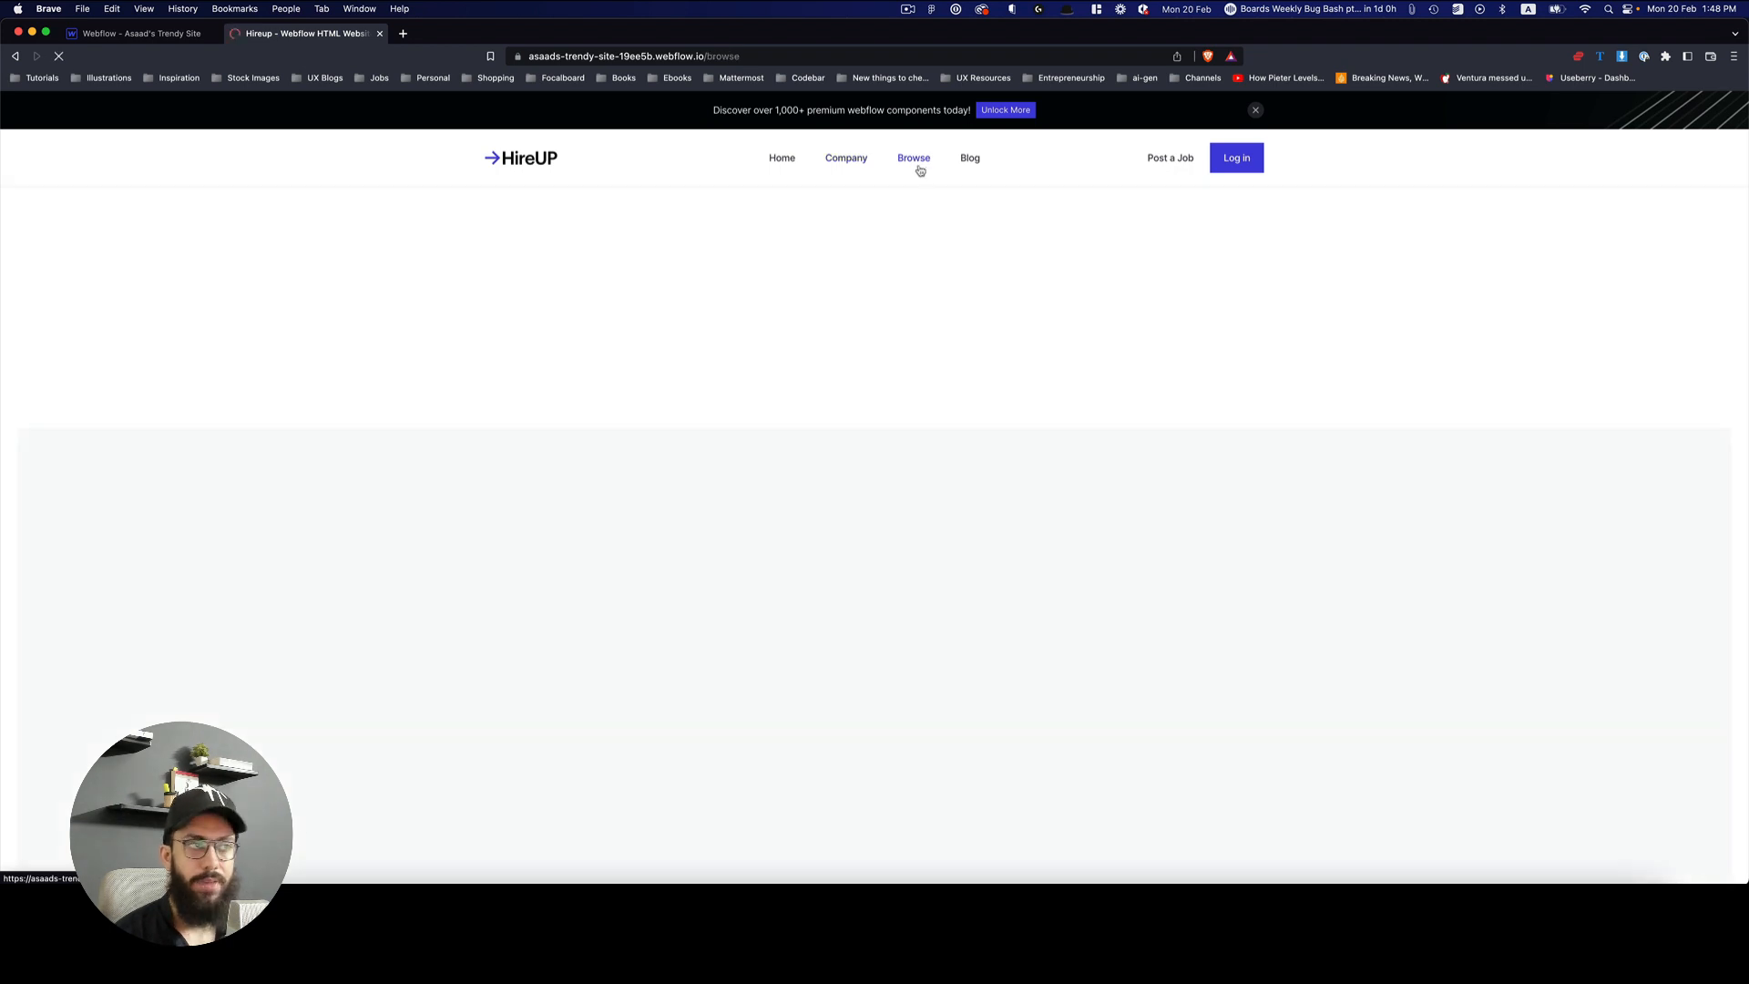
click(970, 157)
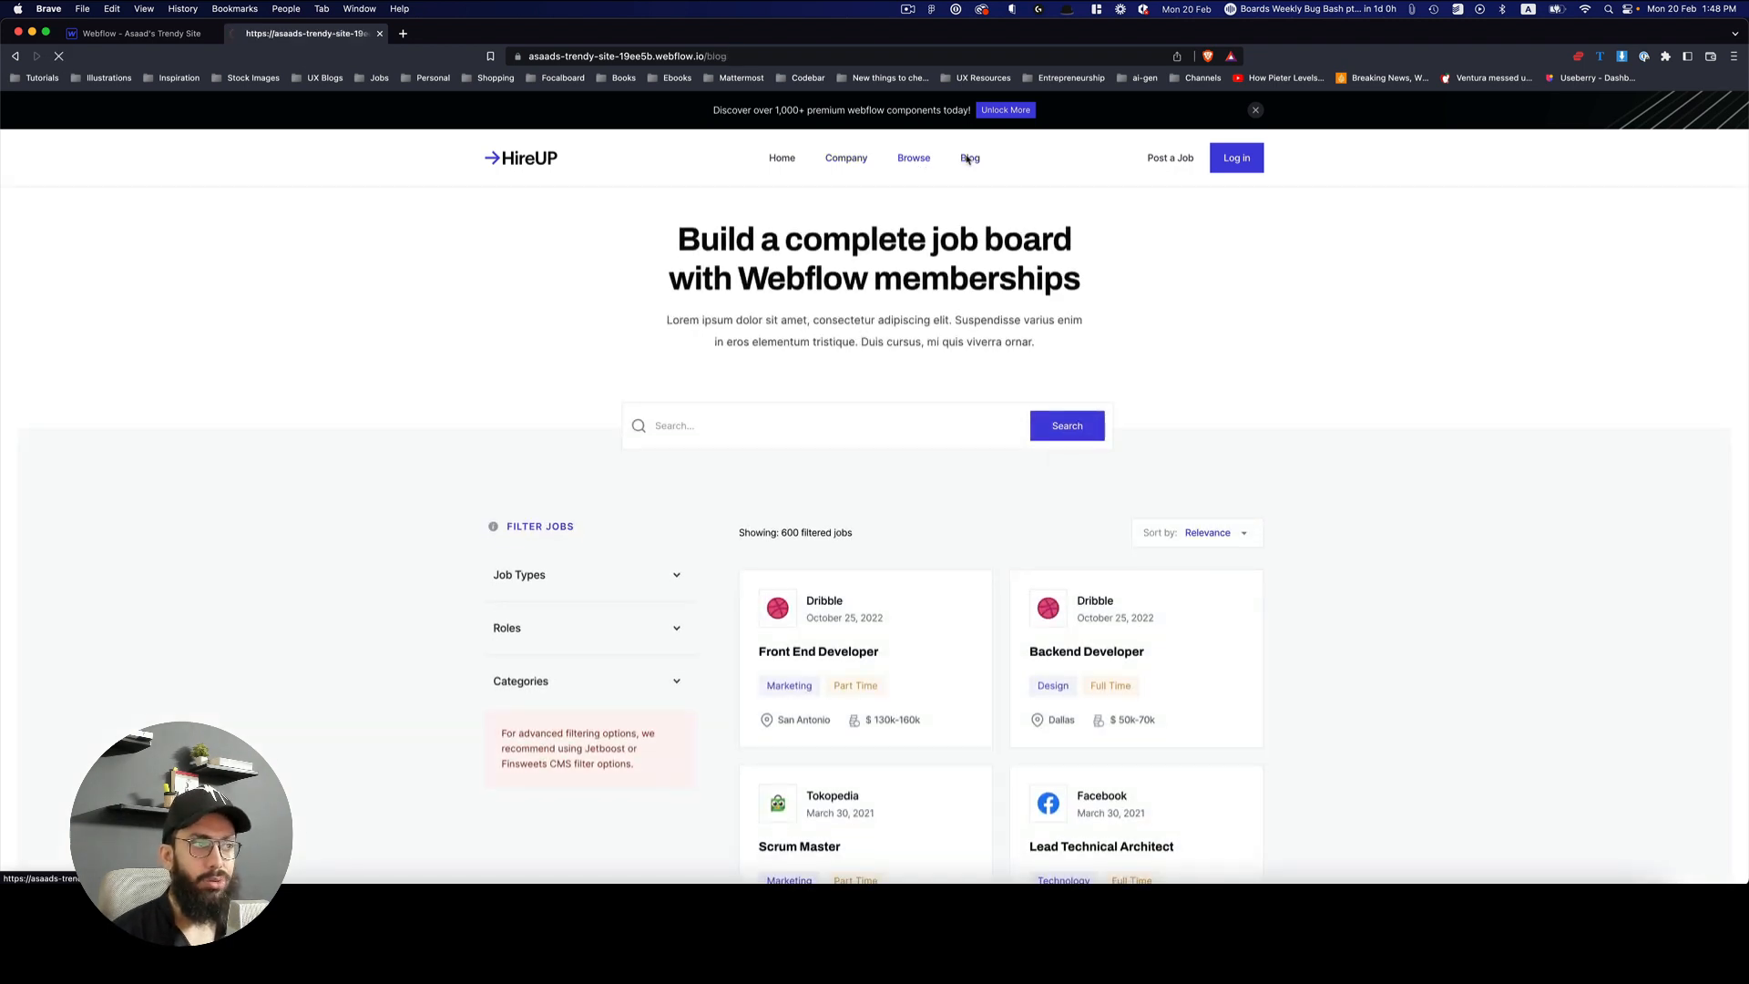
click(968, 157)
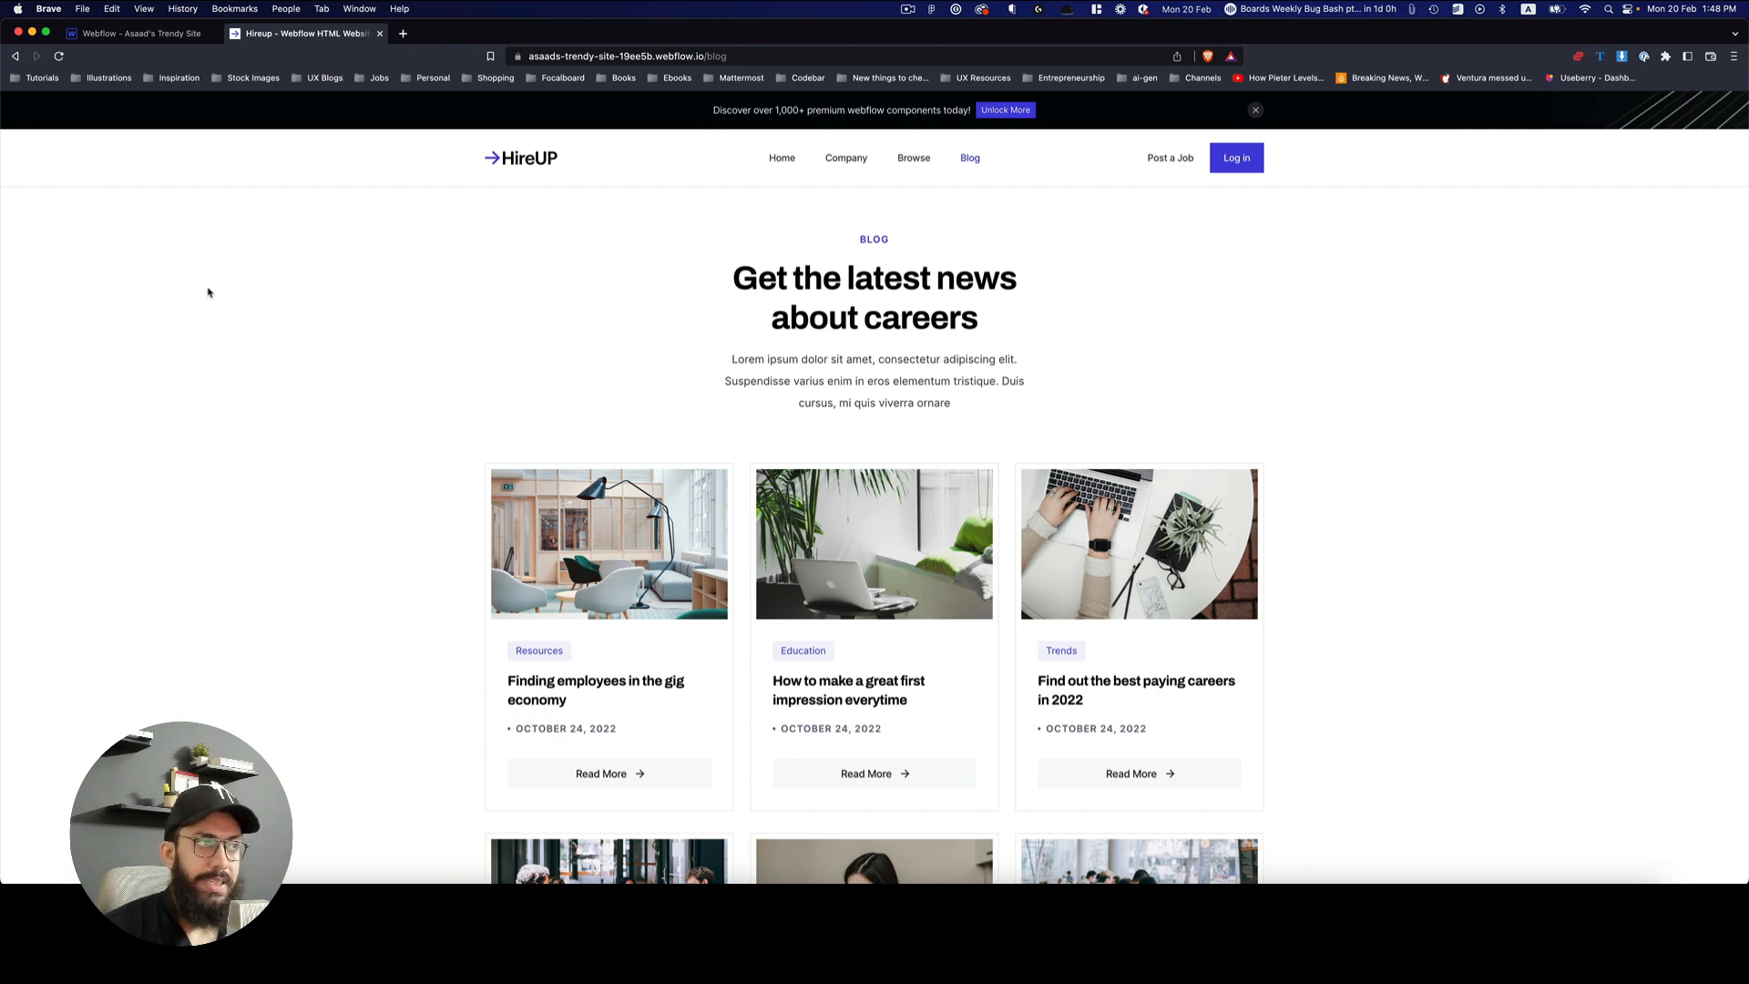
click(133, 32)
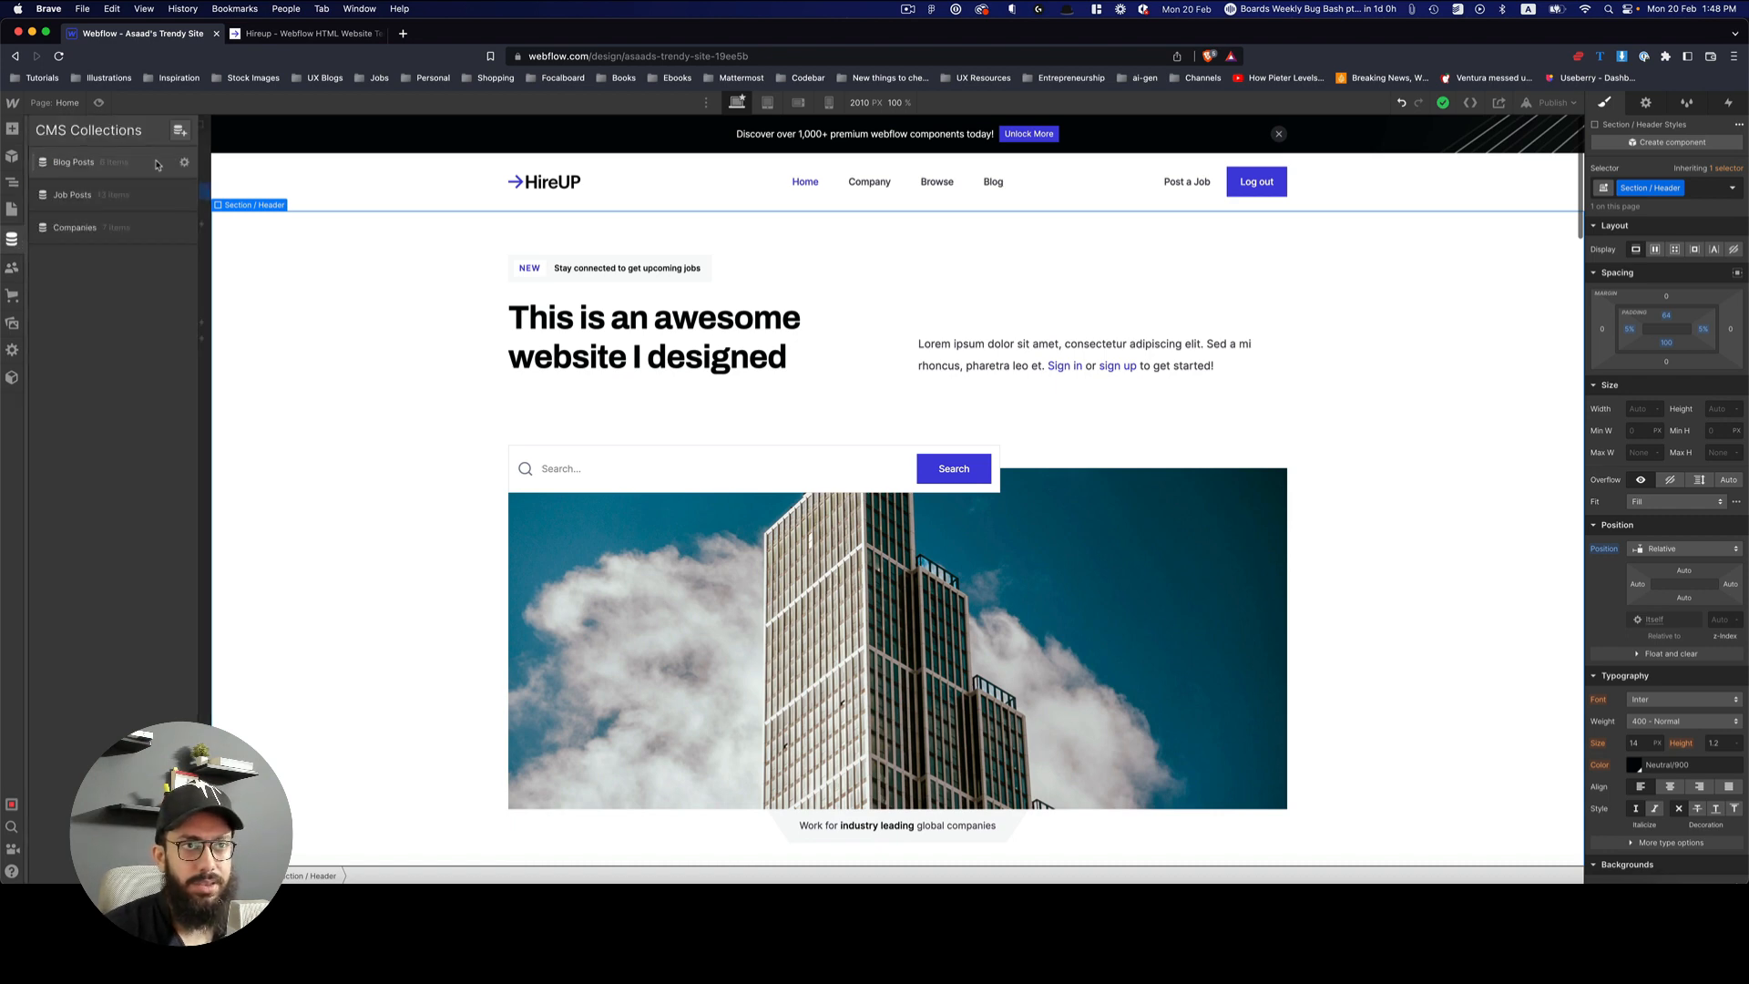
click(182, 162)
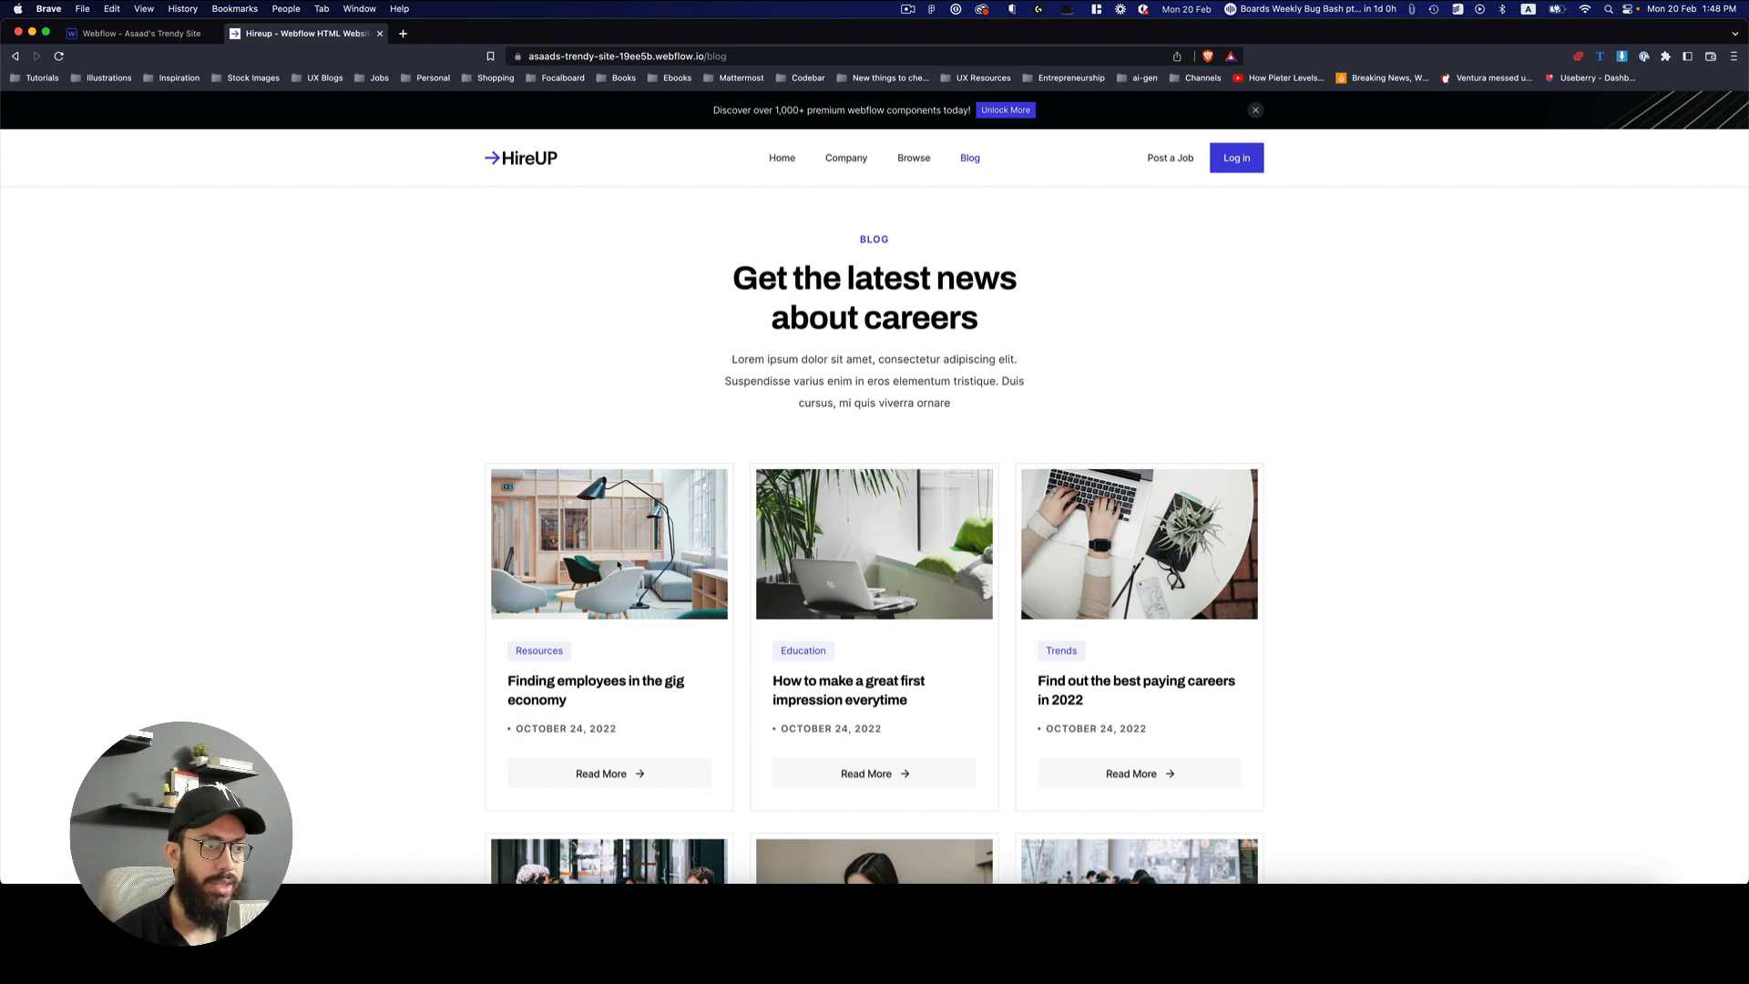
click(608, 772)
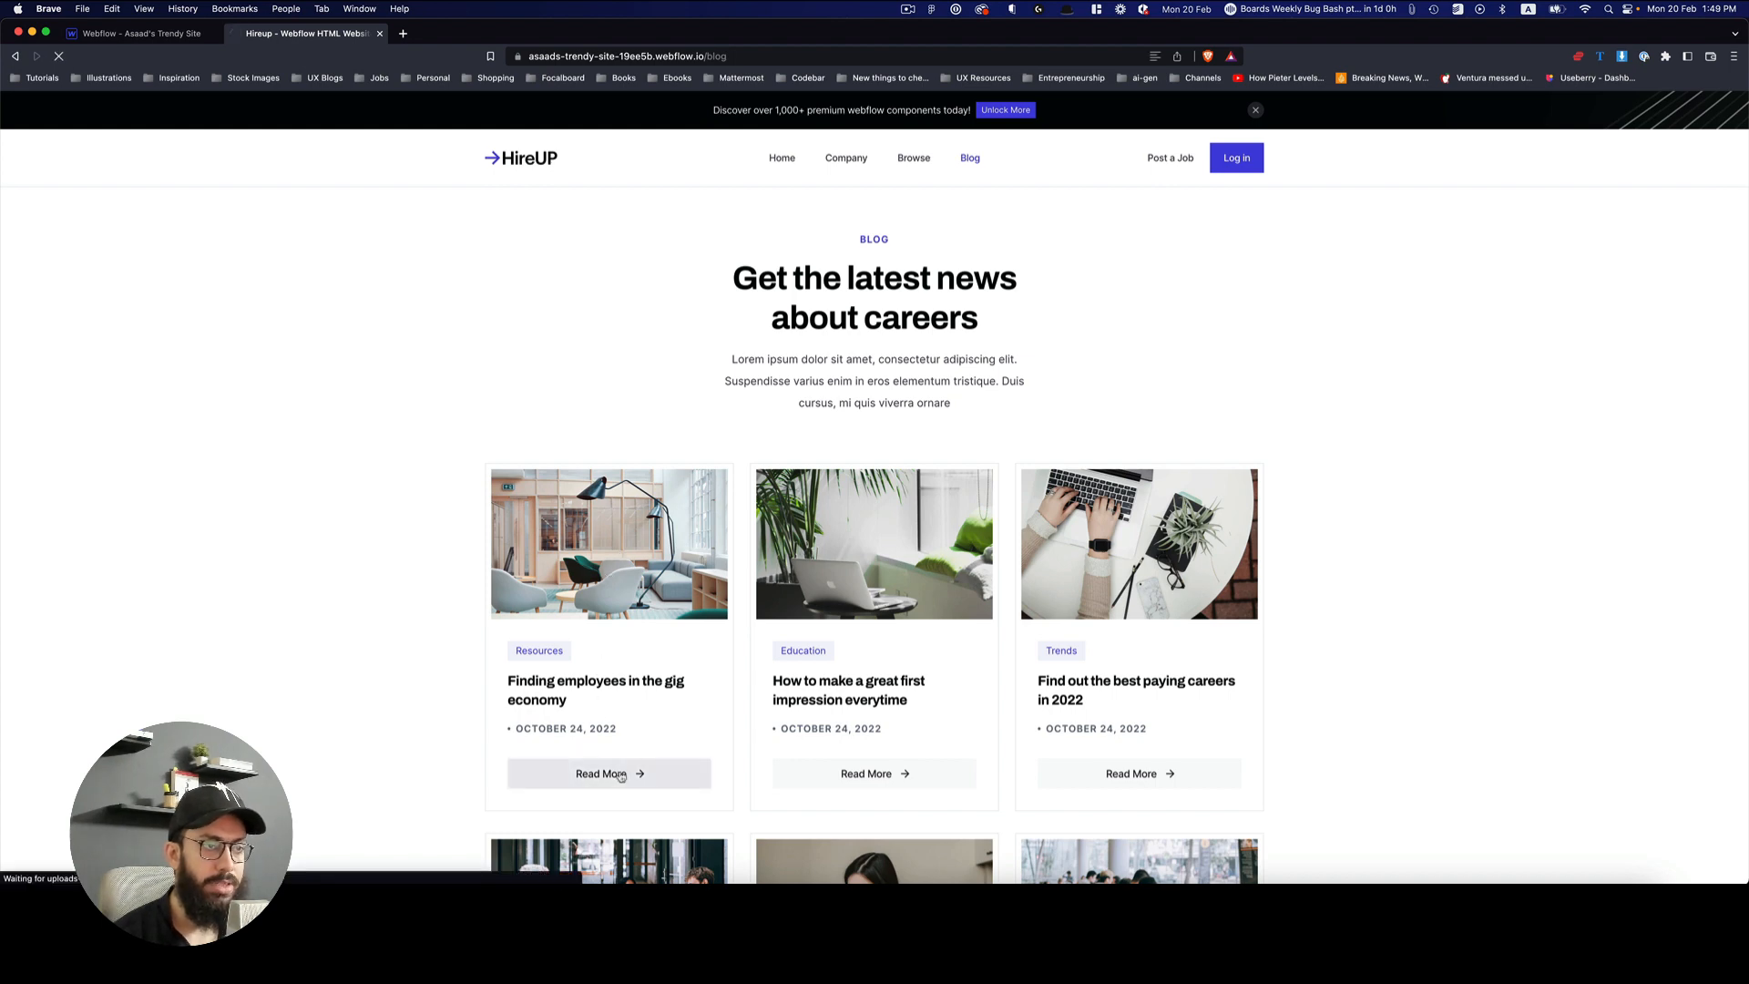
click(608, 773)
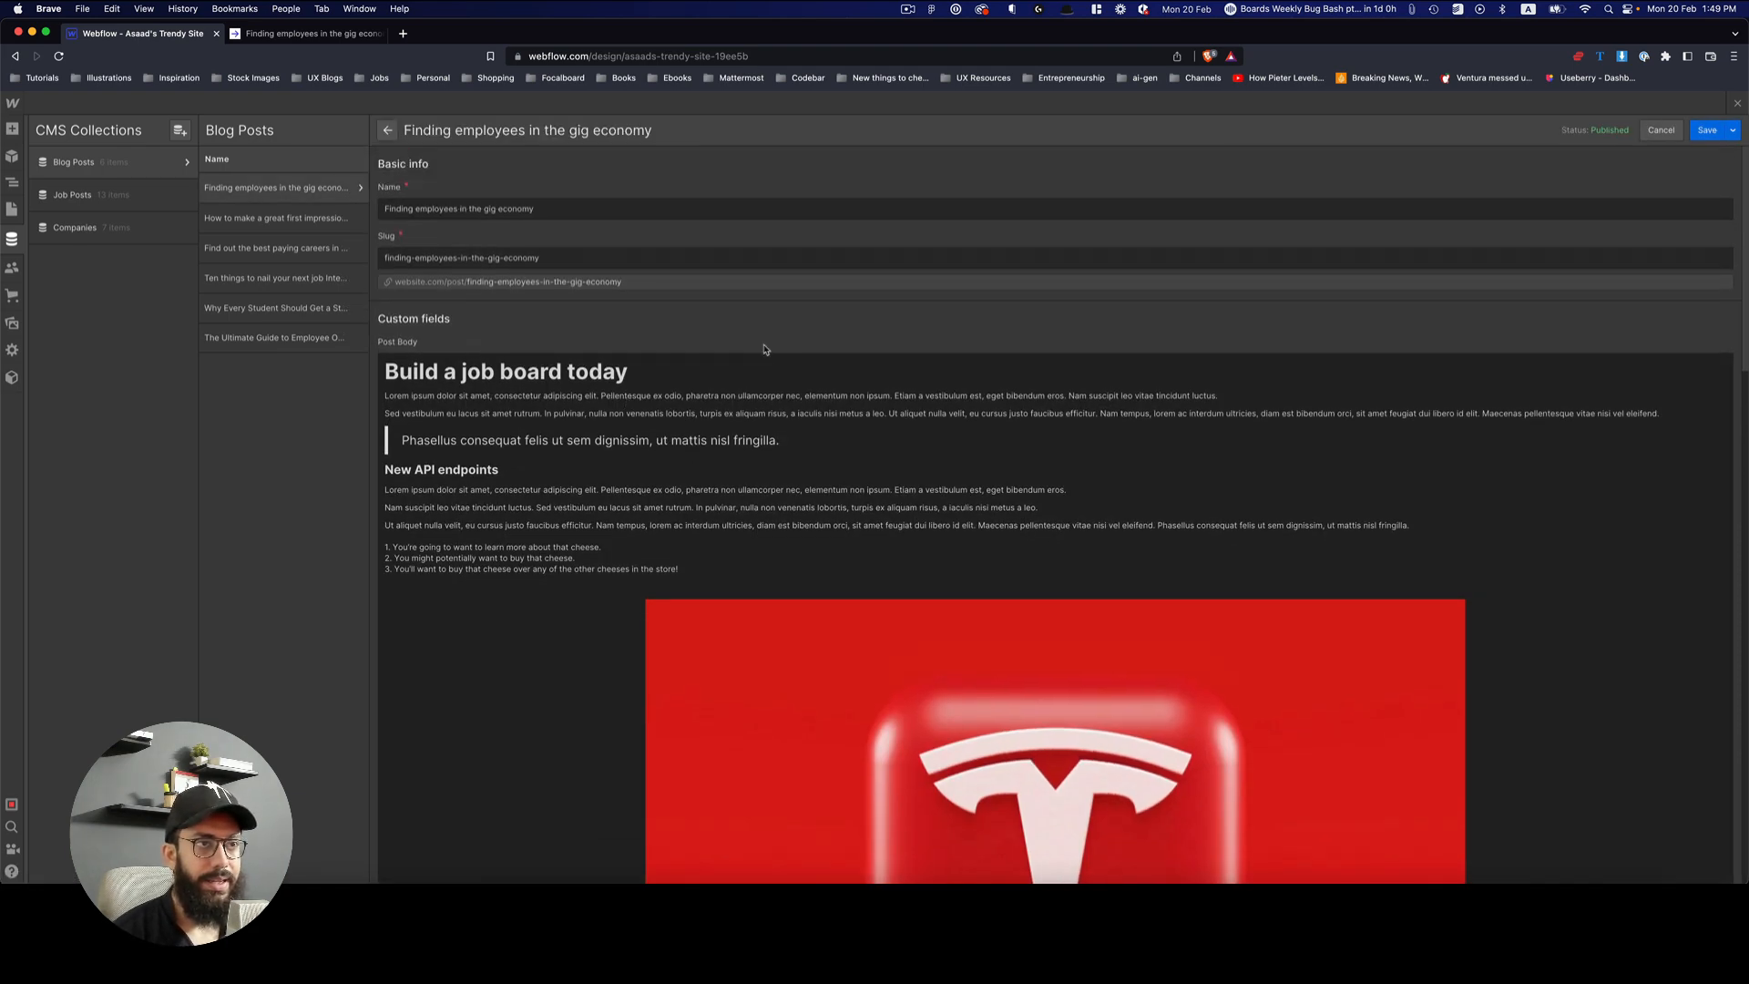
click(301, 33)
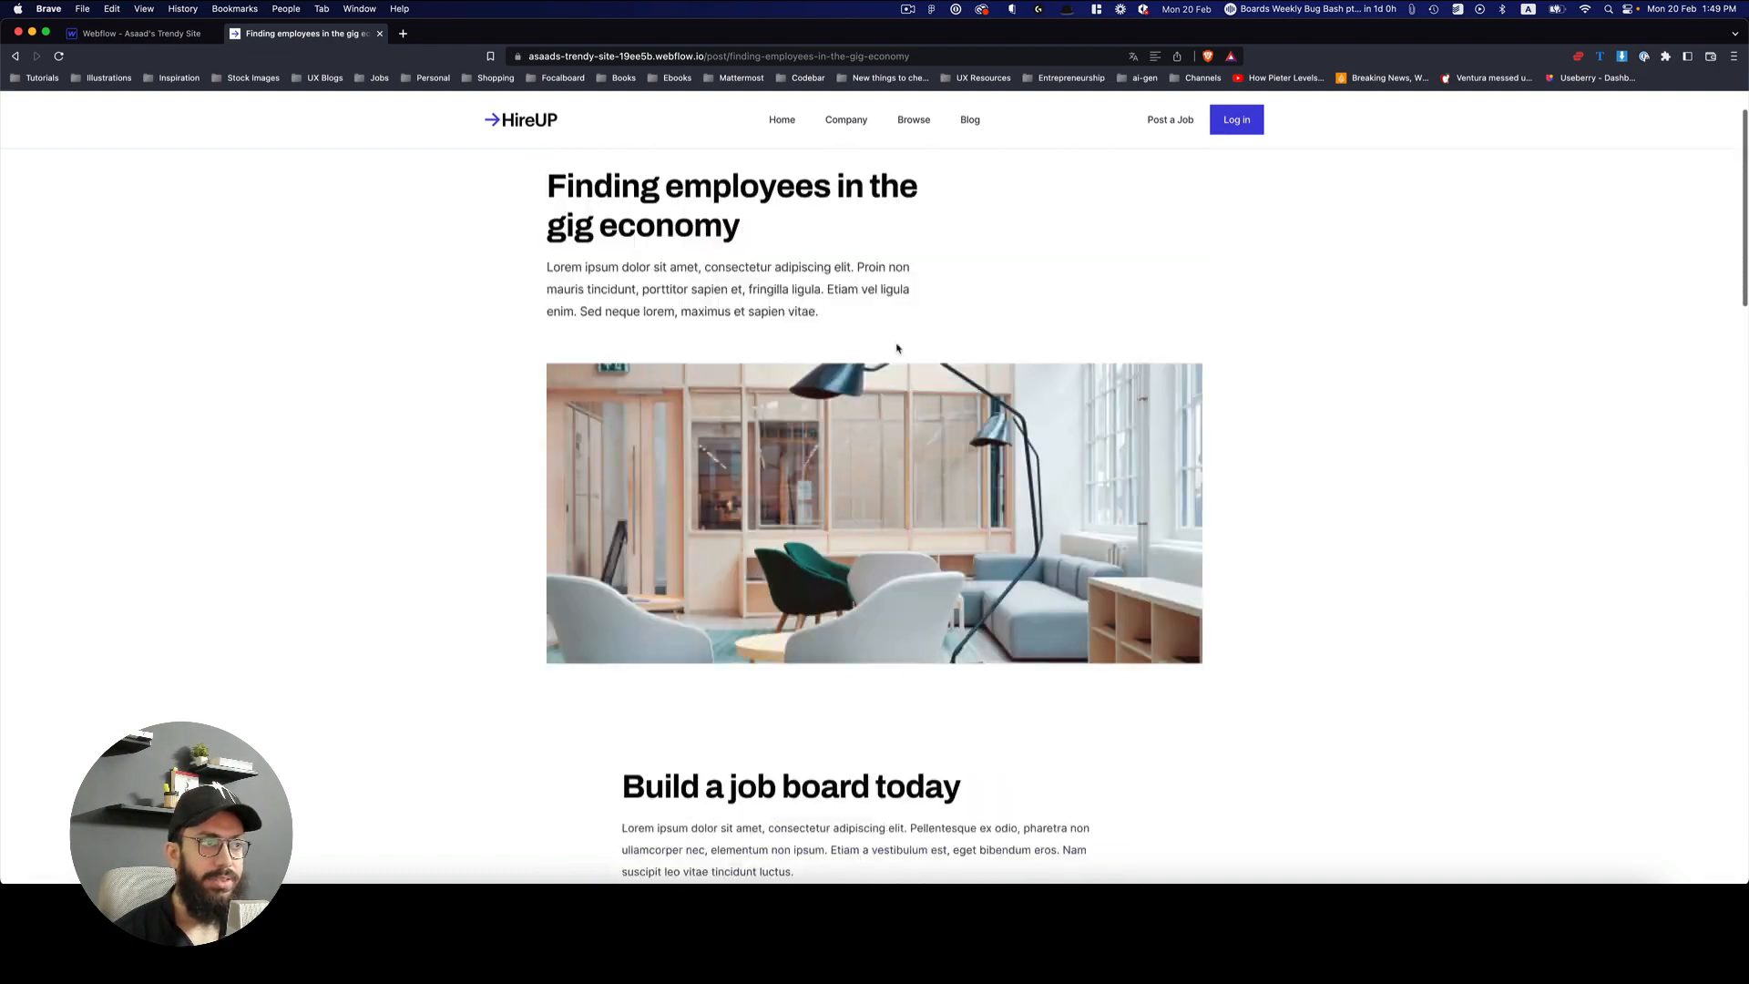
click(140, 33)
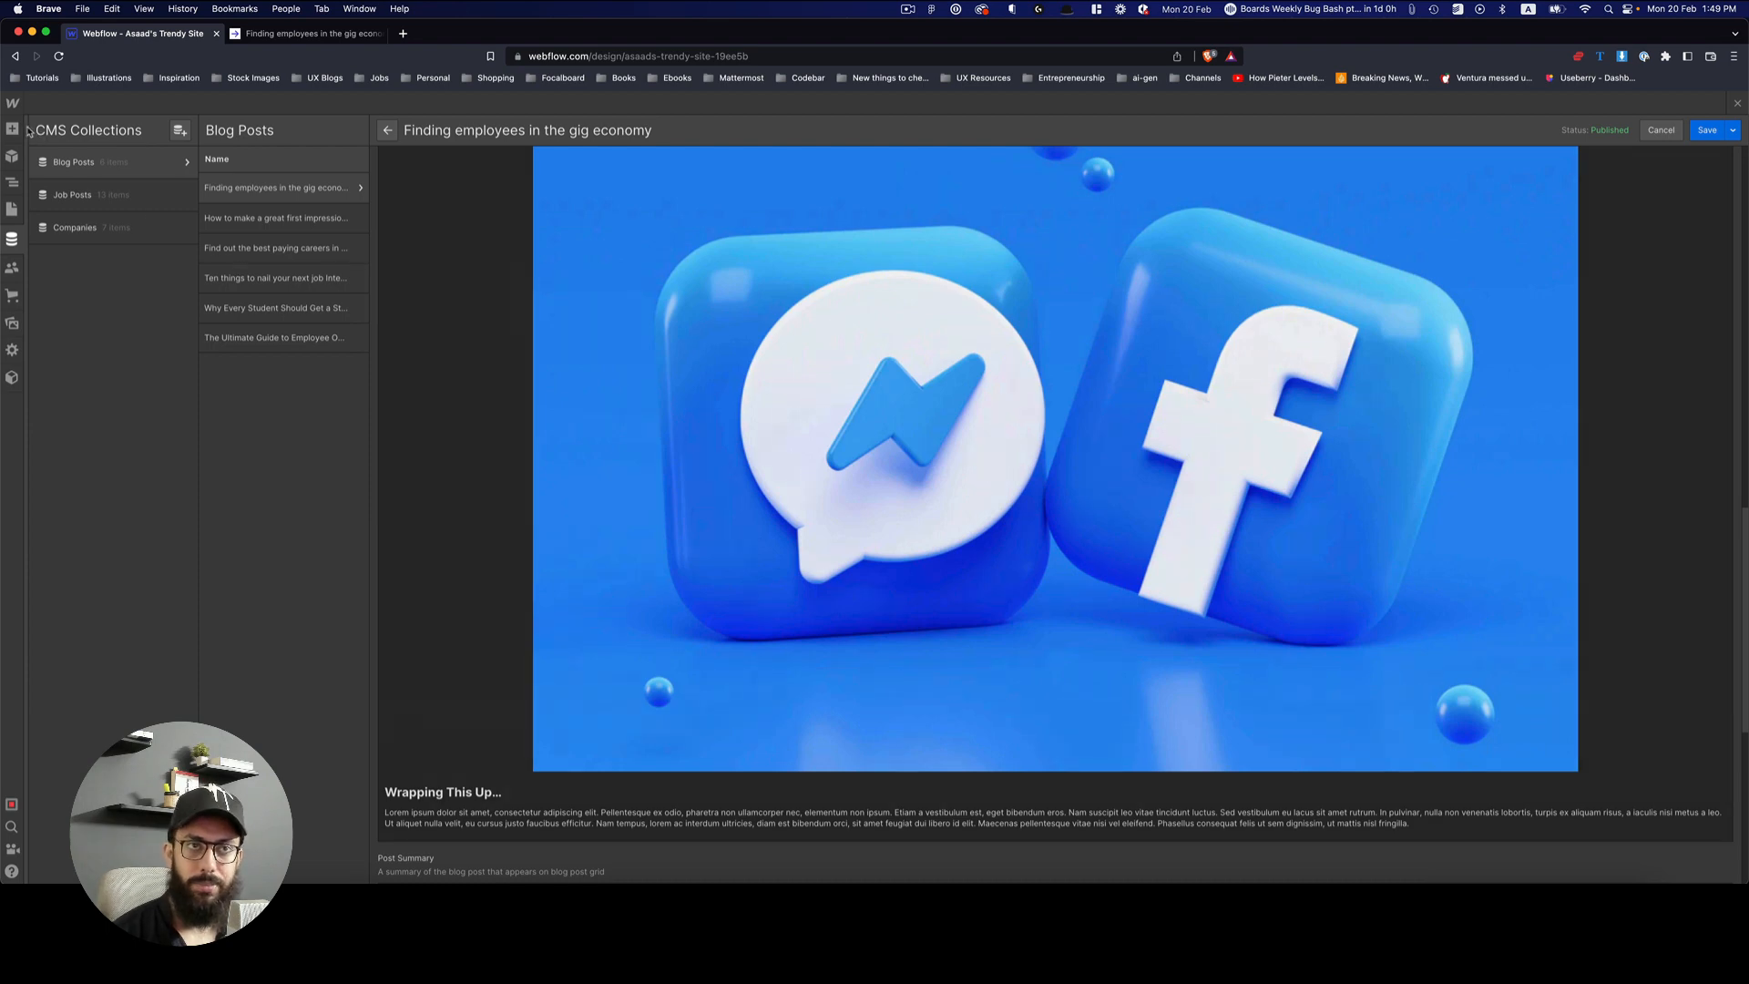
click(386, 131)
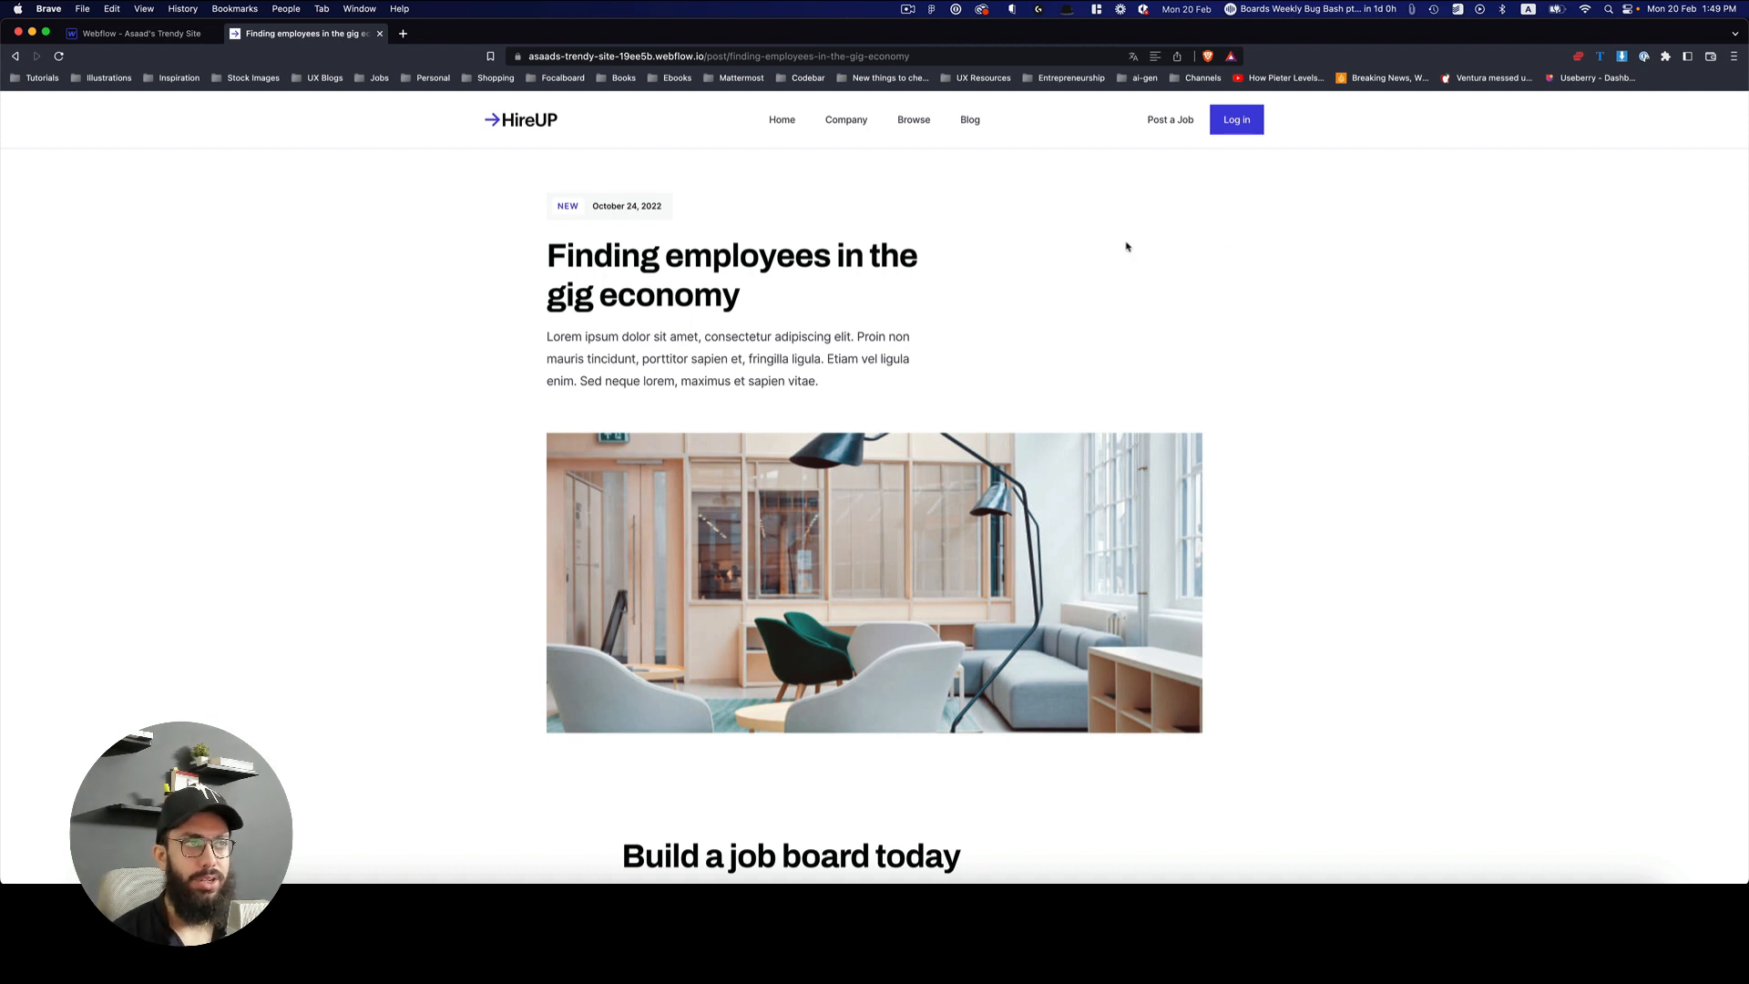
click(141, 33)
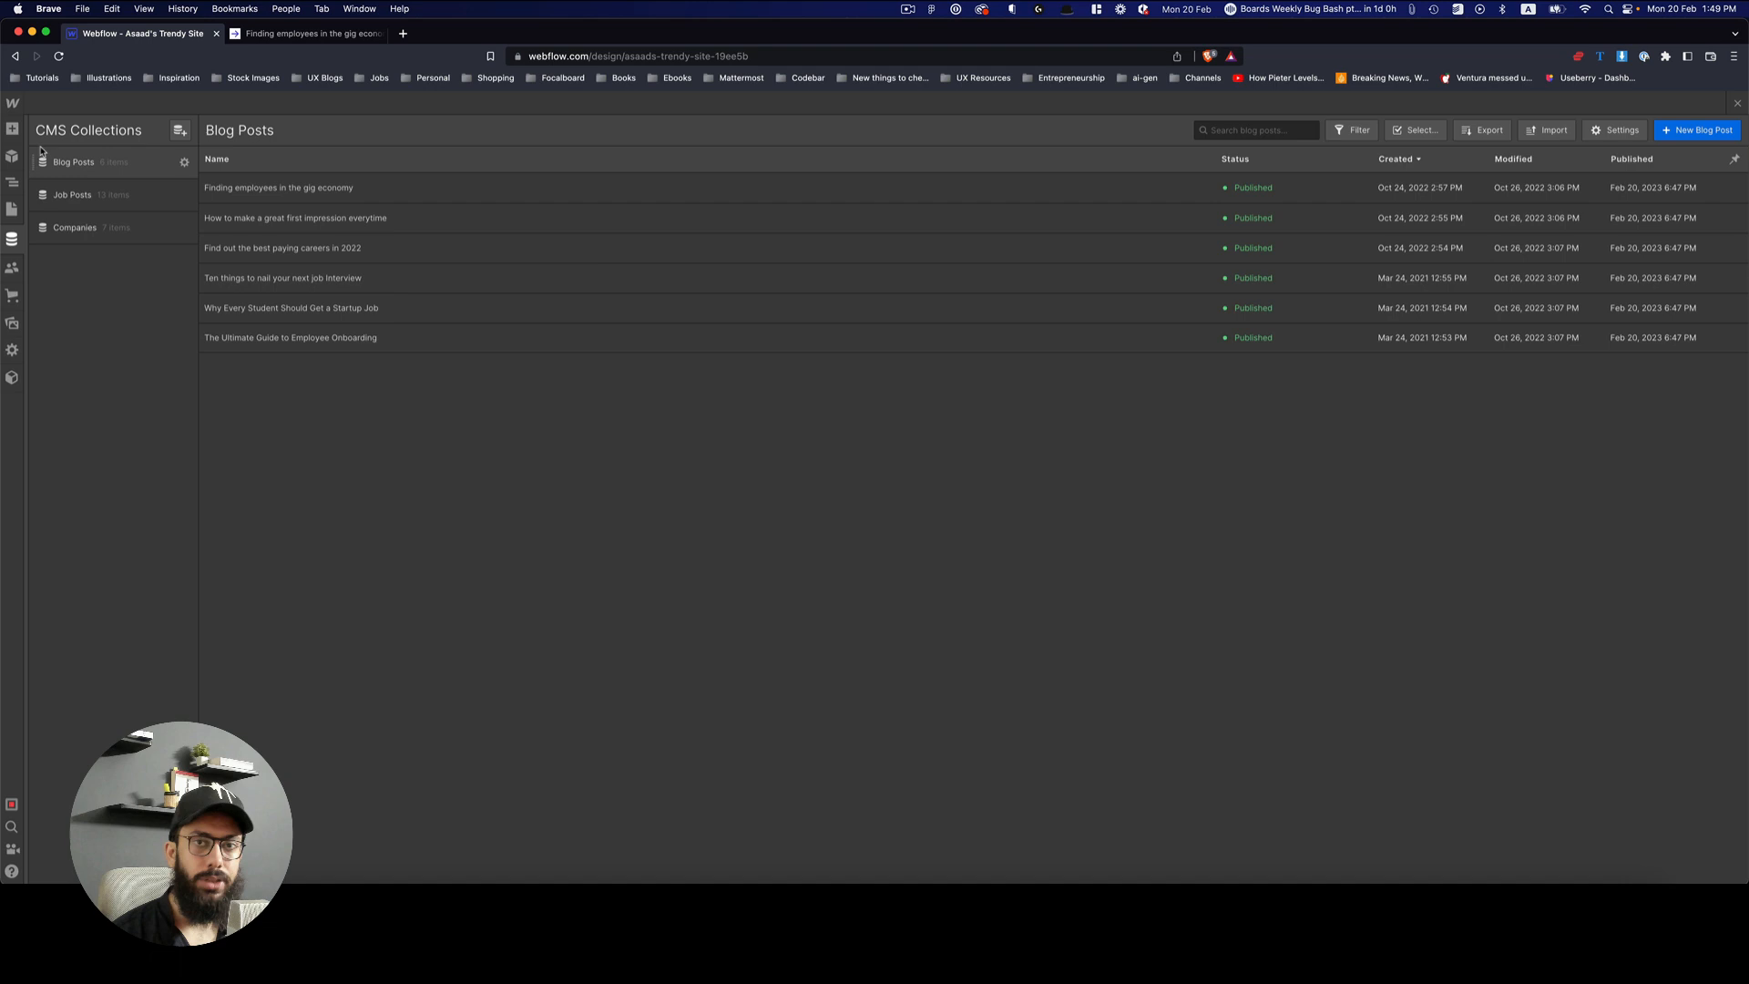
click(301, 33)
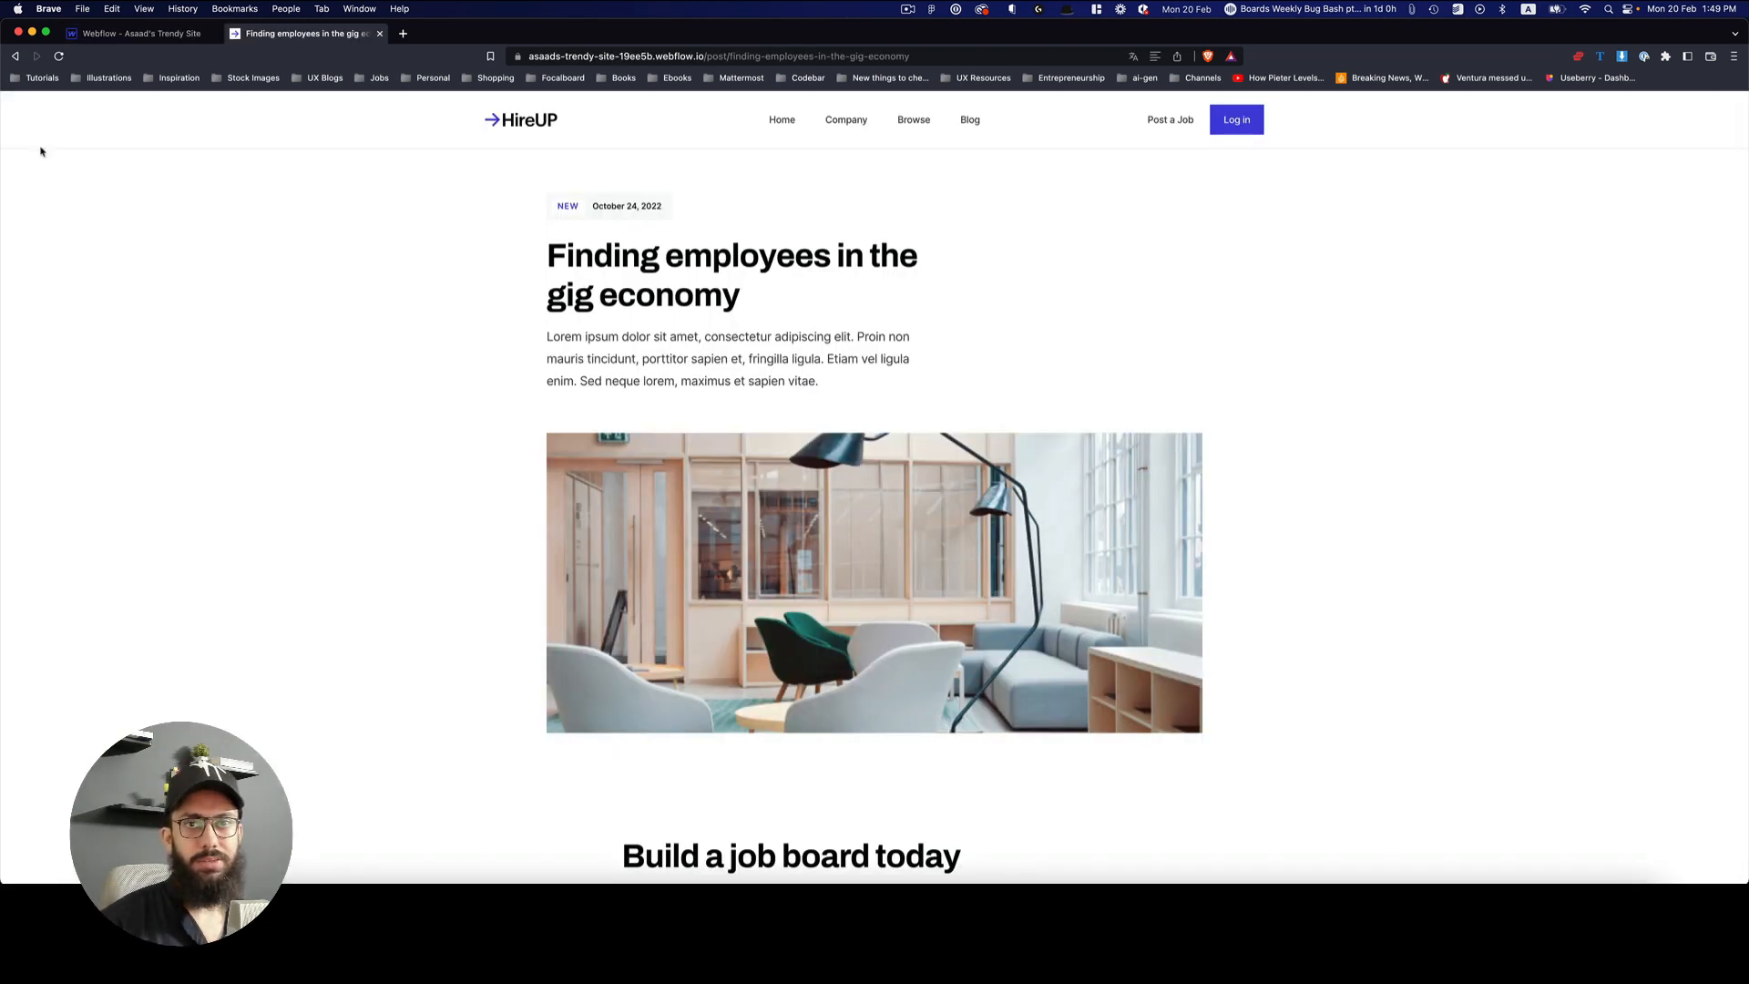
click(134, 33)
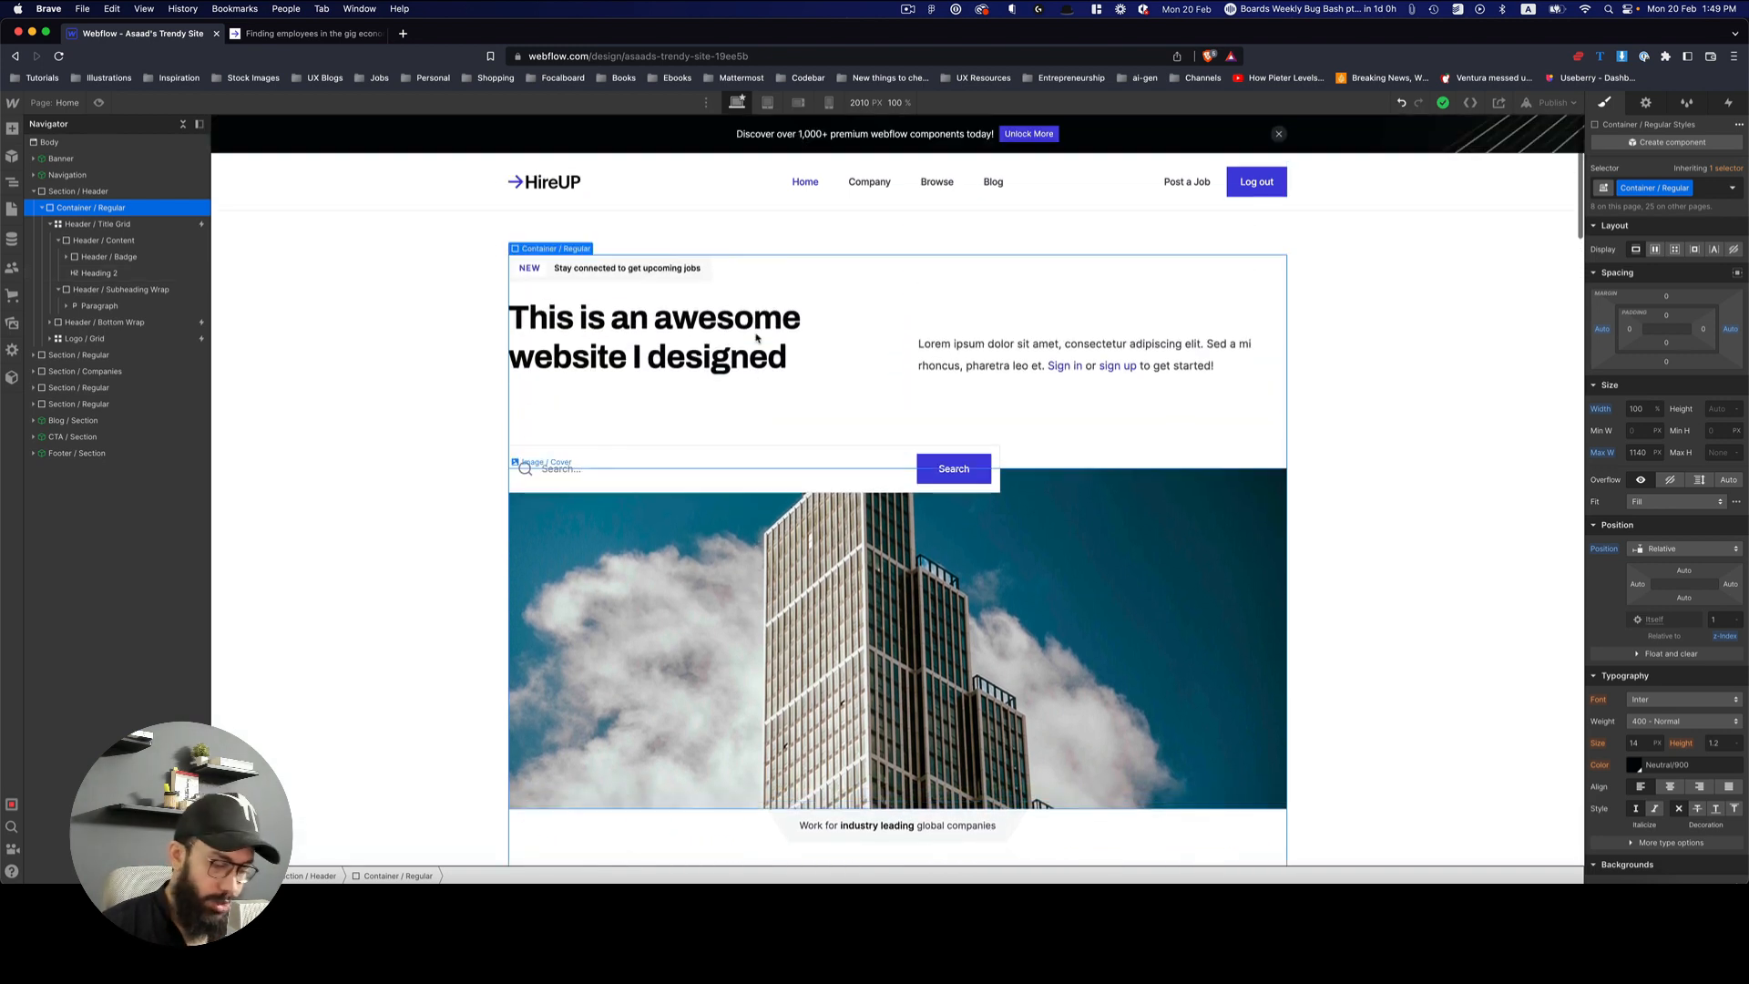
Step: Add a starter team section layout from the Layouts library and scroll down to review it
click(13, 129)
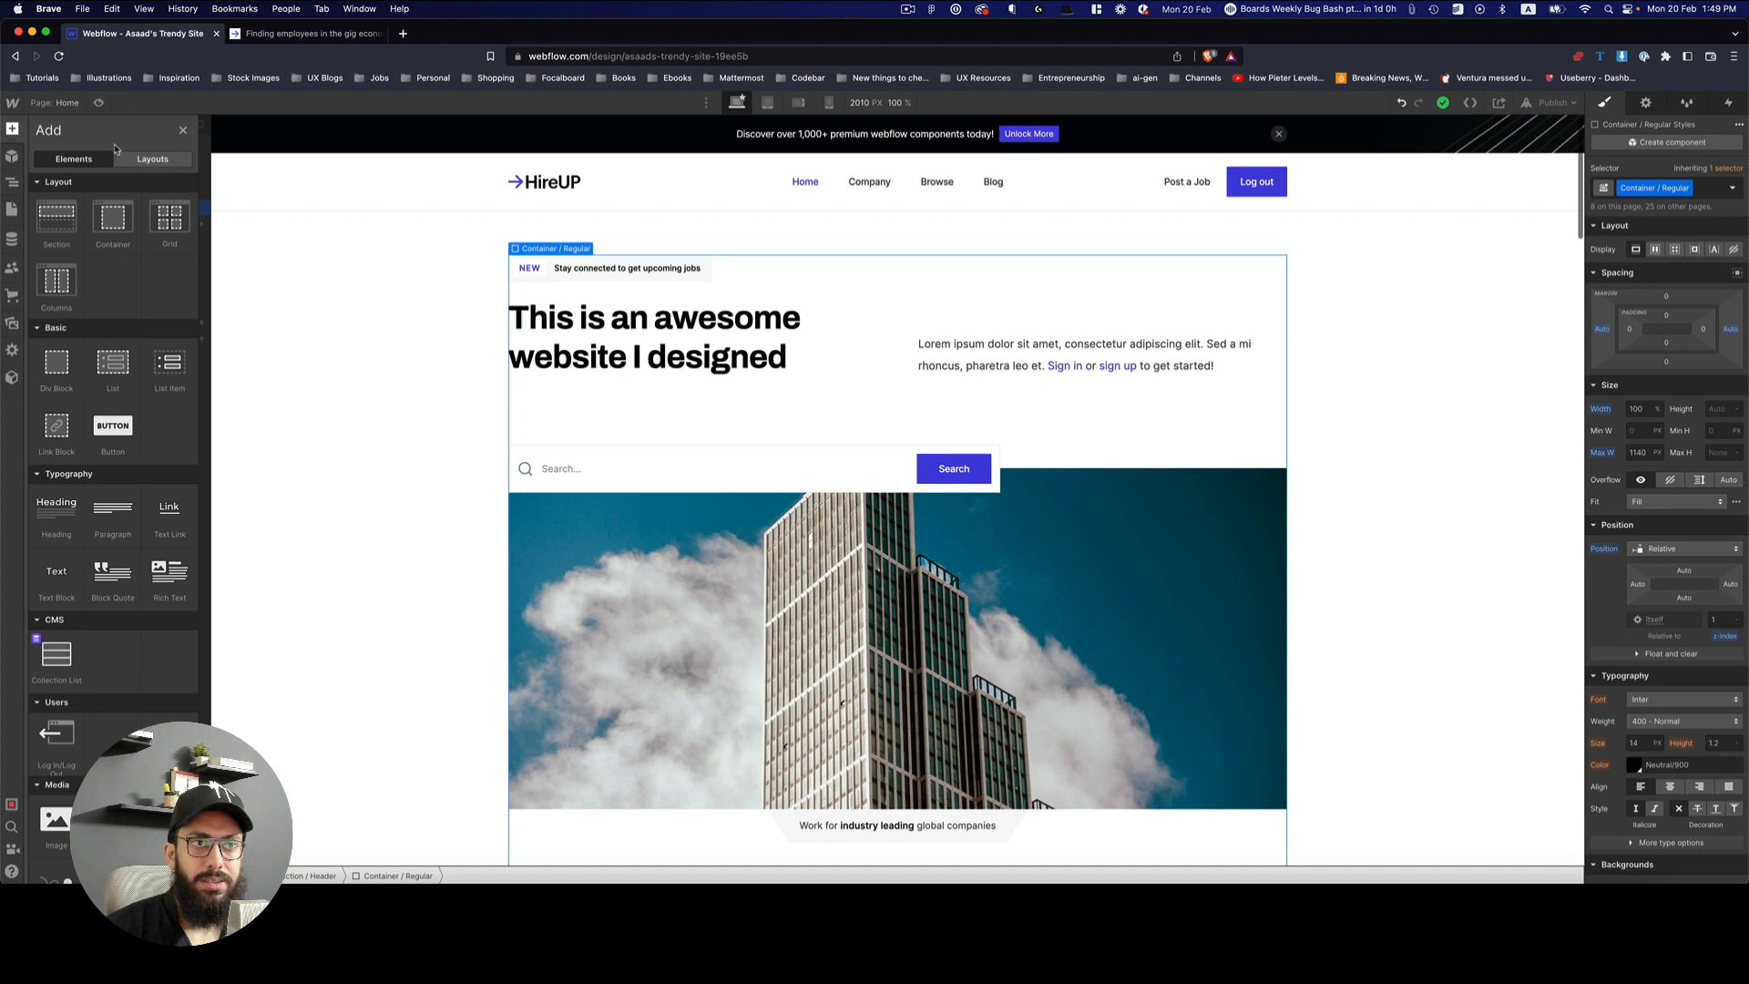
click(151, 159)
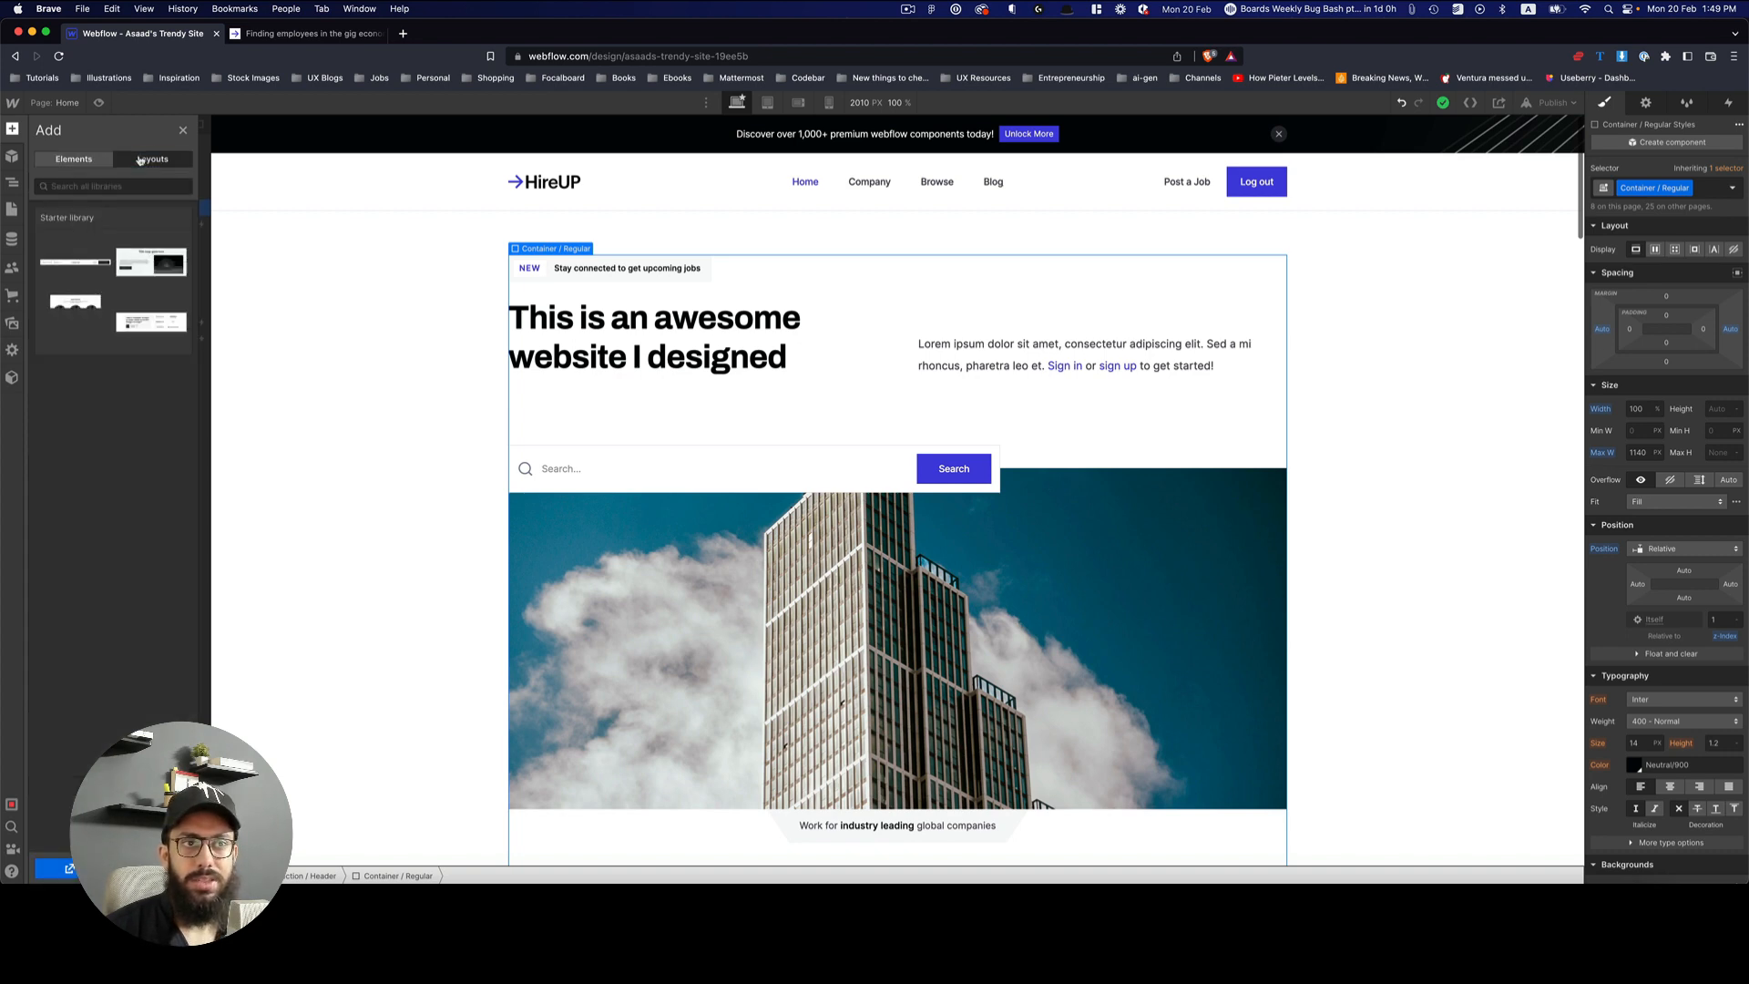
click(152, 158)
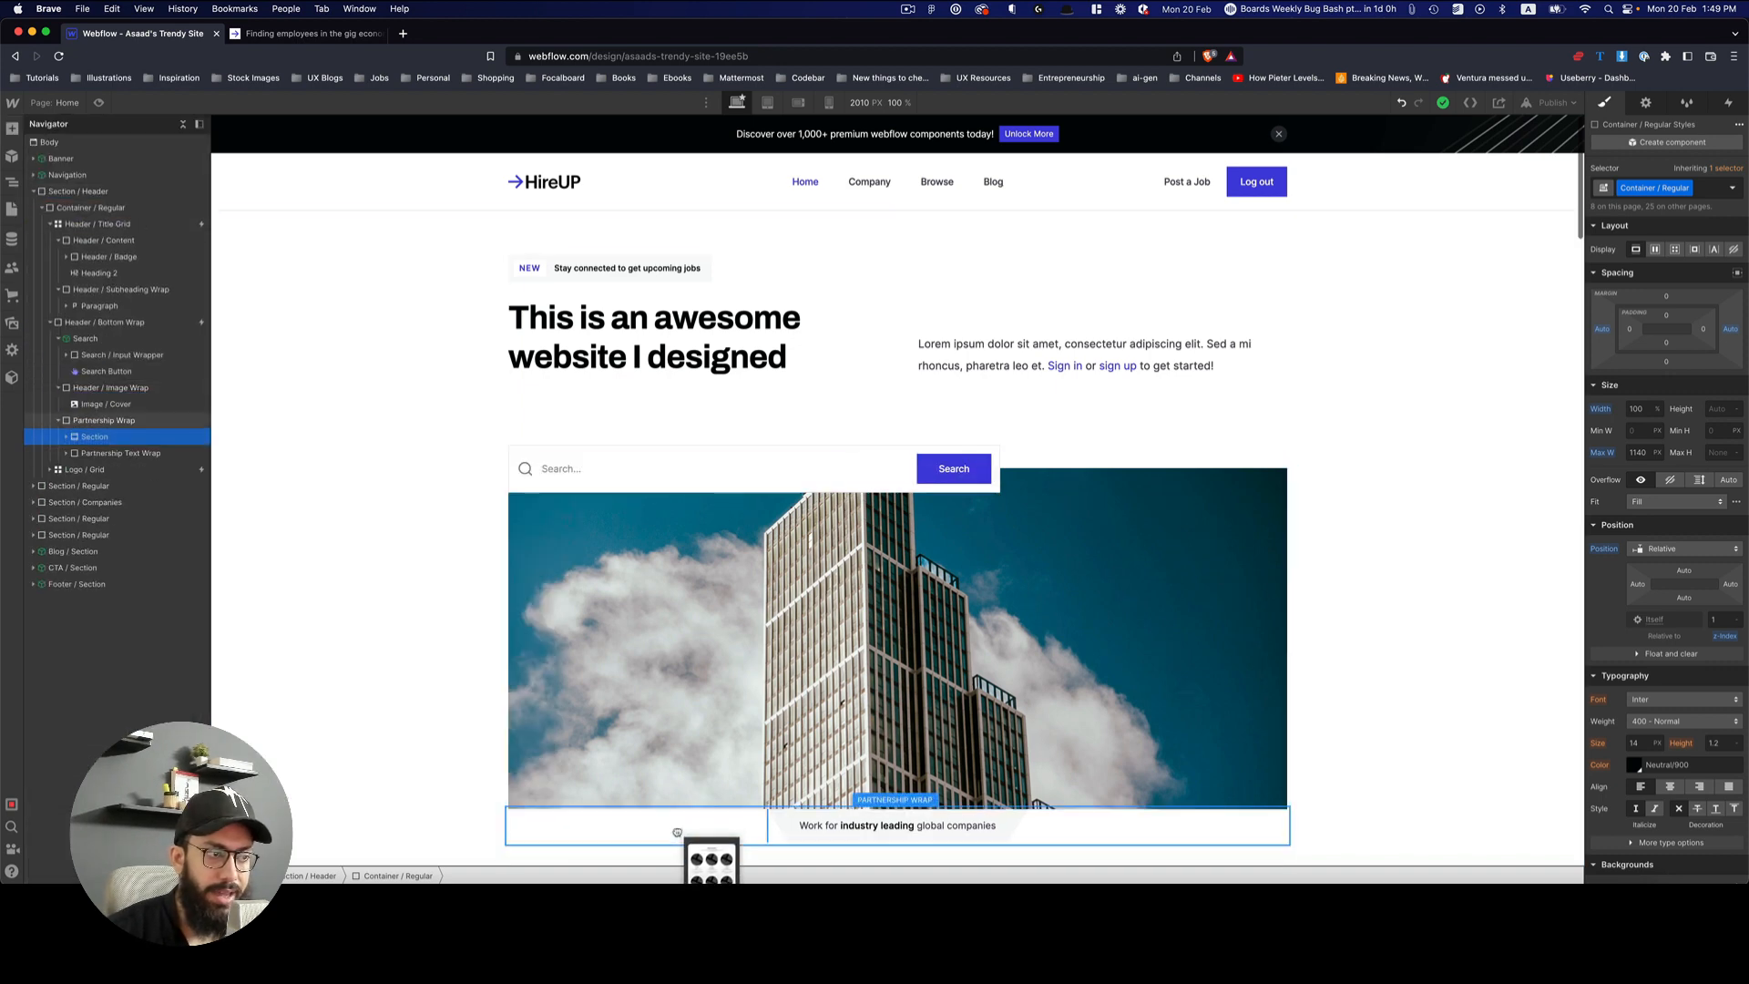
scroll(down, 3)
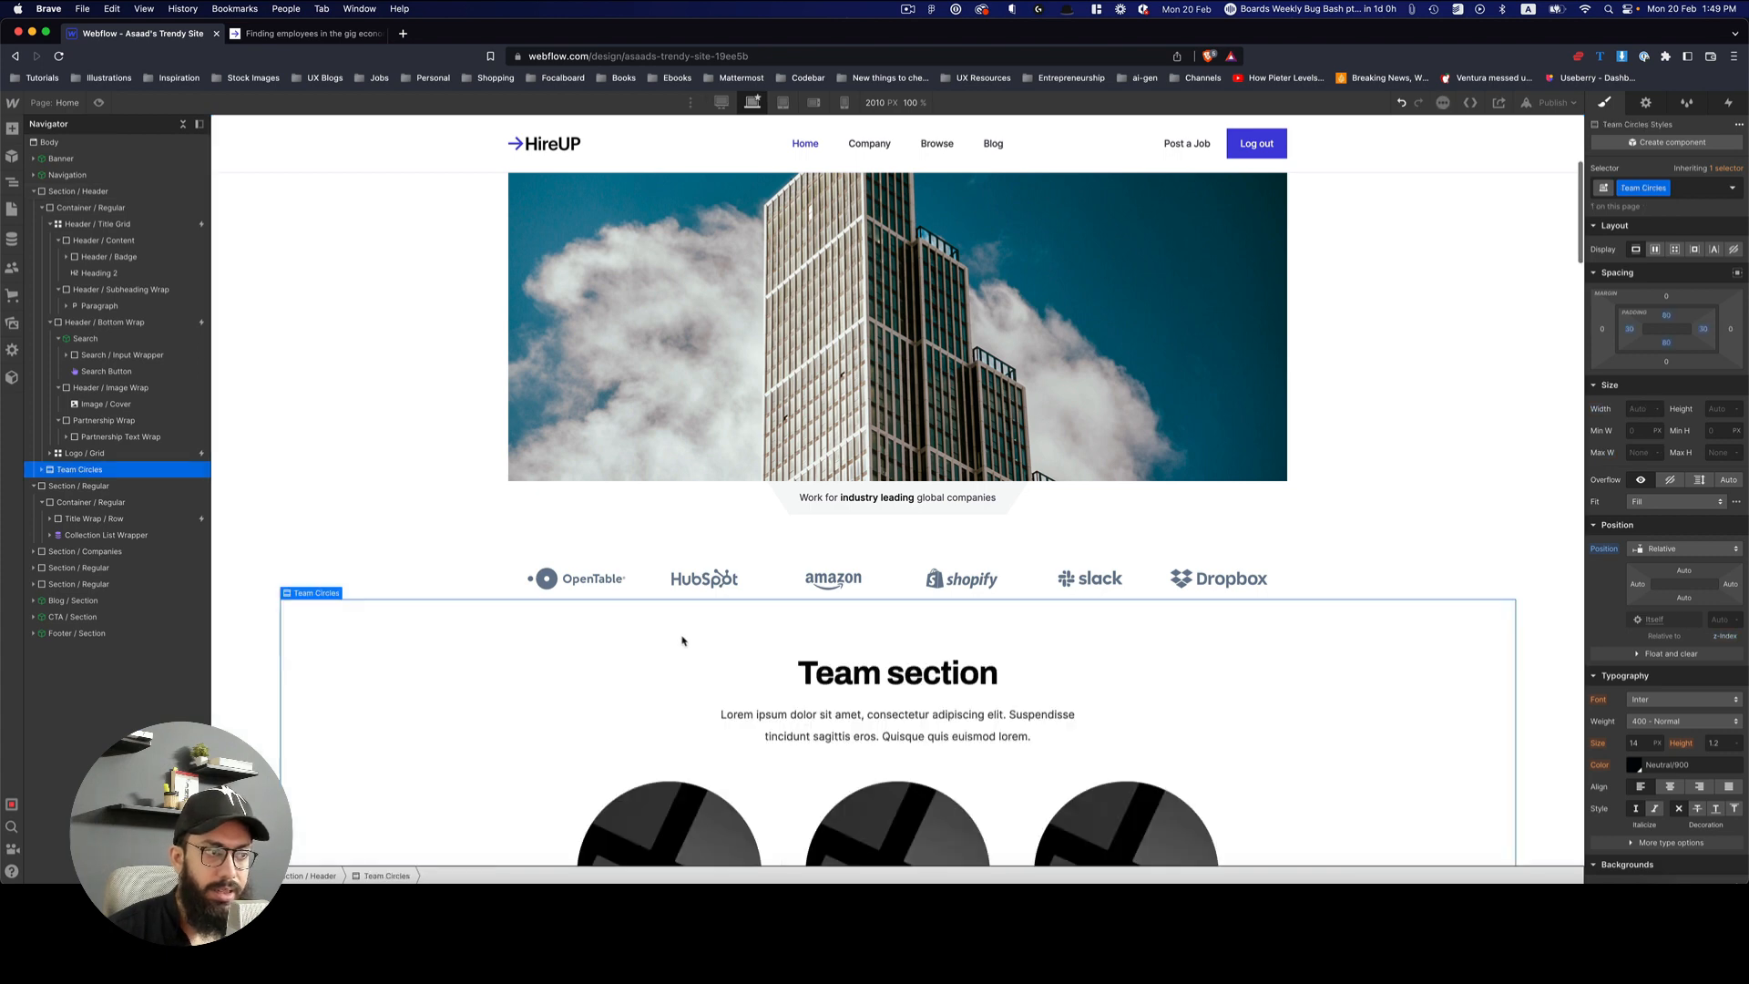
scroll(down, 3)
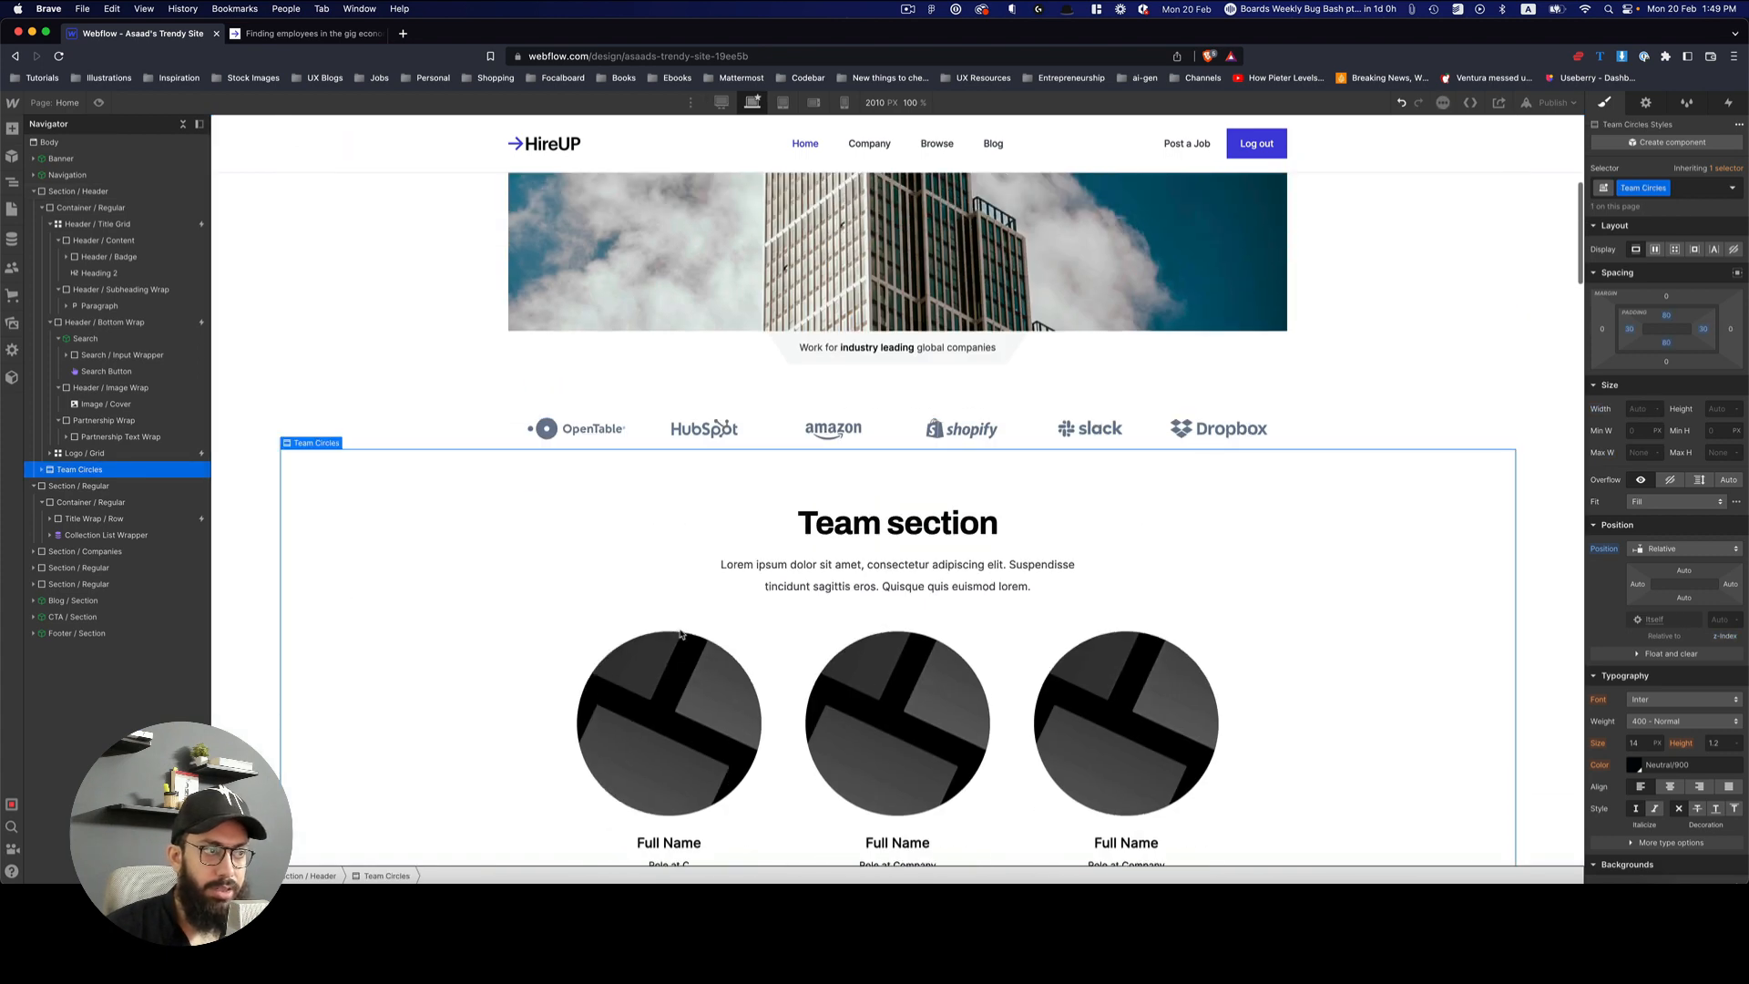
scroll(down, 3)
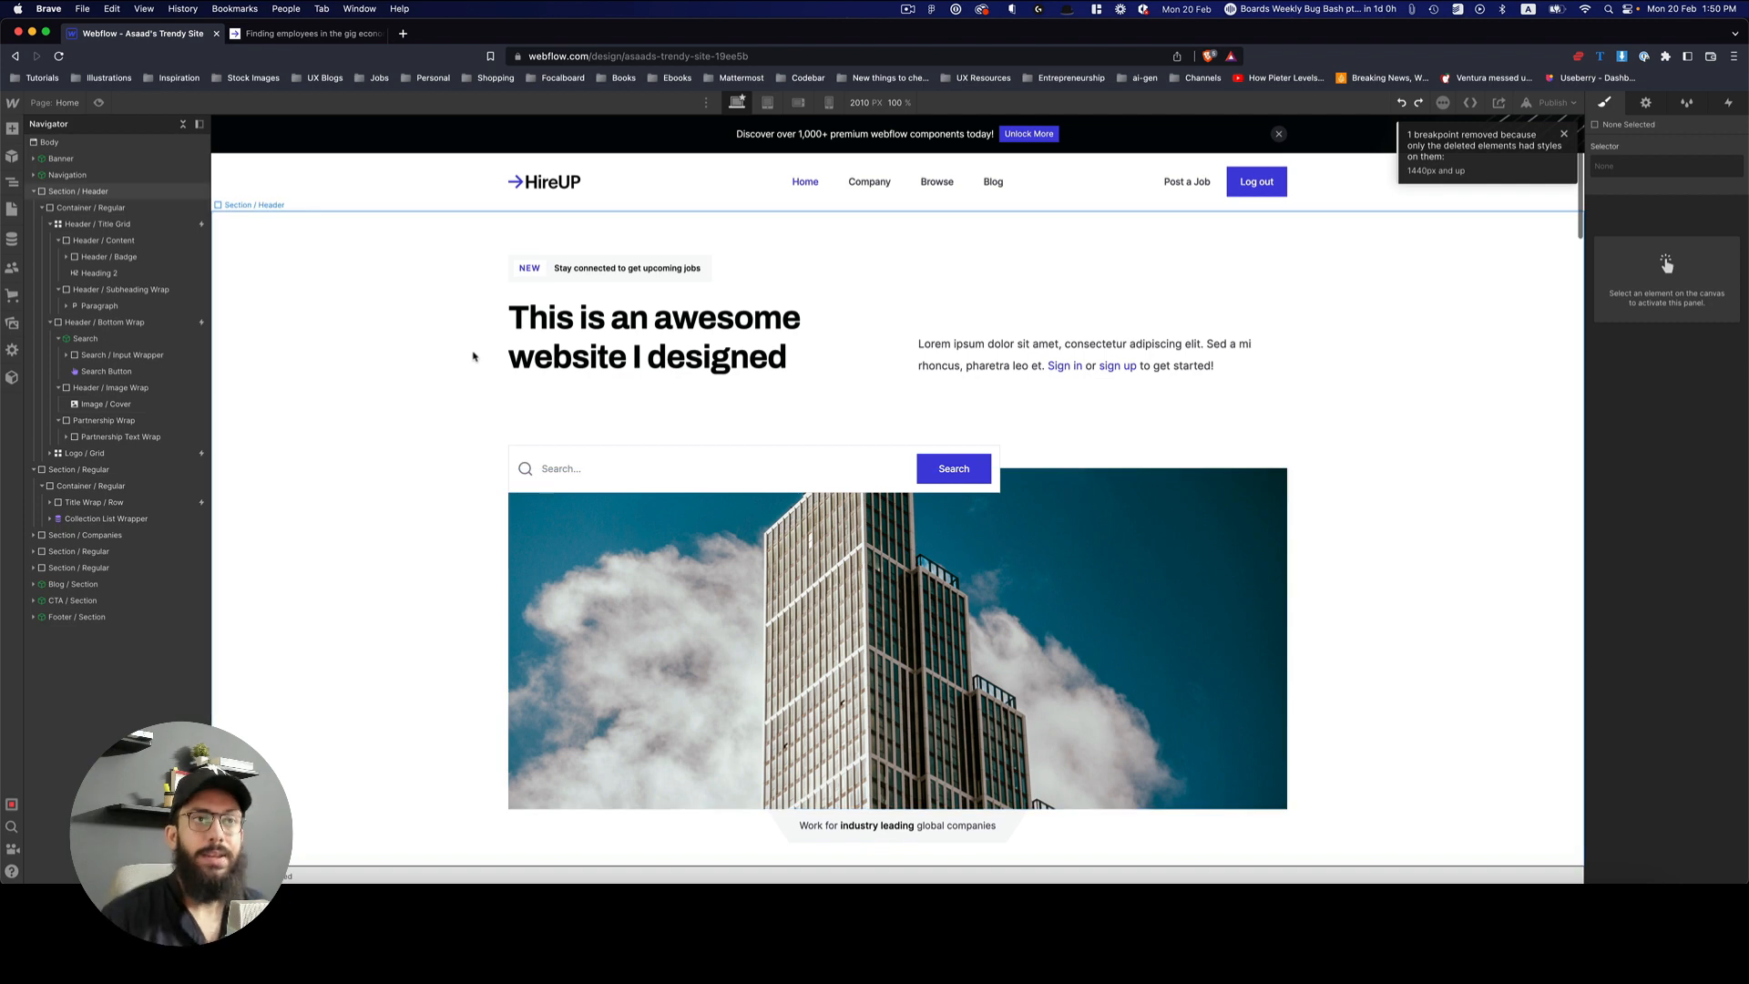
Step: Show the layout libraries and follow the link to discover more libraries in a new tab
click(11, 129)
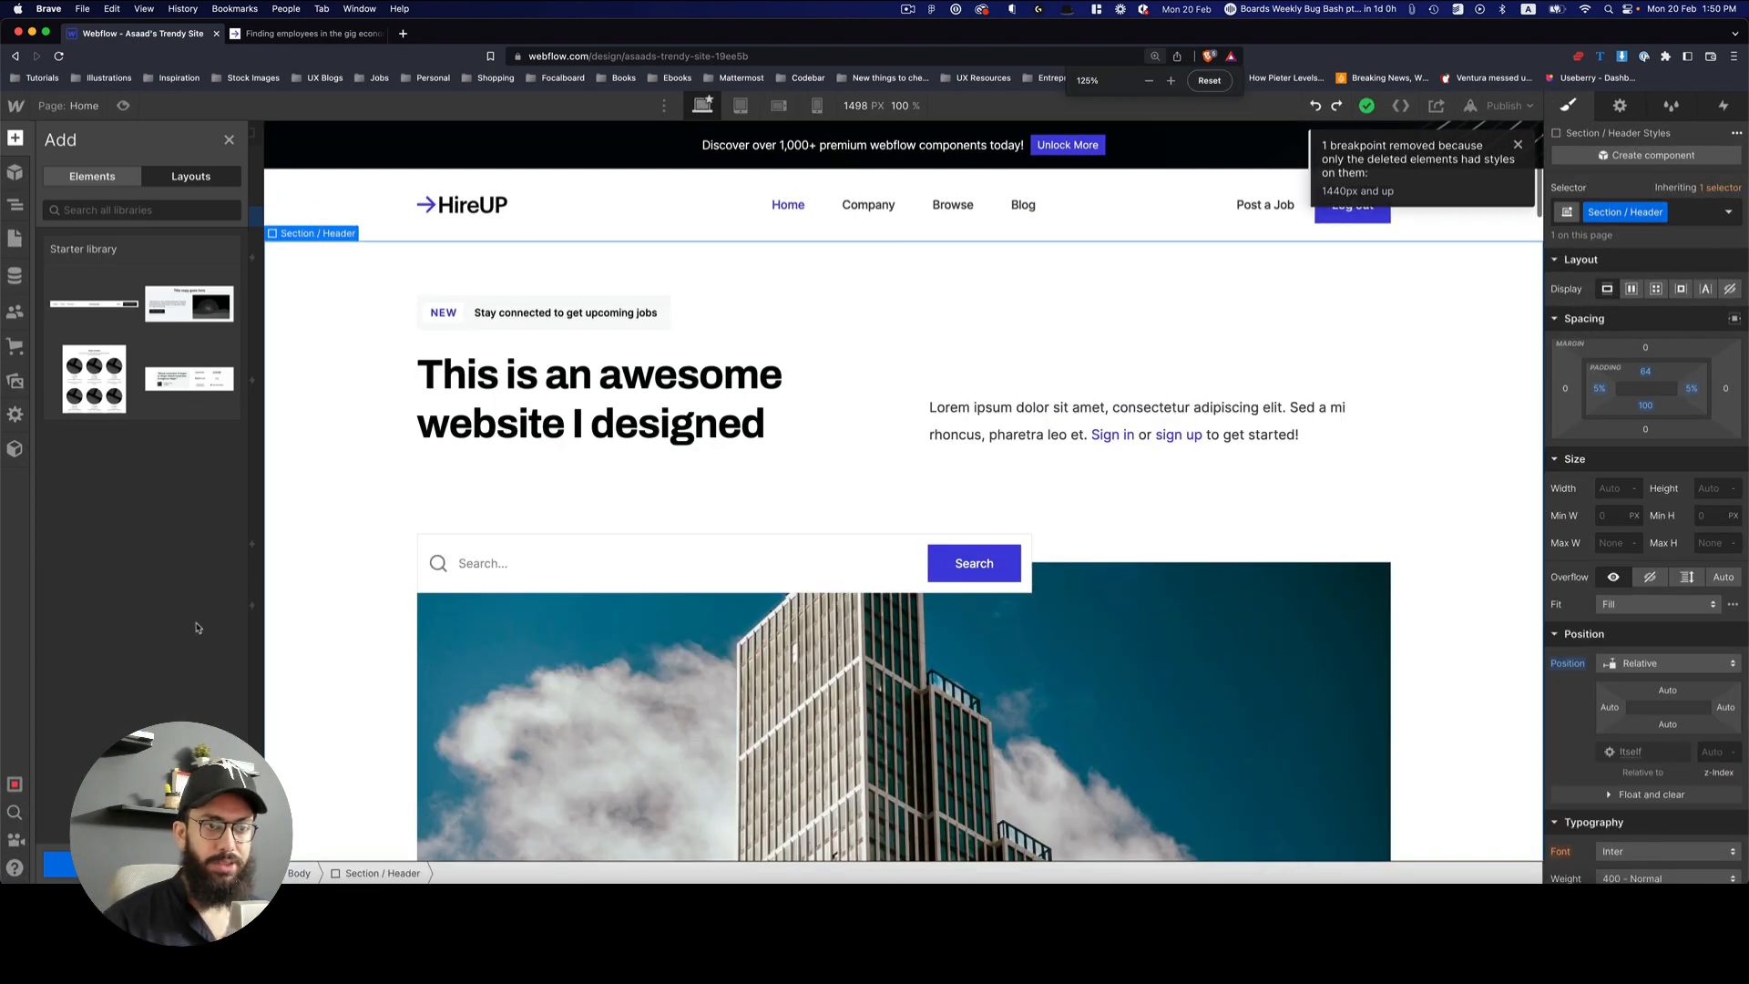
click(403, 33)
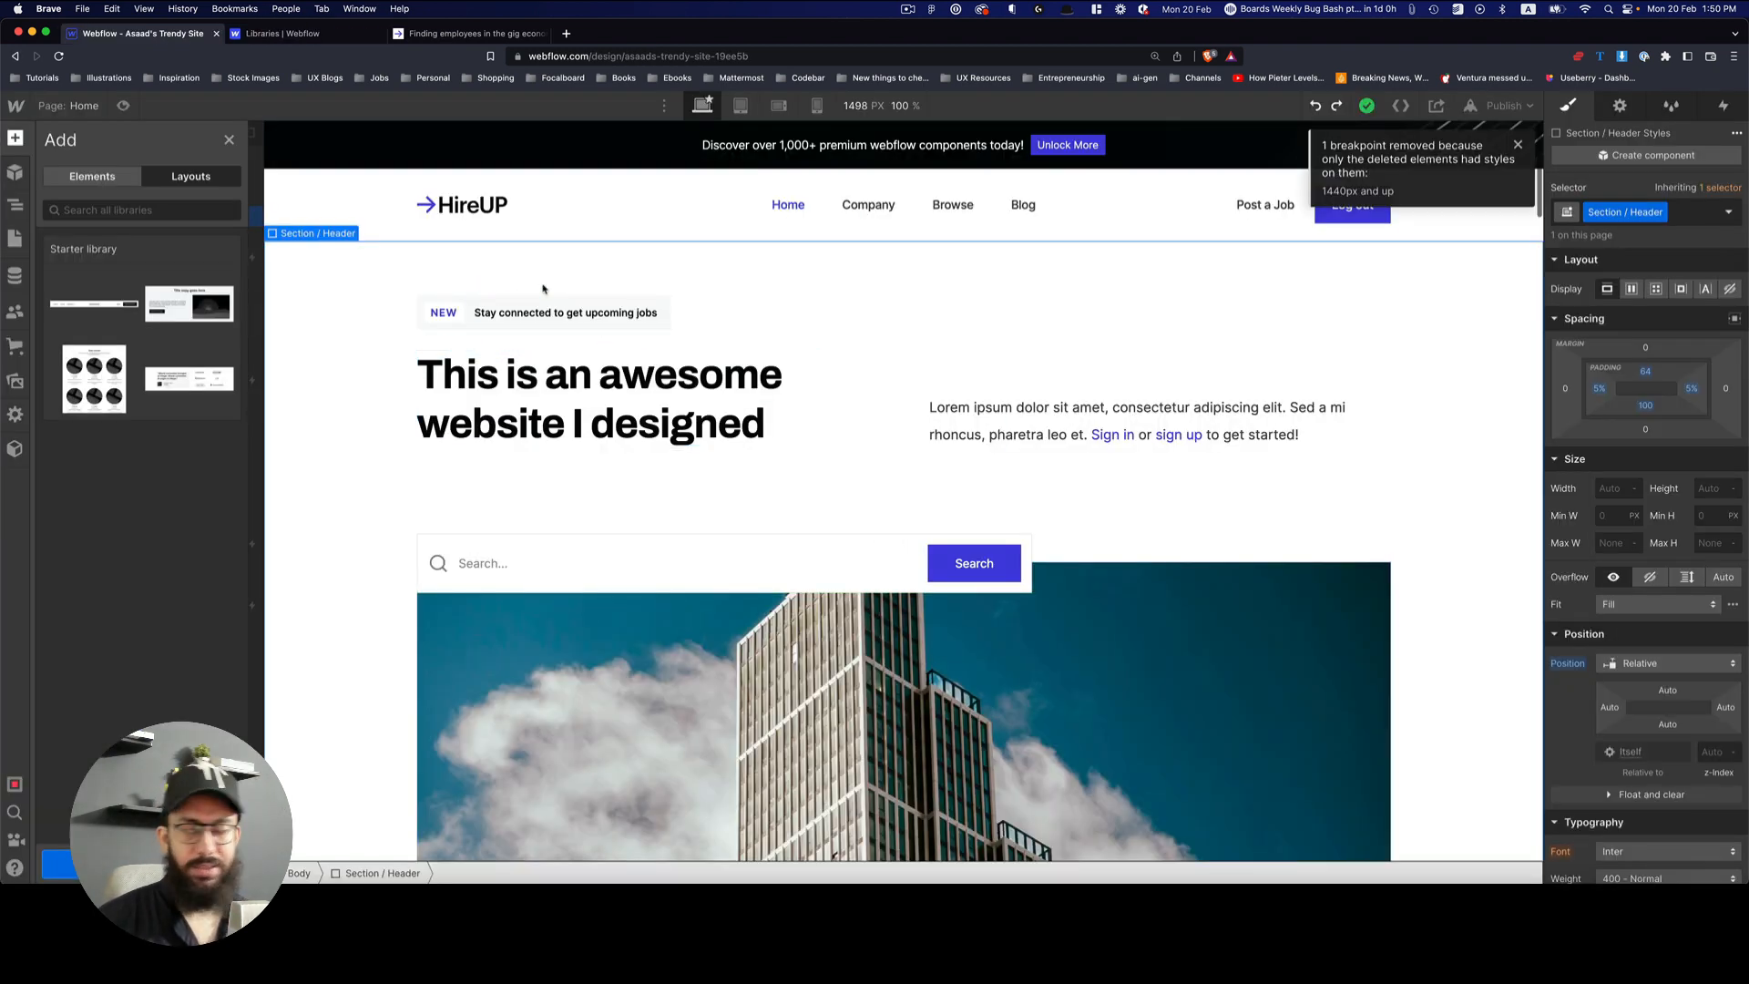
Step: Choose the FlowUI Component Library on the Libraries page and start its free install
click(291, 33)
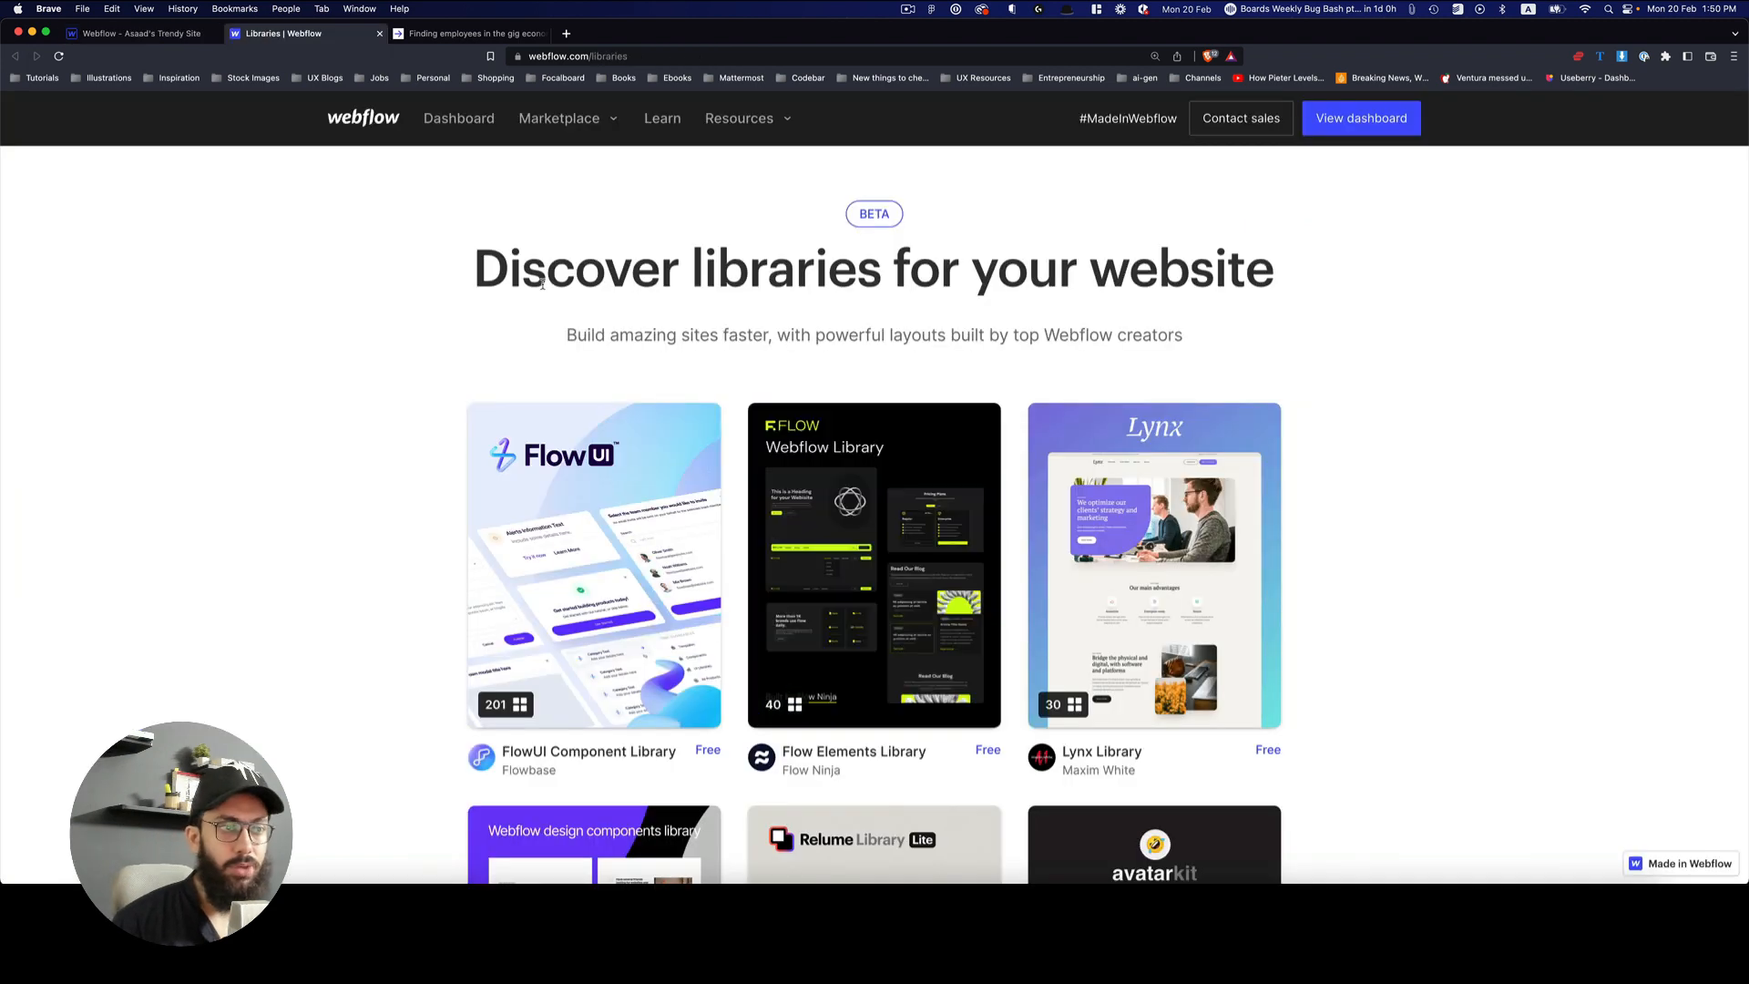
click(594, 565)
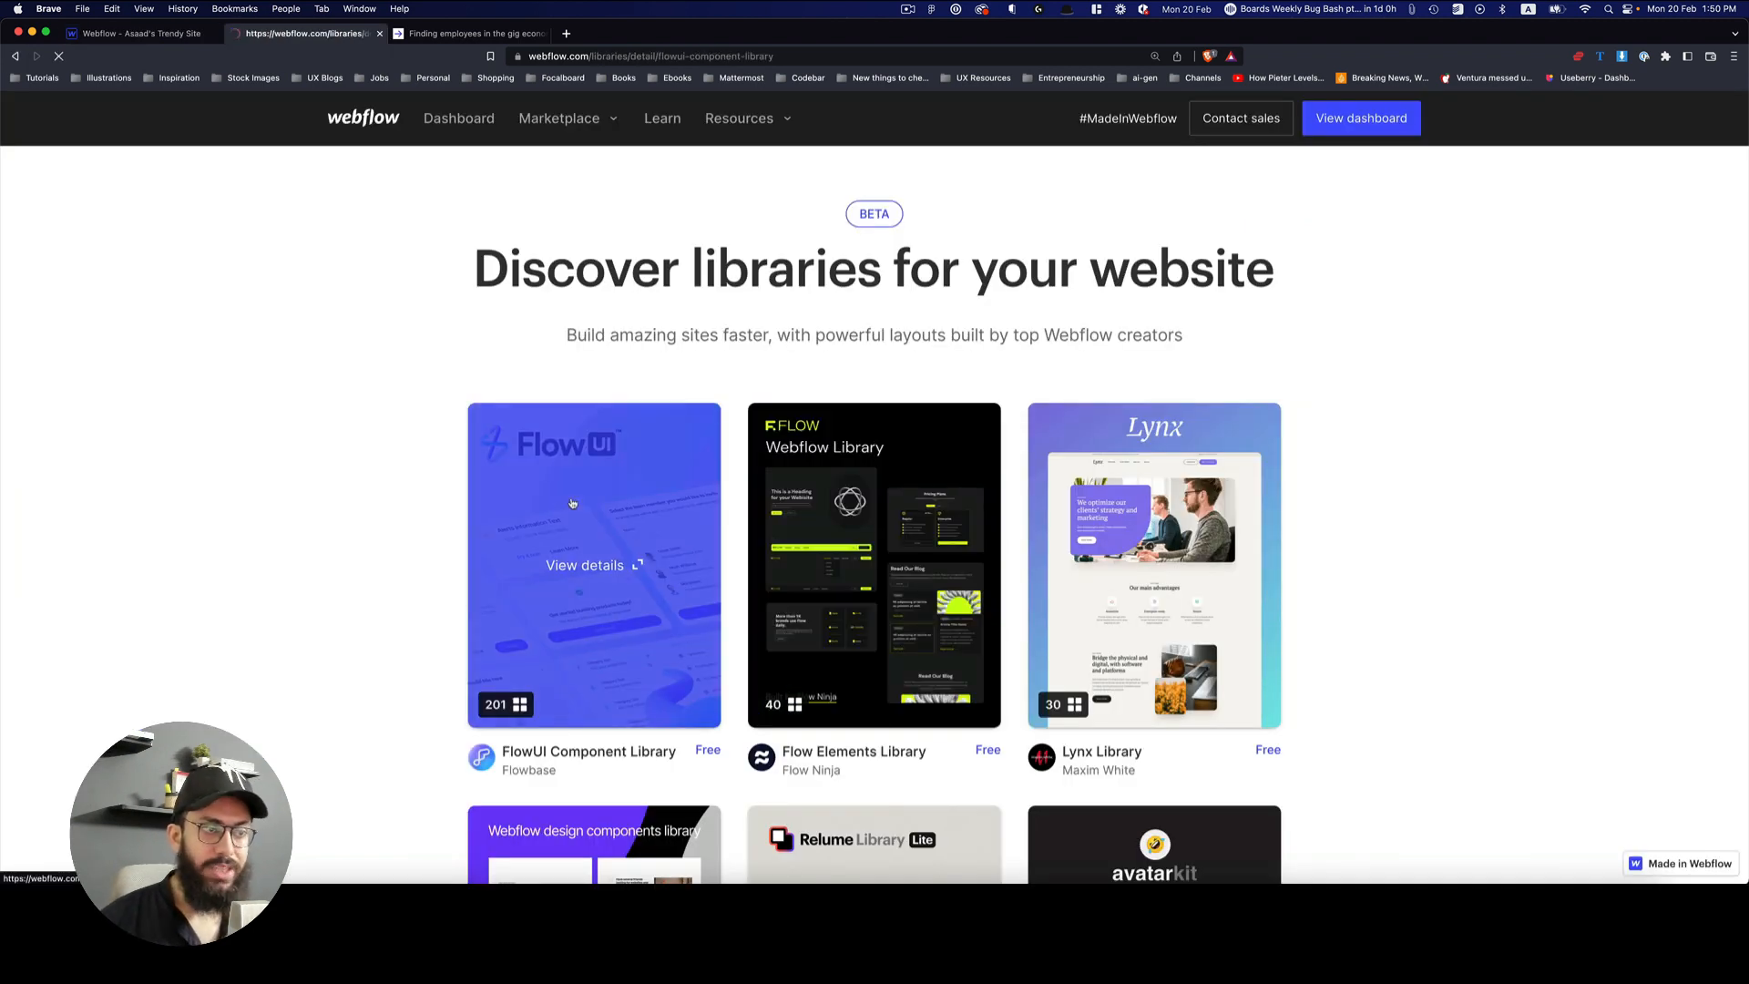
click(583, 565)
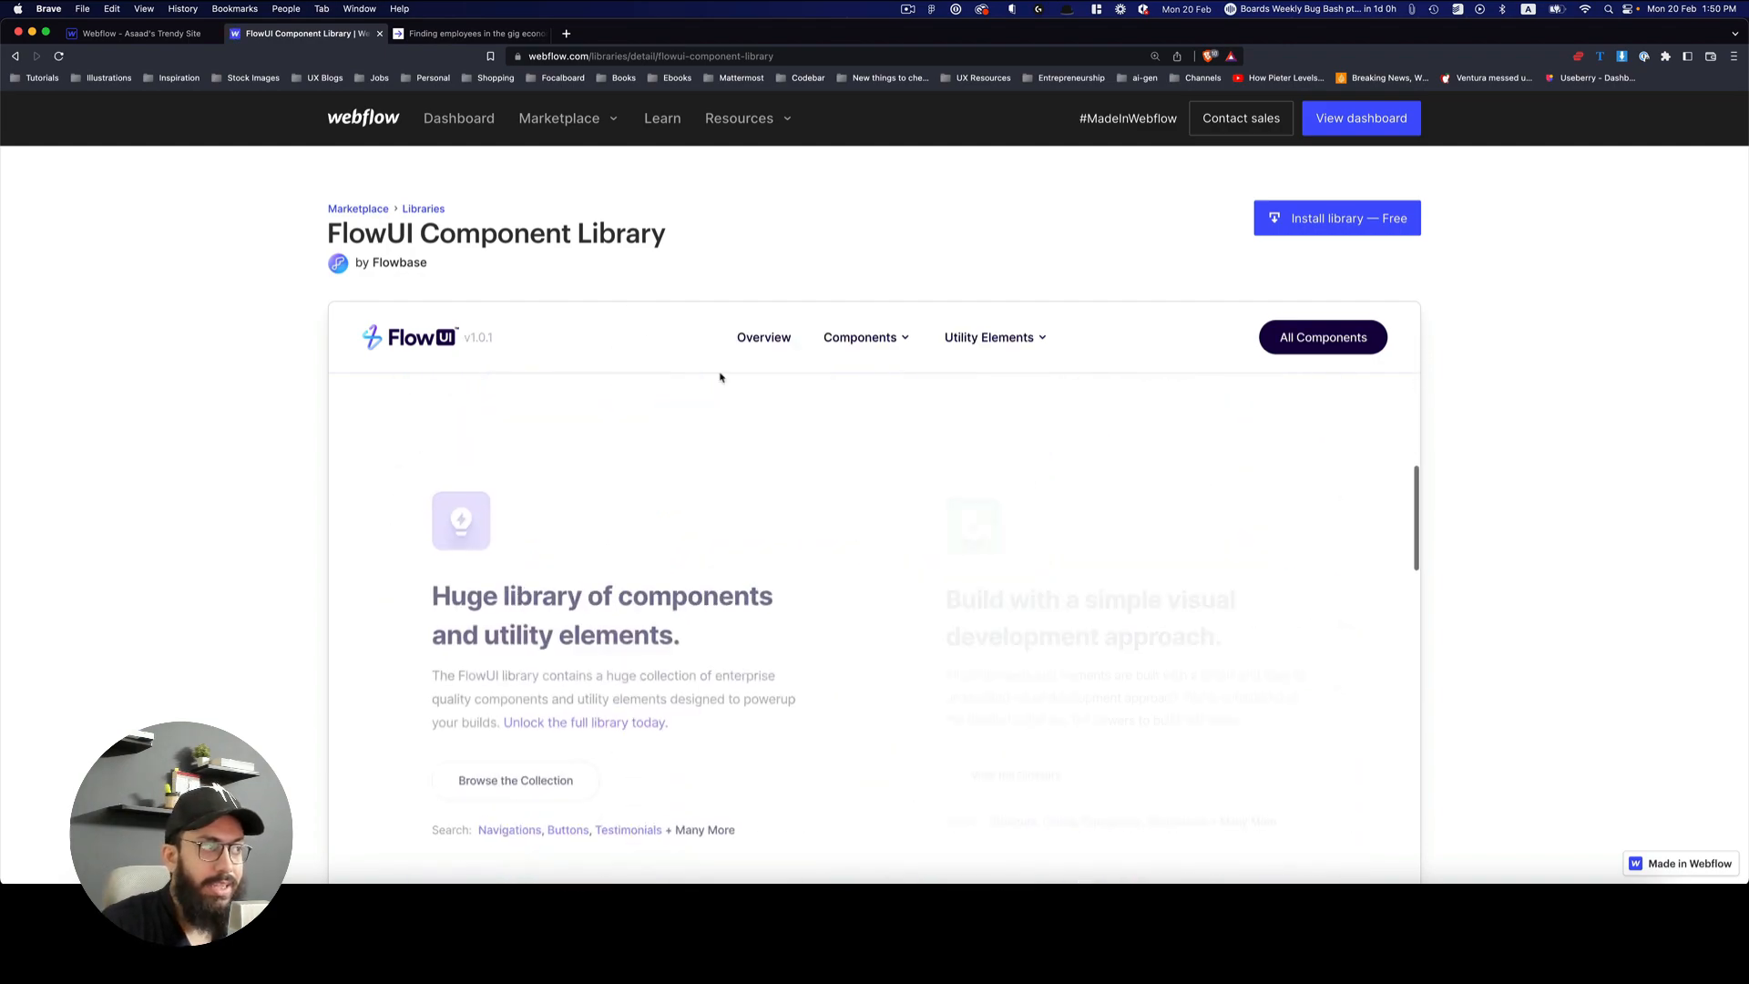
scroll(down, 3)
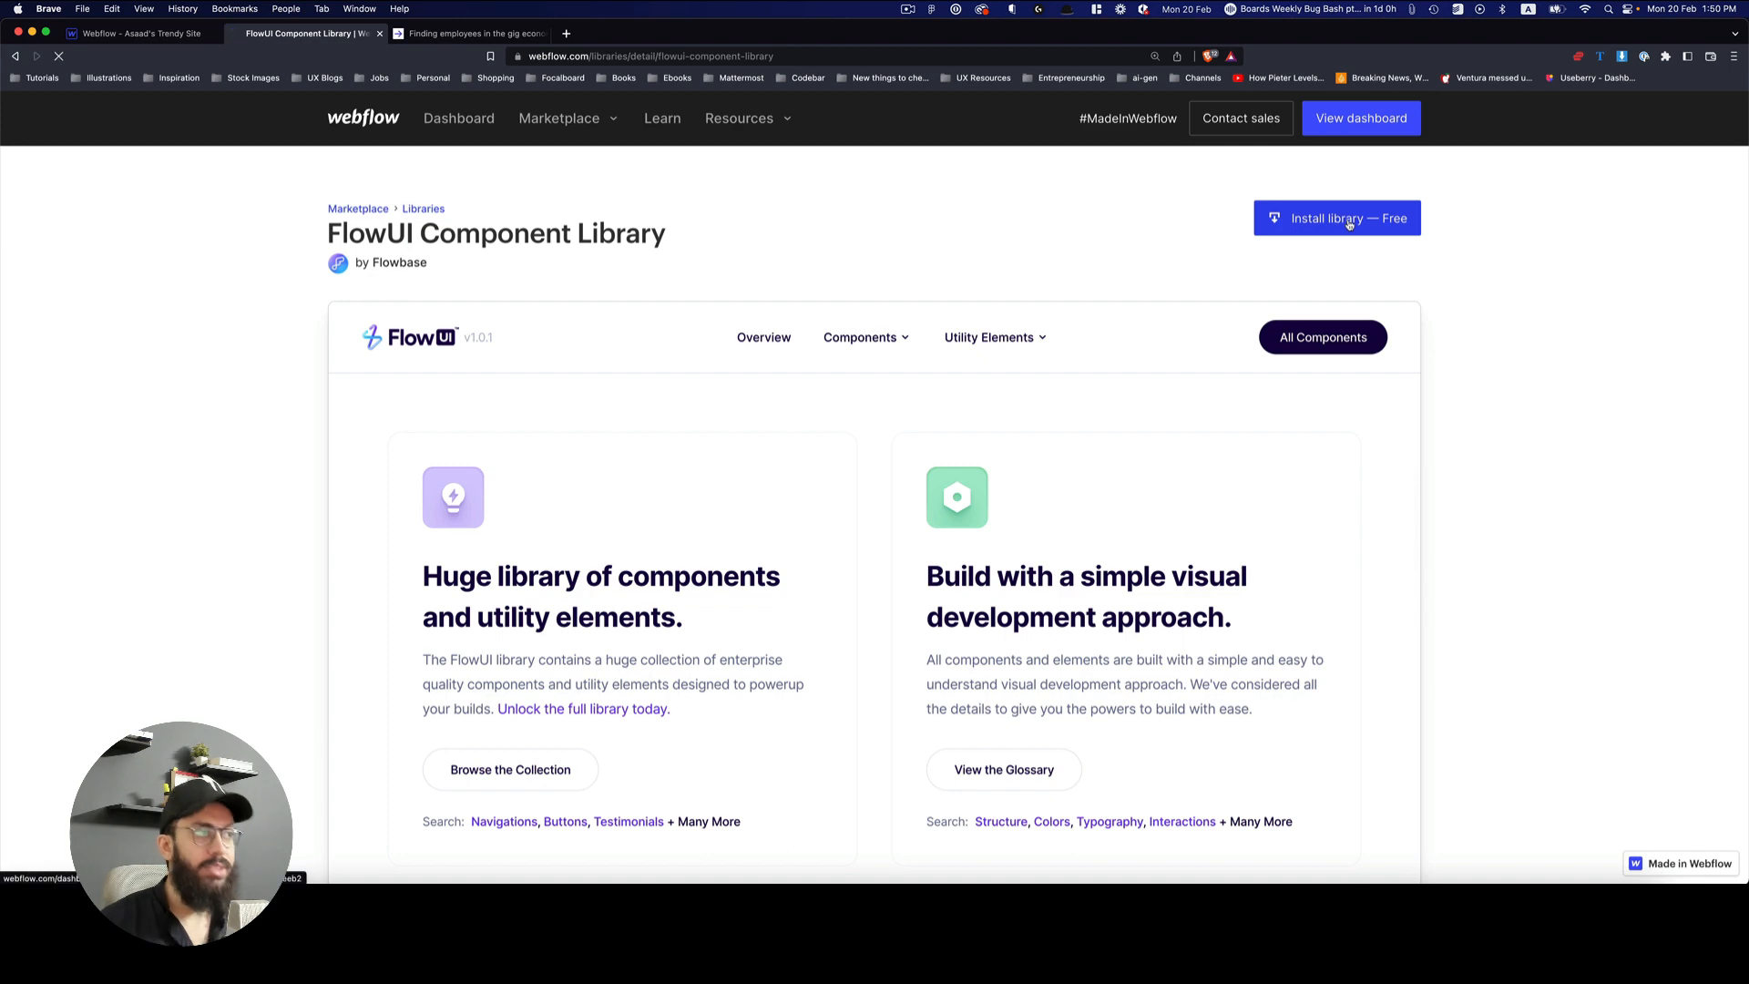
click(1336, 217)
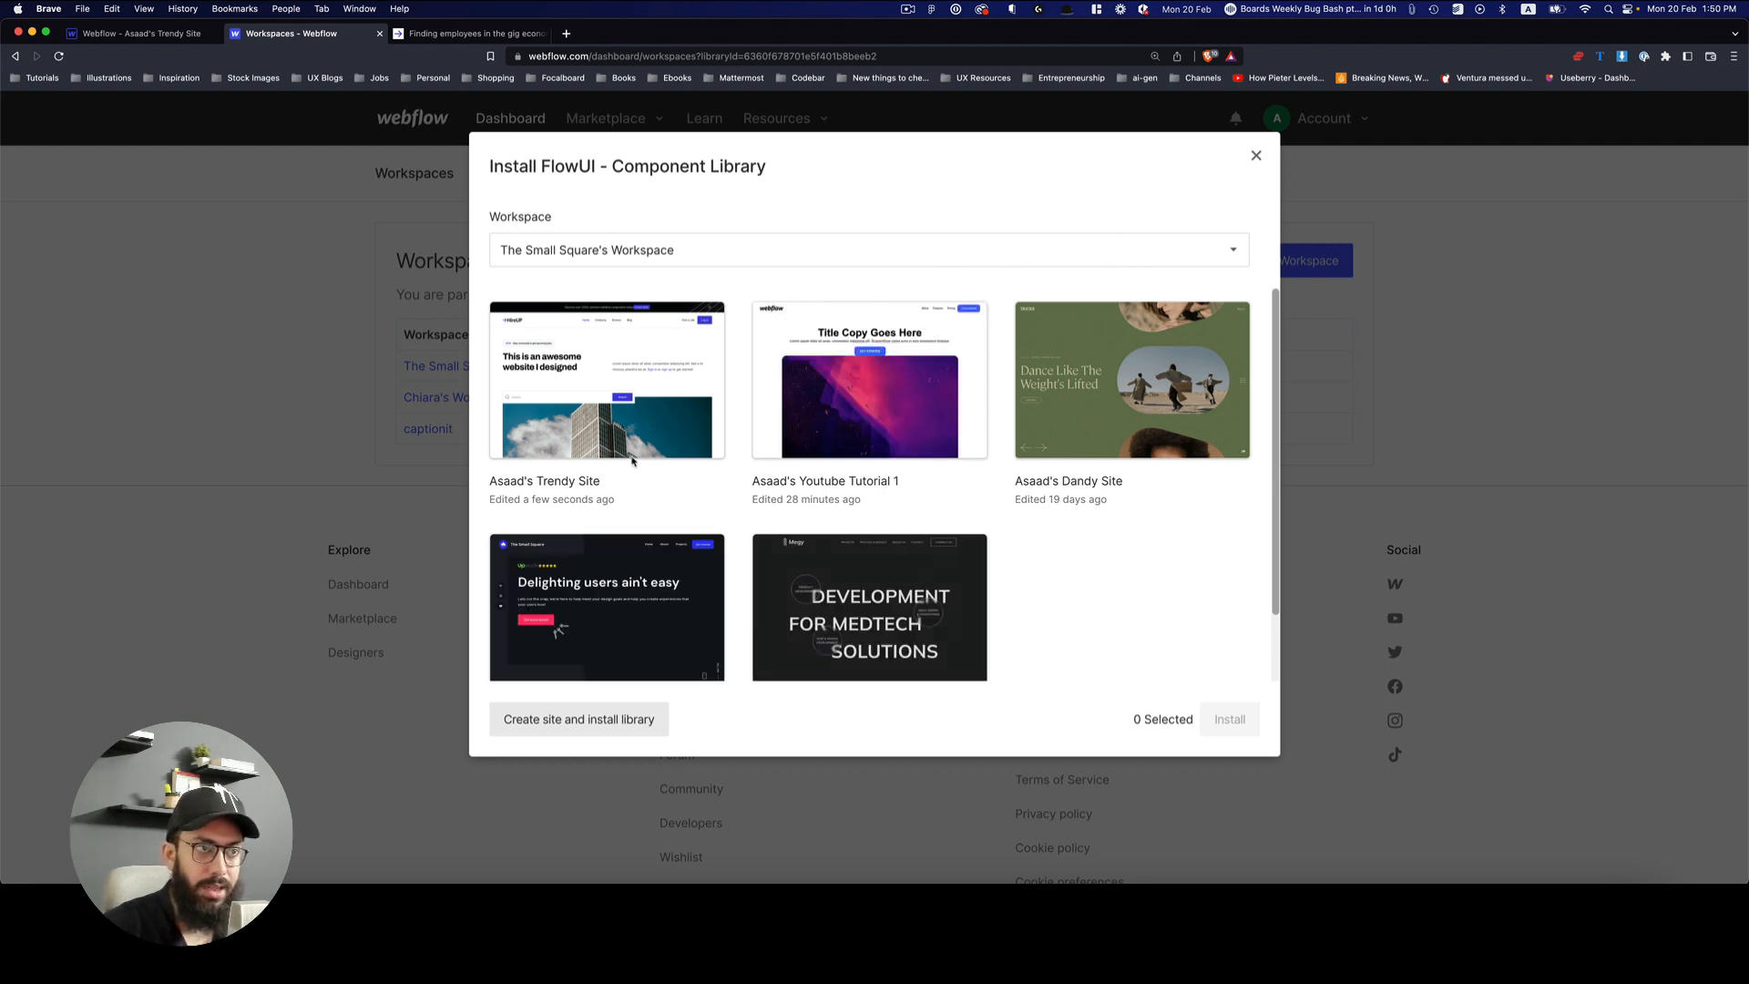
Step: Install the FlowUI Component Library onto the HireUP site and reopen the Designer
click(605, 379)
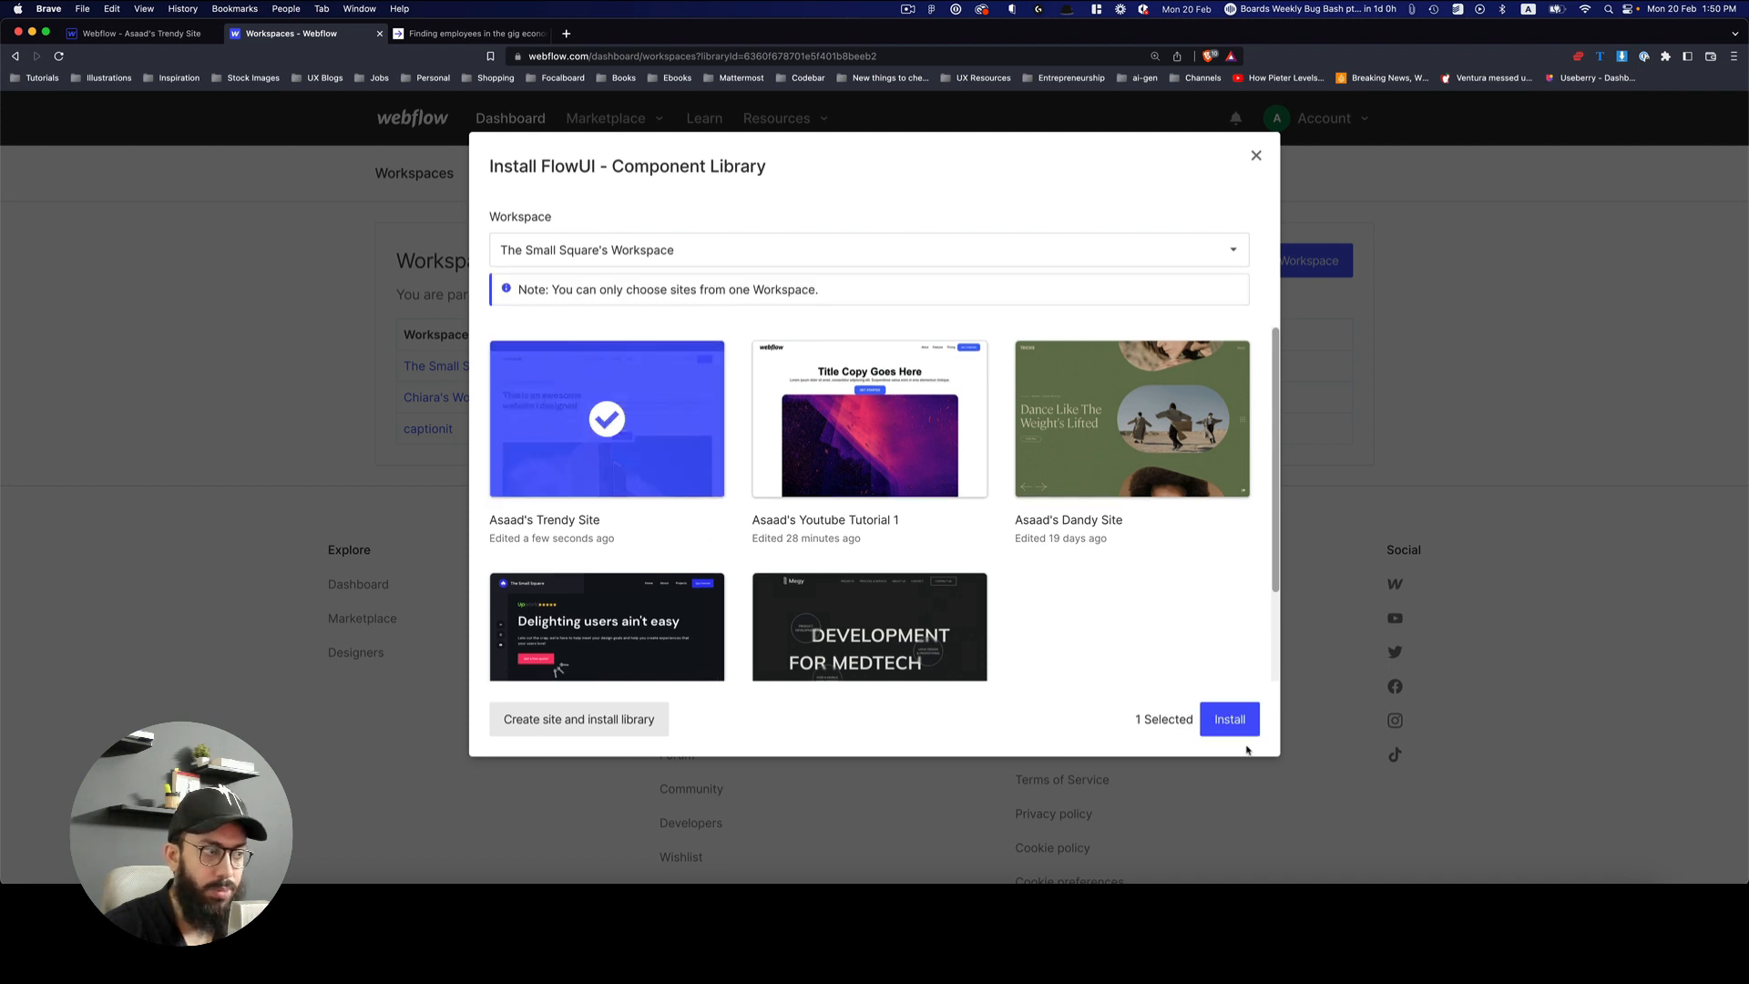
click(1228, 718)
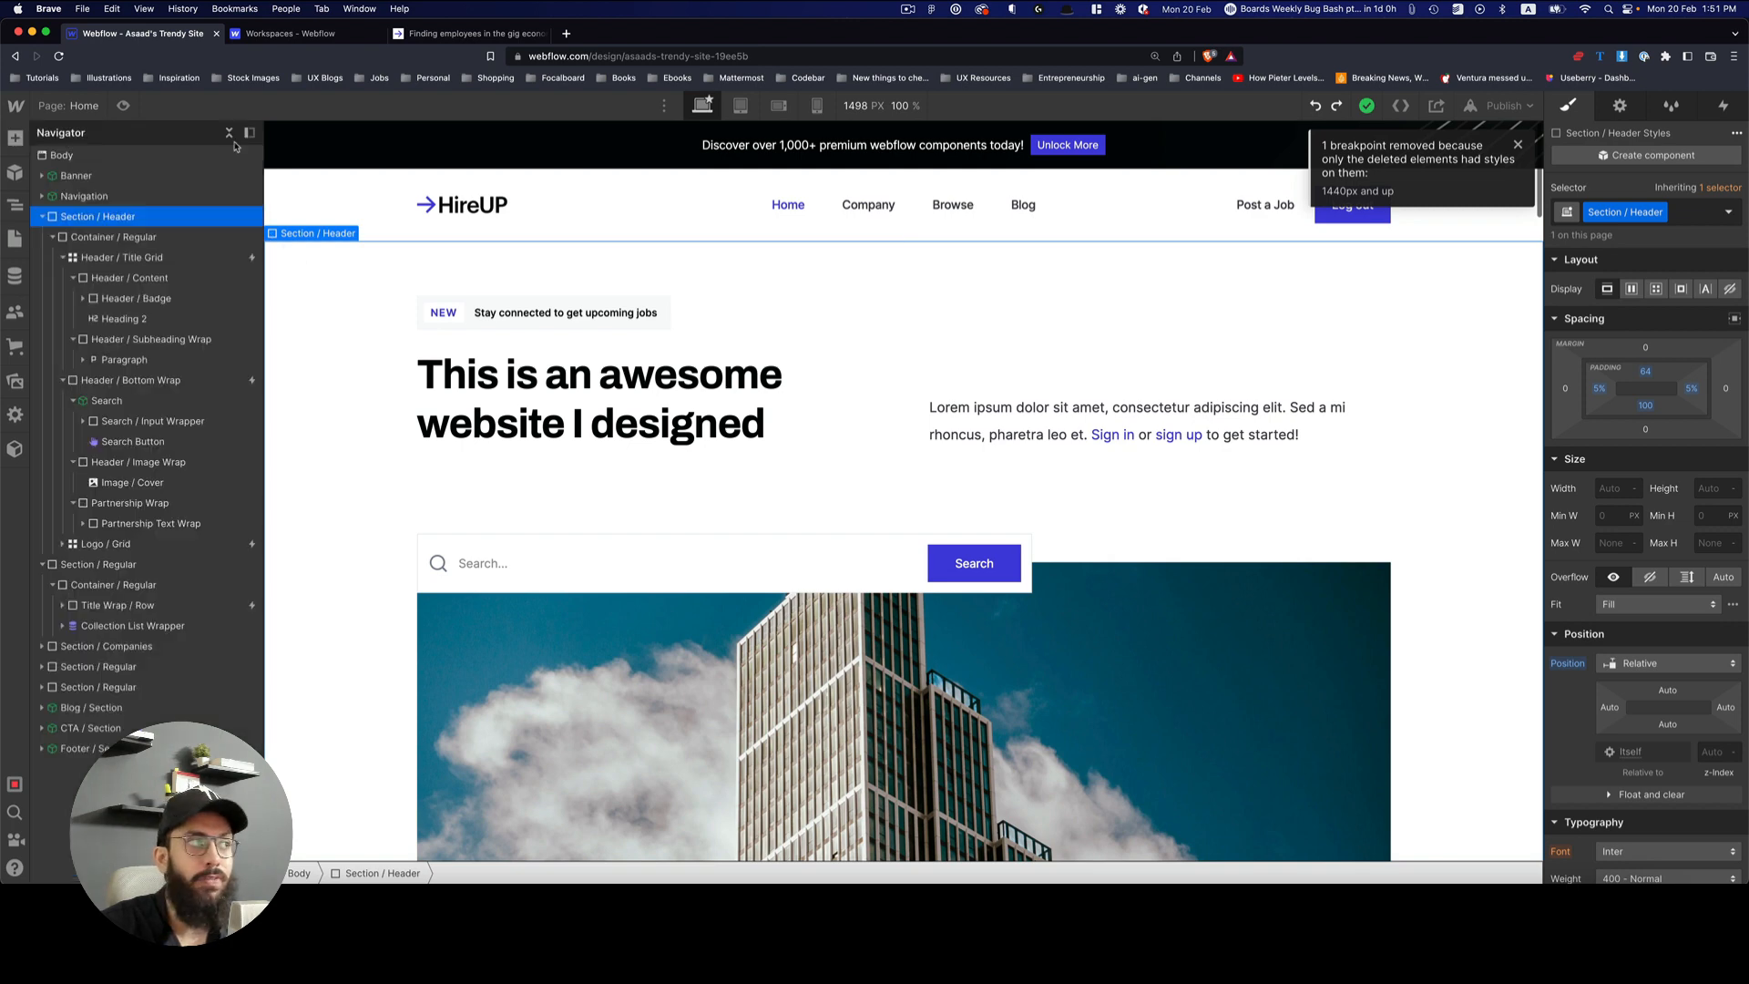
Step: Scroll through FlowUI layout categories — headers, contacts, footers, careers, modals, banners — in the Add panel
click(16, 139)
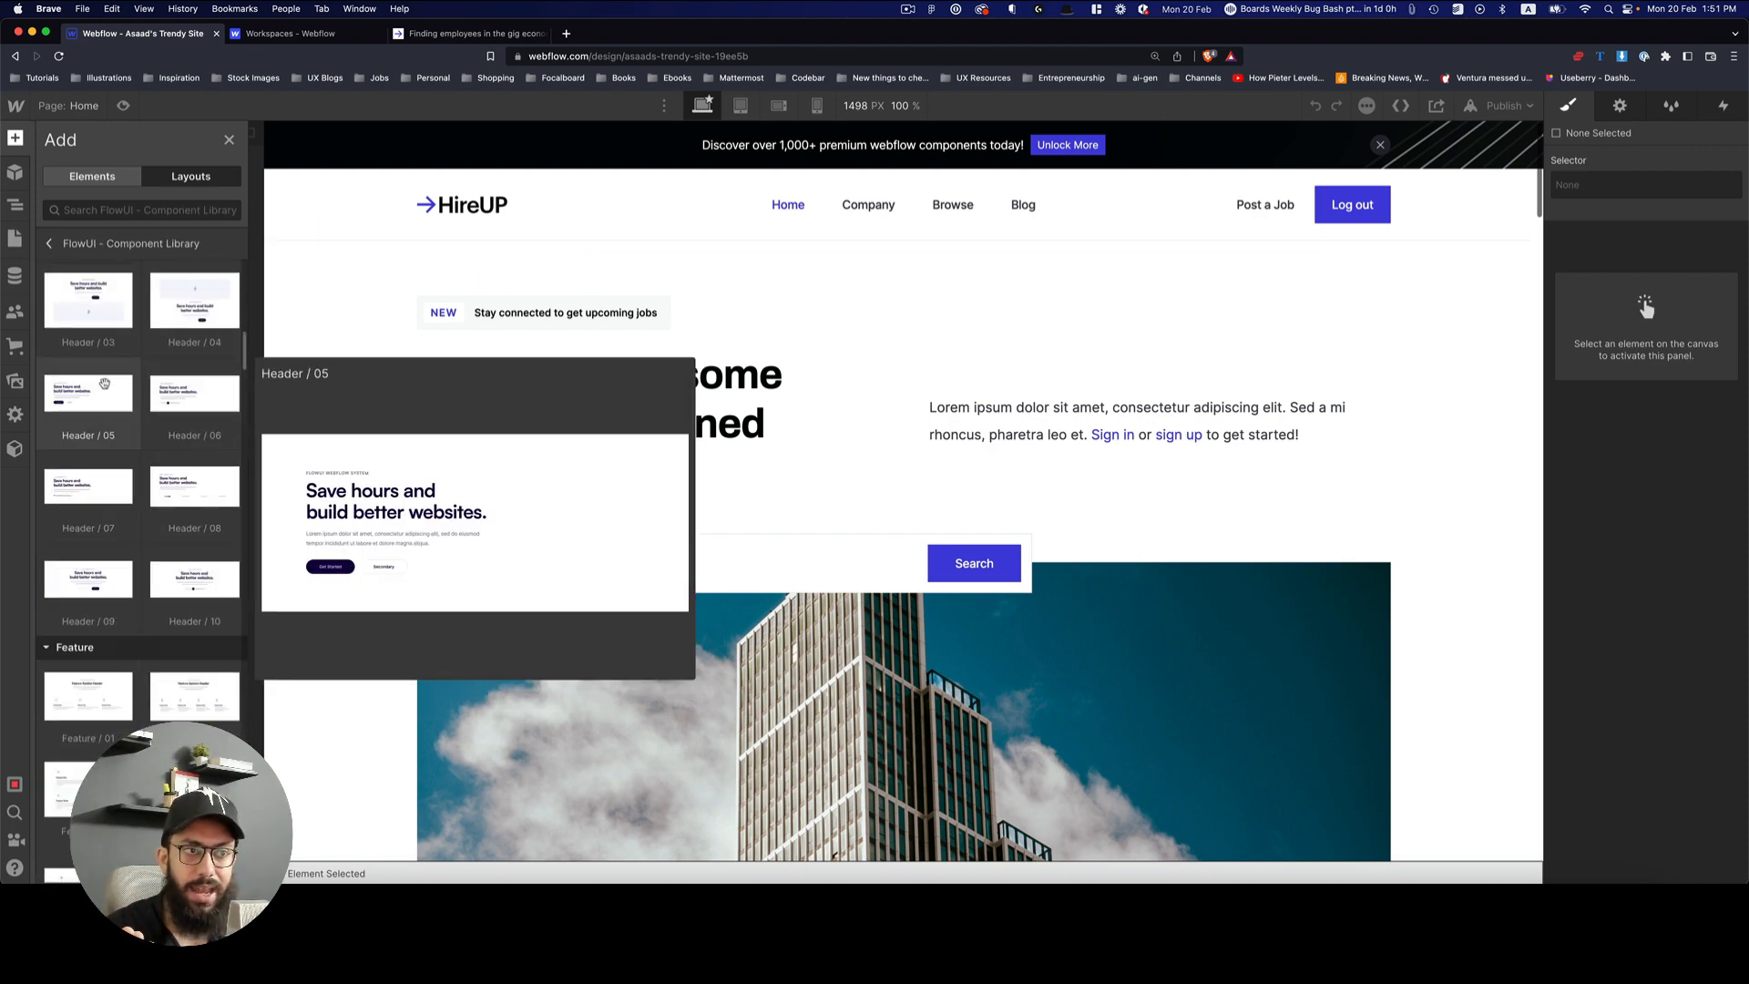
scroll(down, 3)
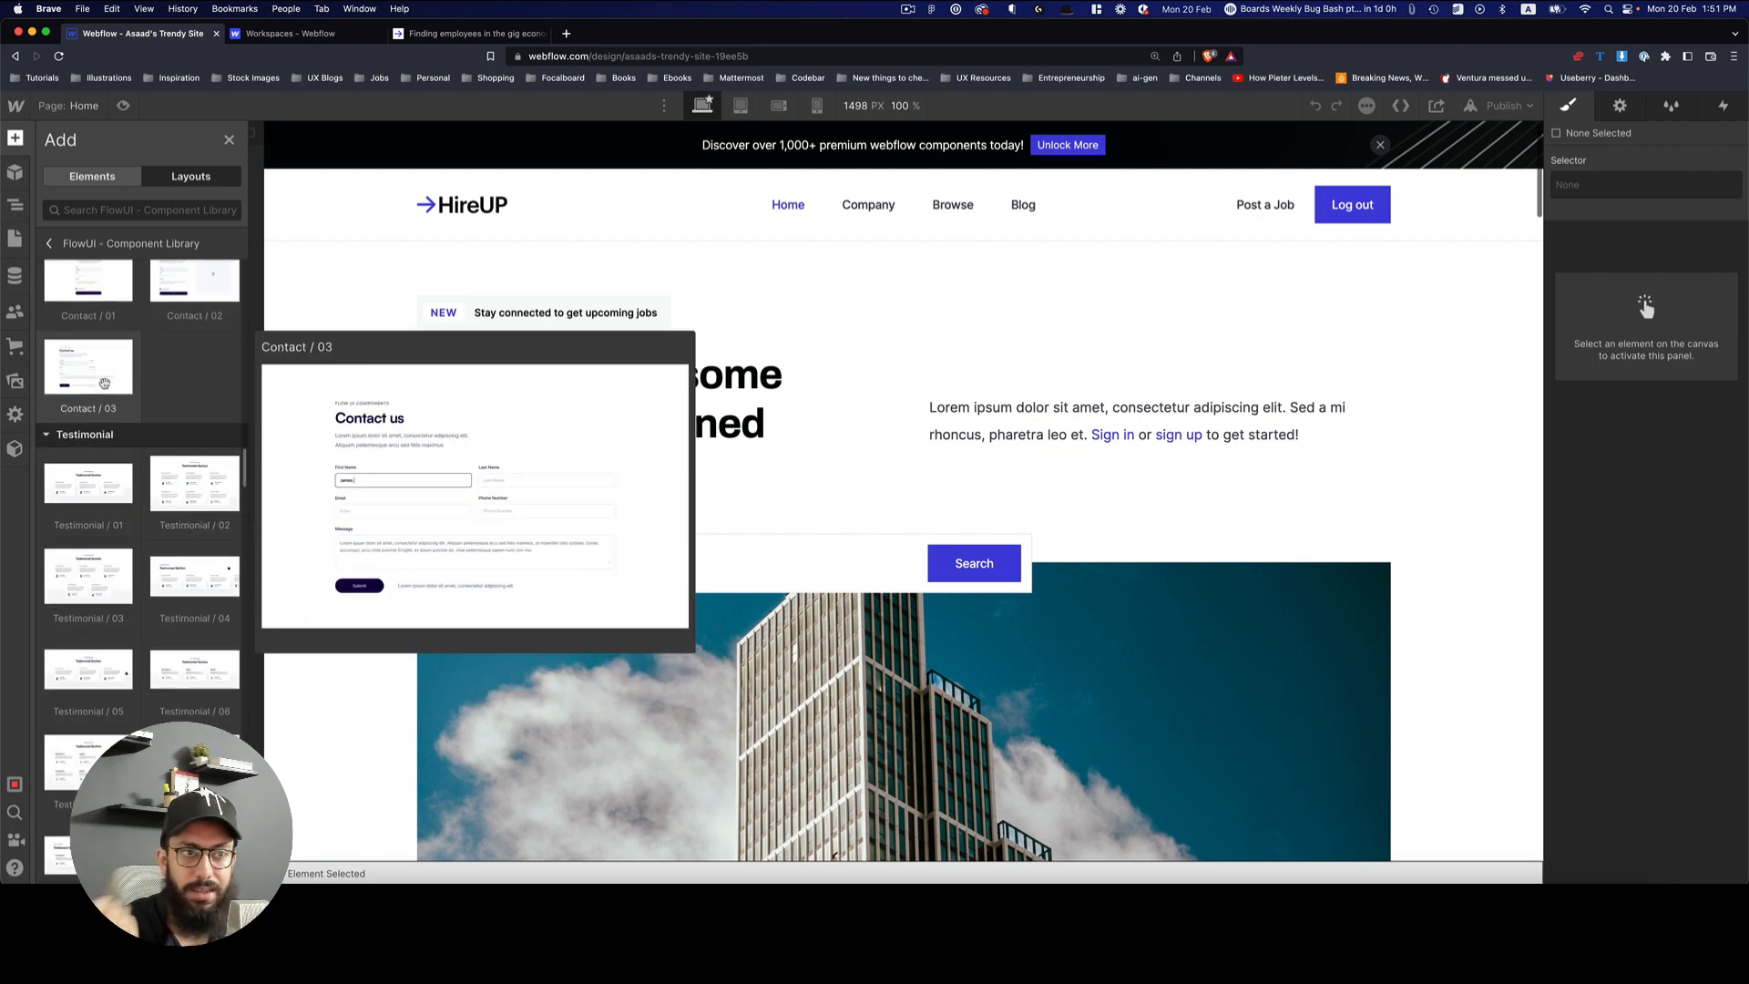
scroll(down, 3)
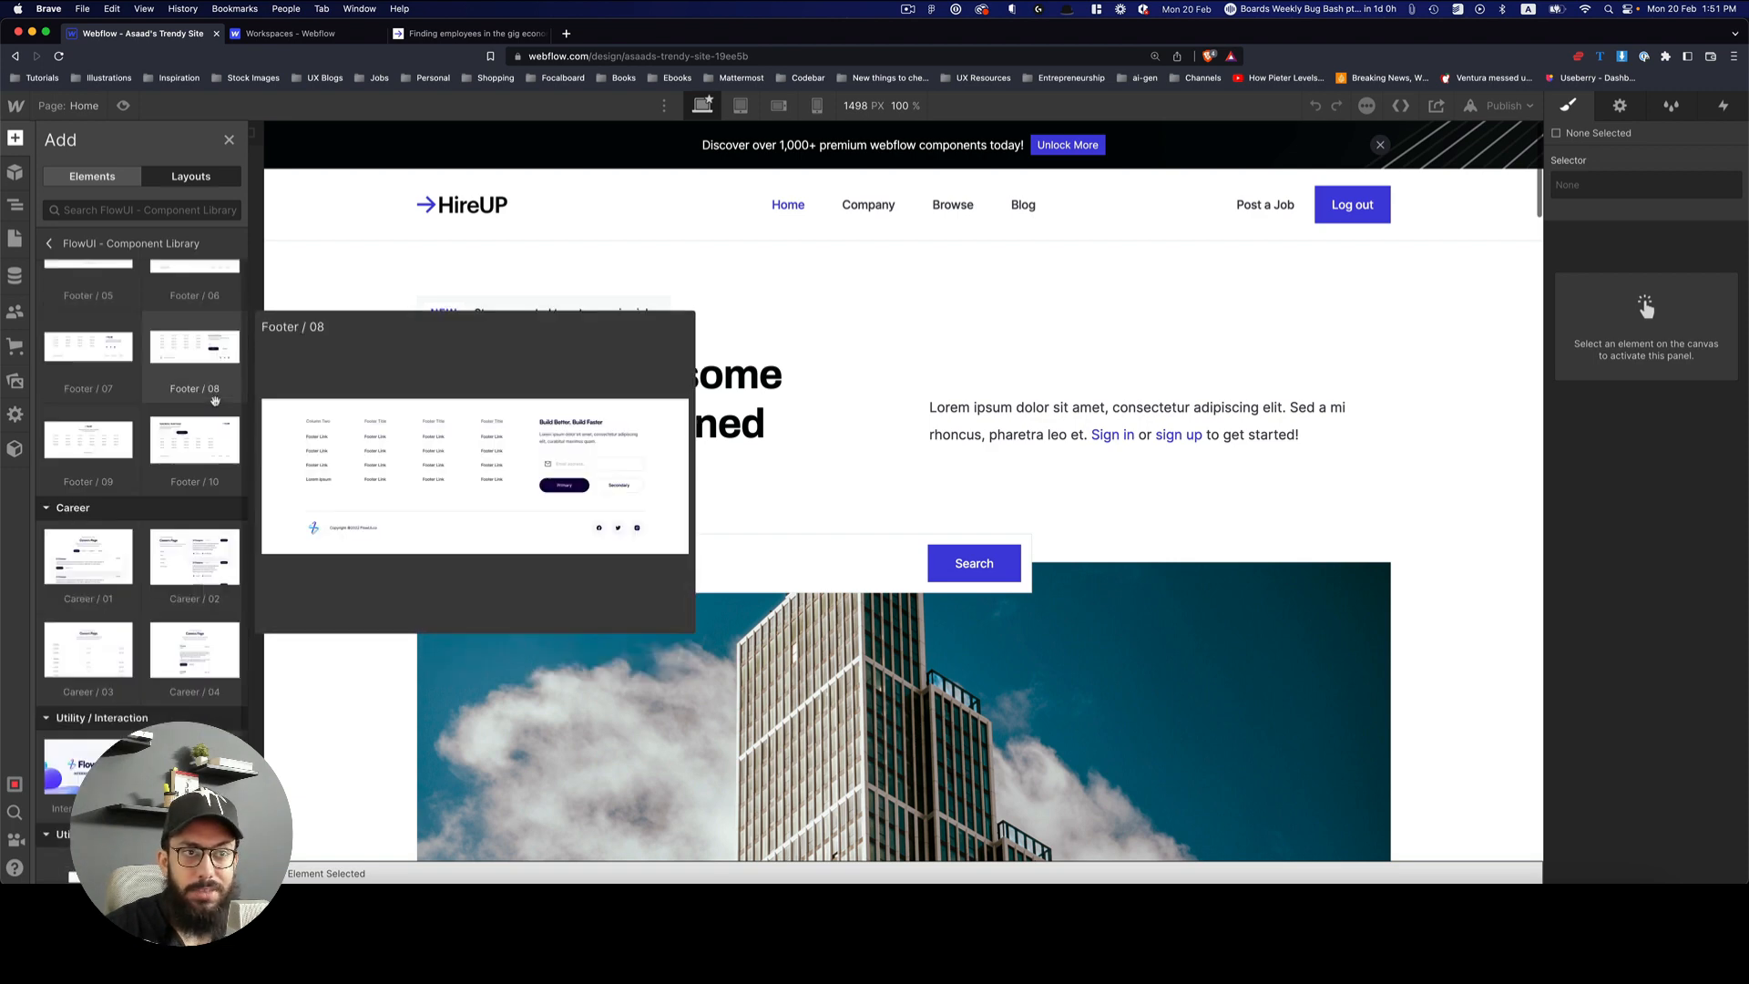
scroll(down, 3)
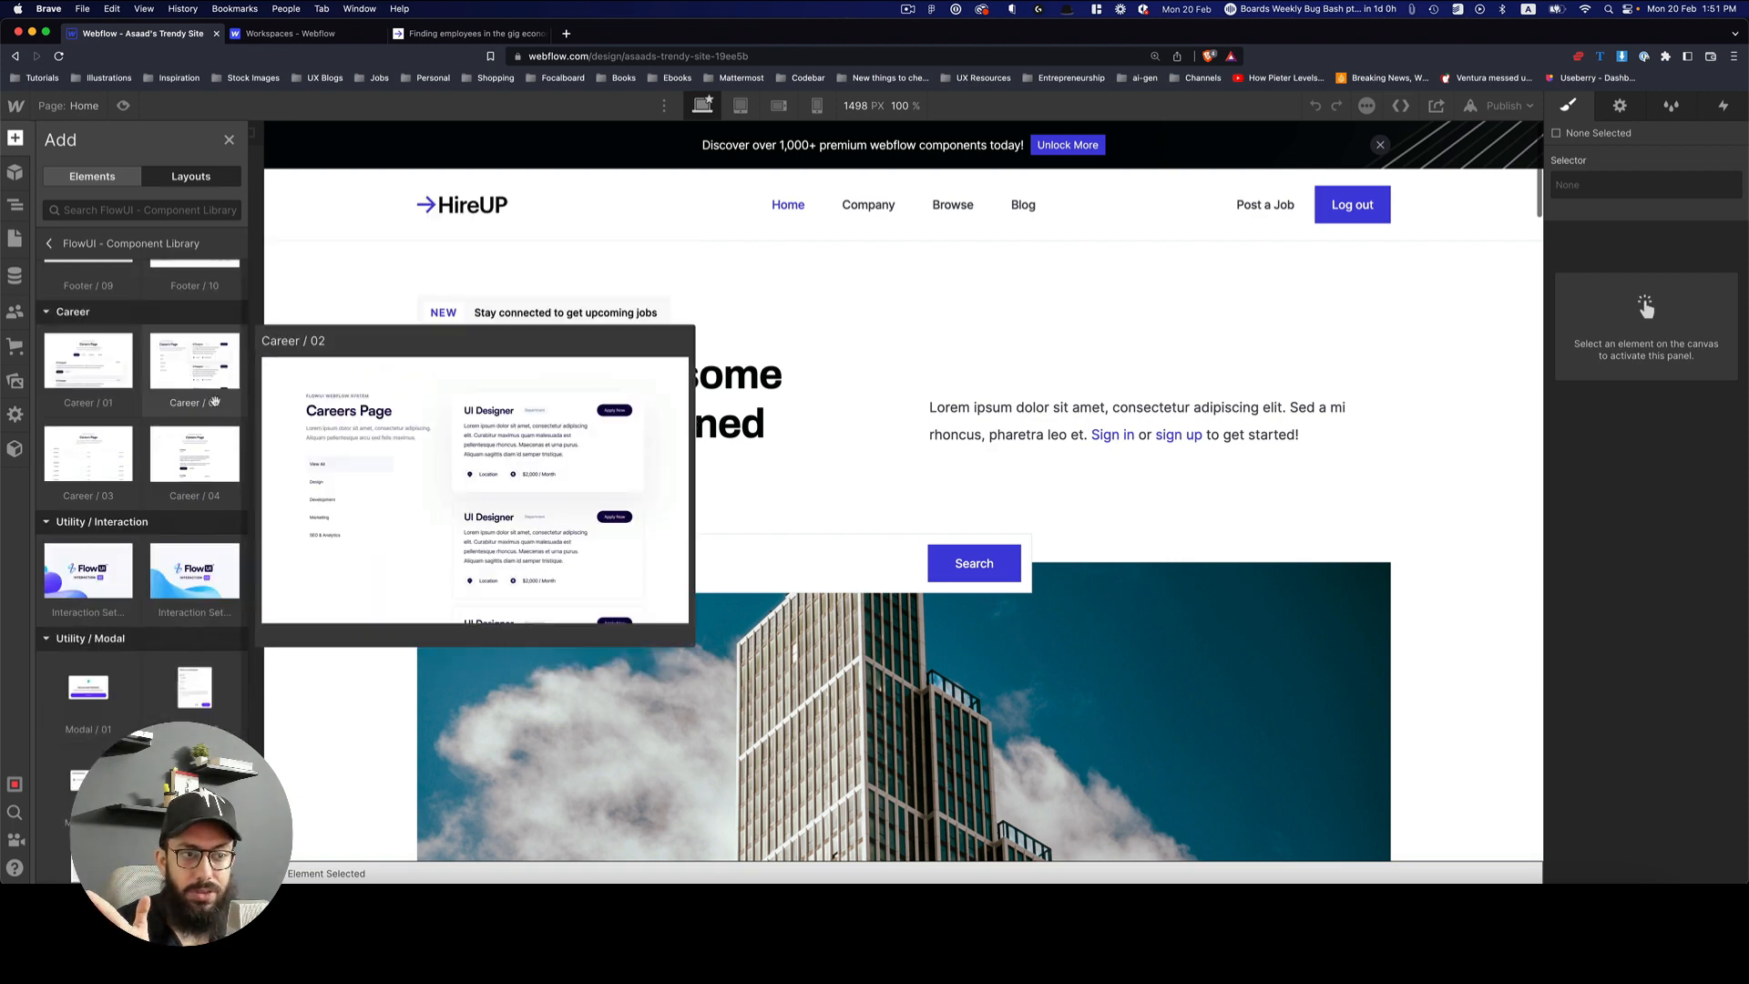
scroll(down, 3)
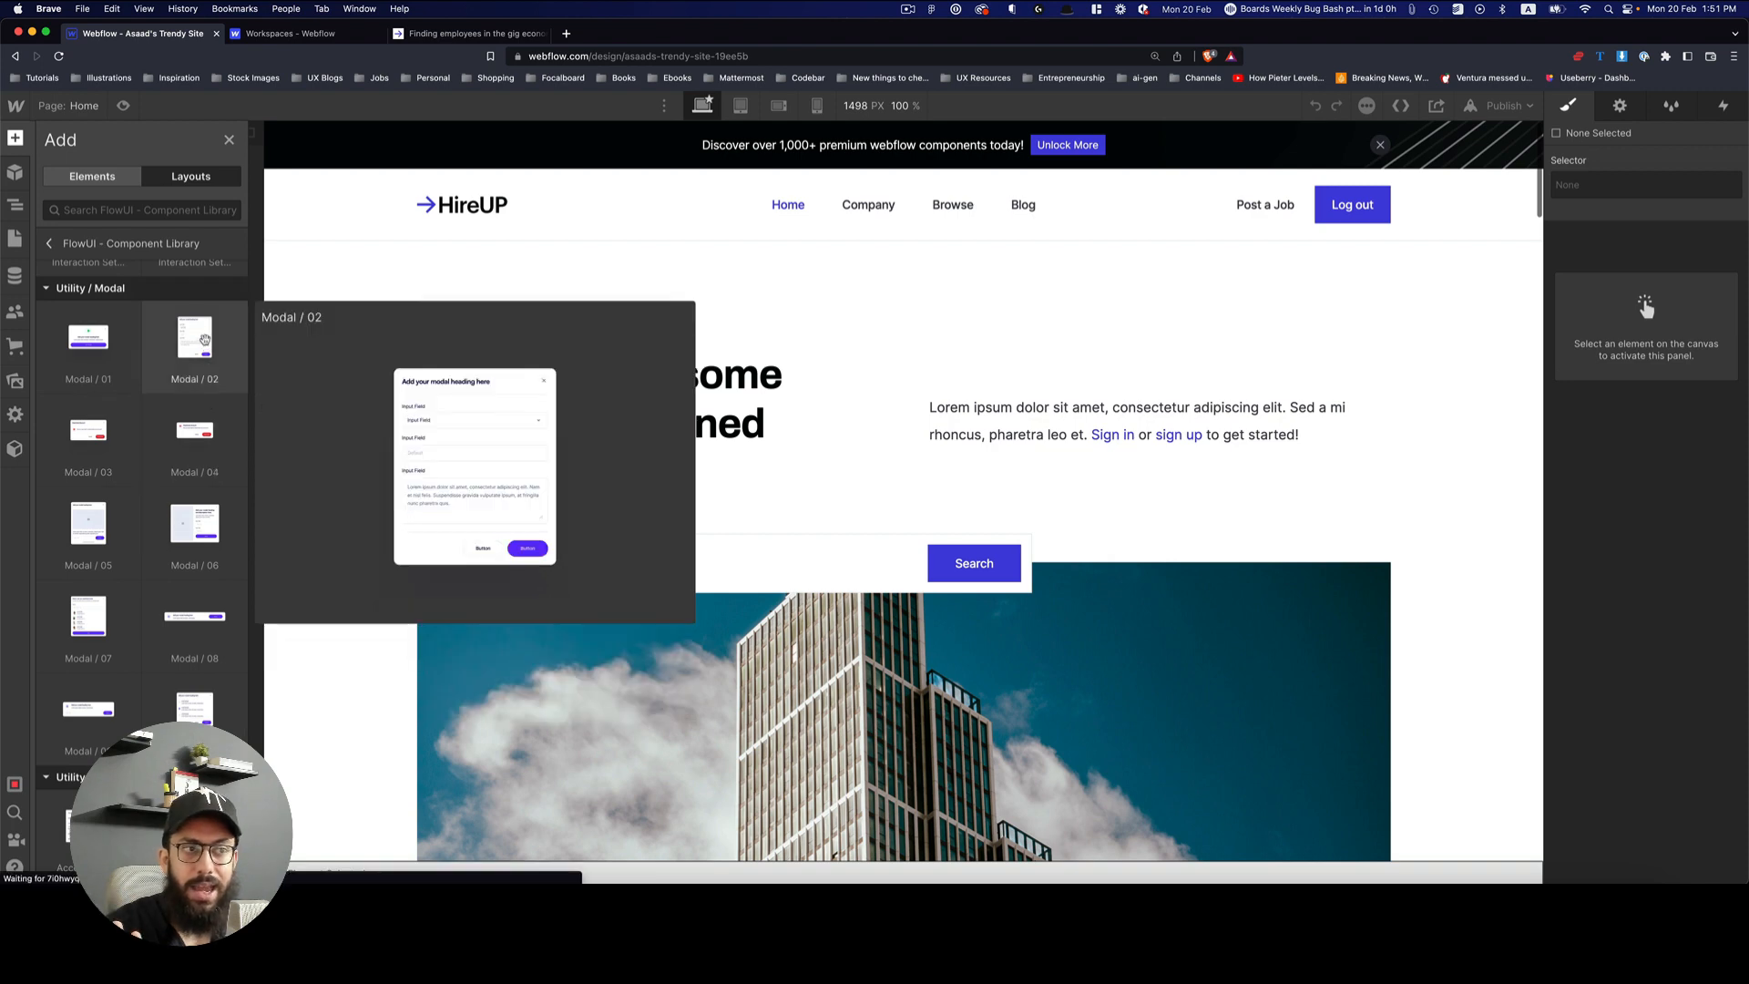
click(600, 397)
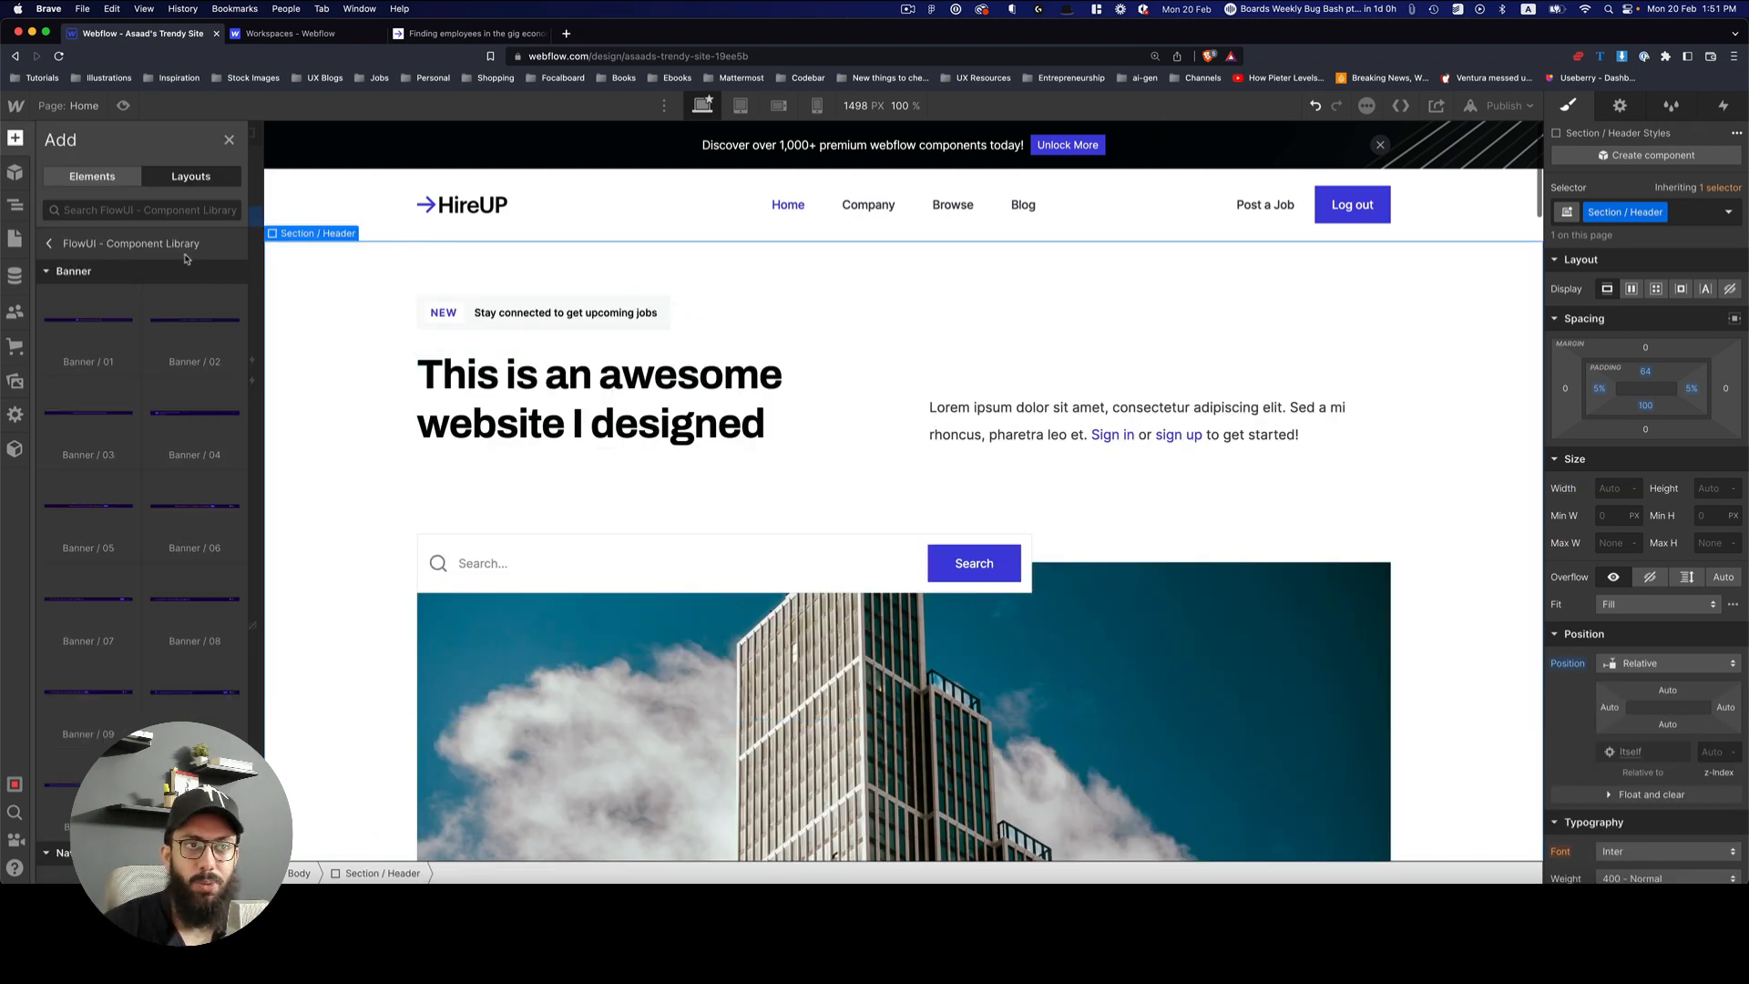
Step: Place a FlowUI Feature layout headed 'Feature Section Header' below the company logos section
click(73, 269)
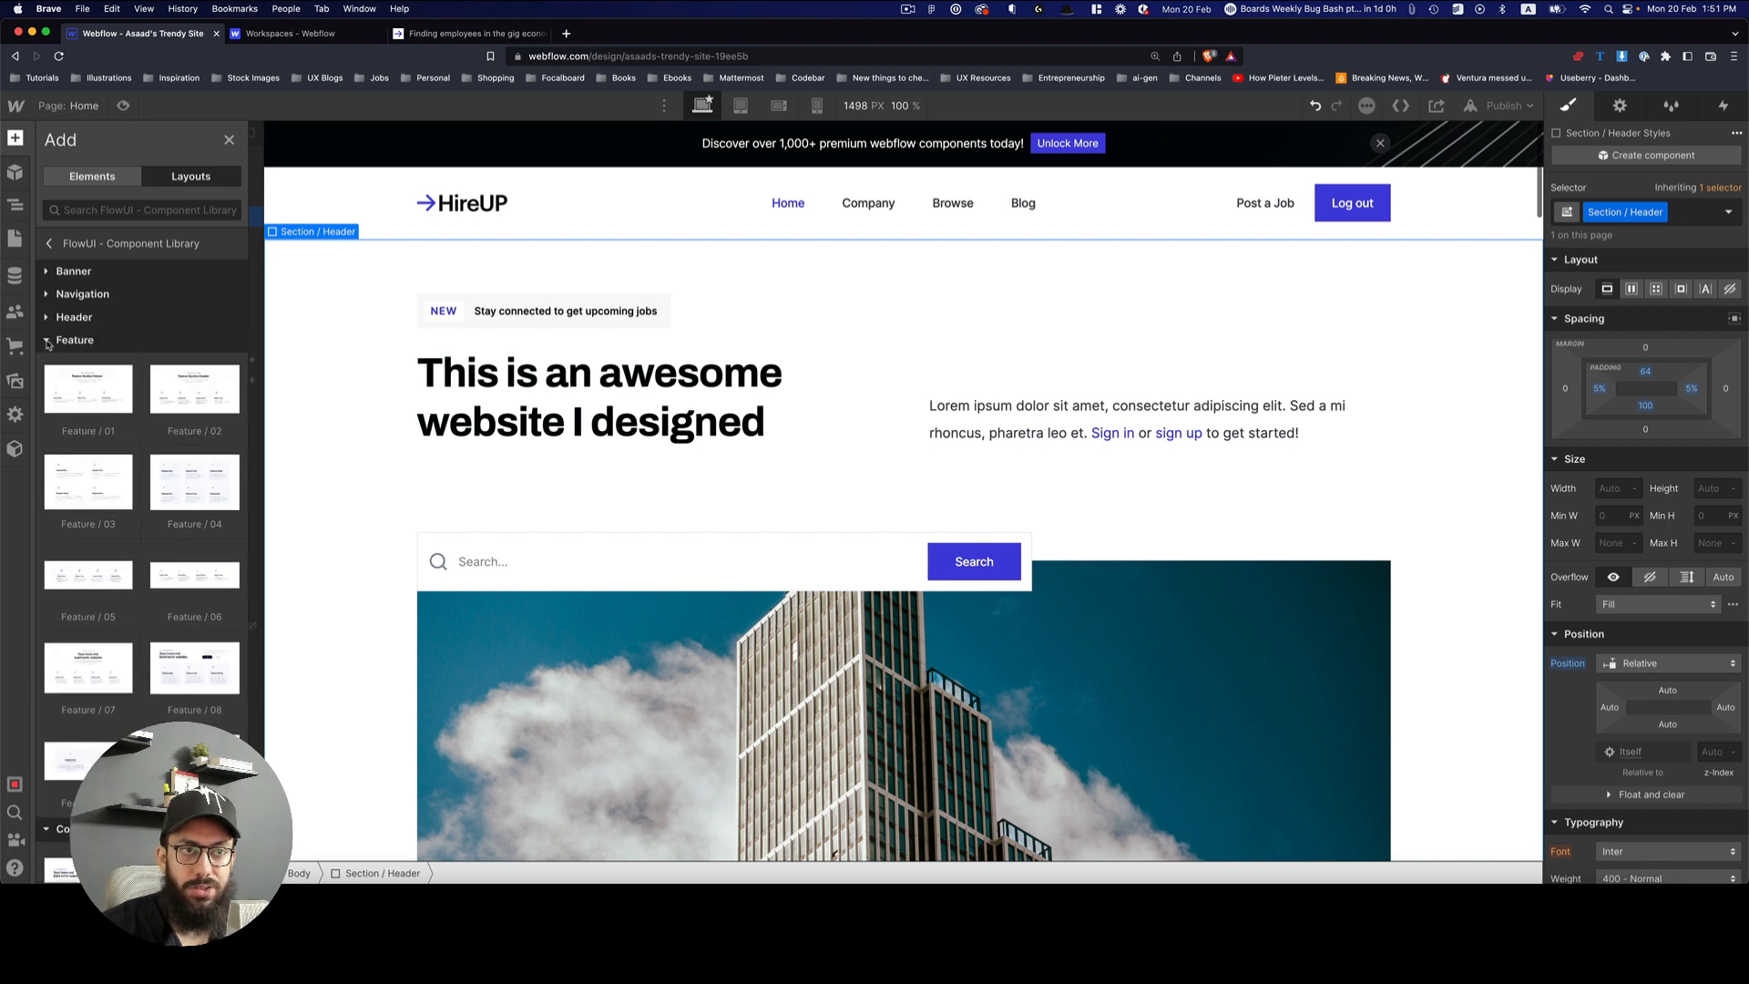
mouse_move(195, 389)
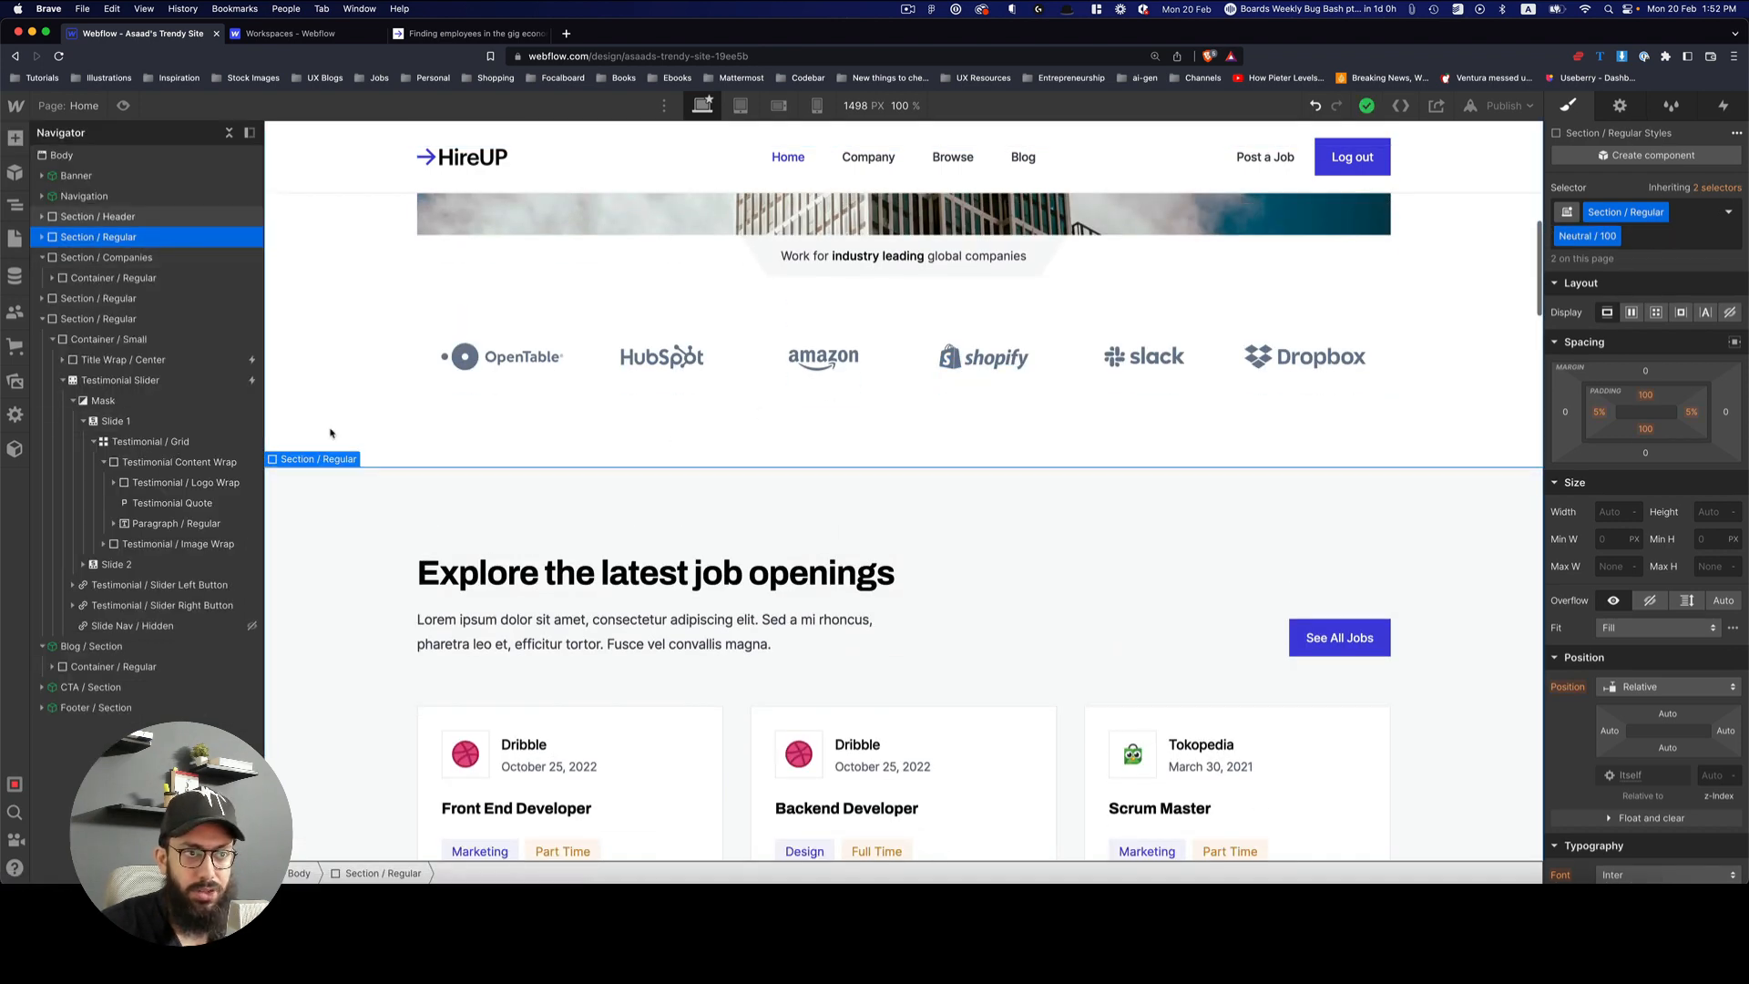
click(17, 136)
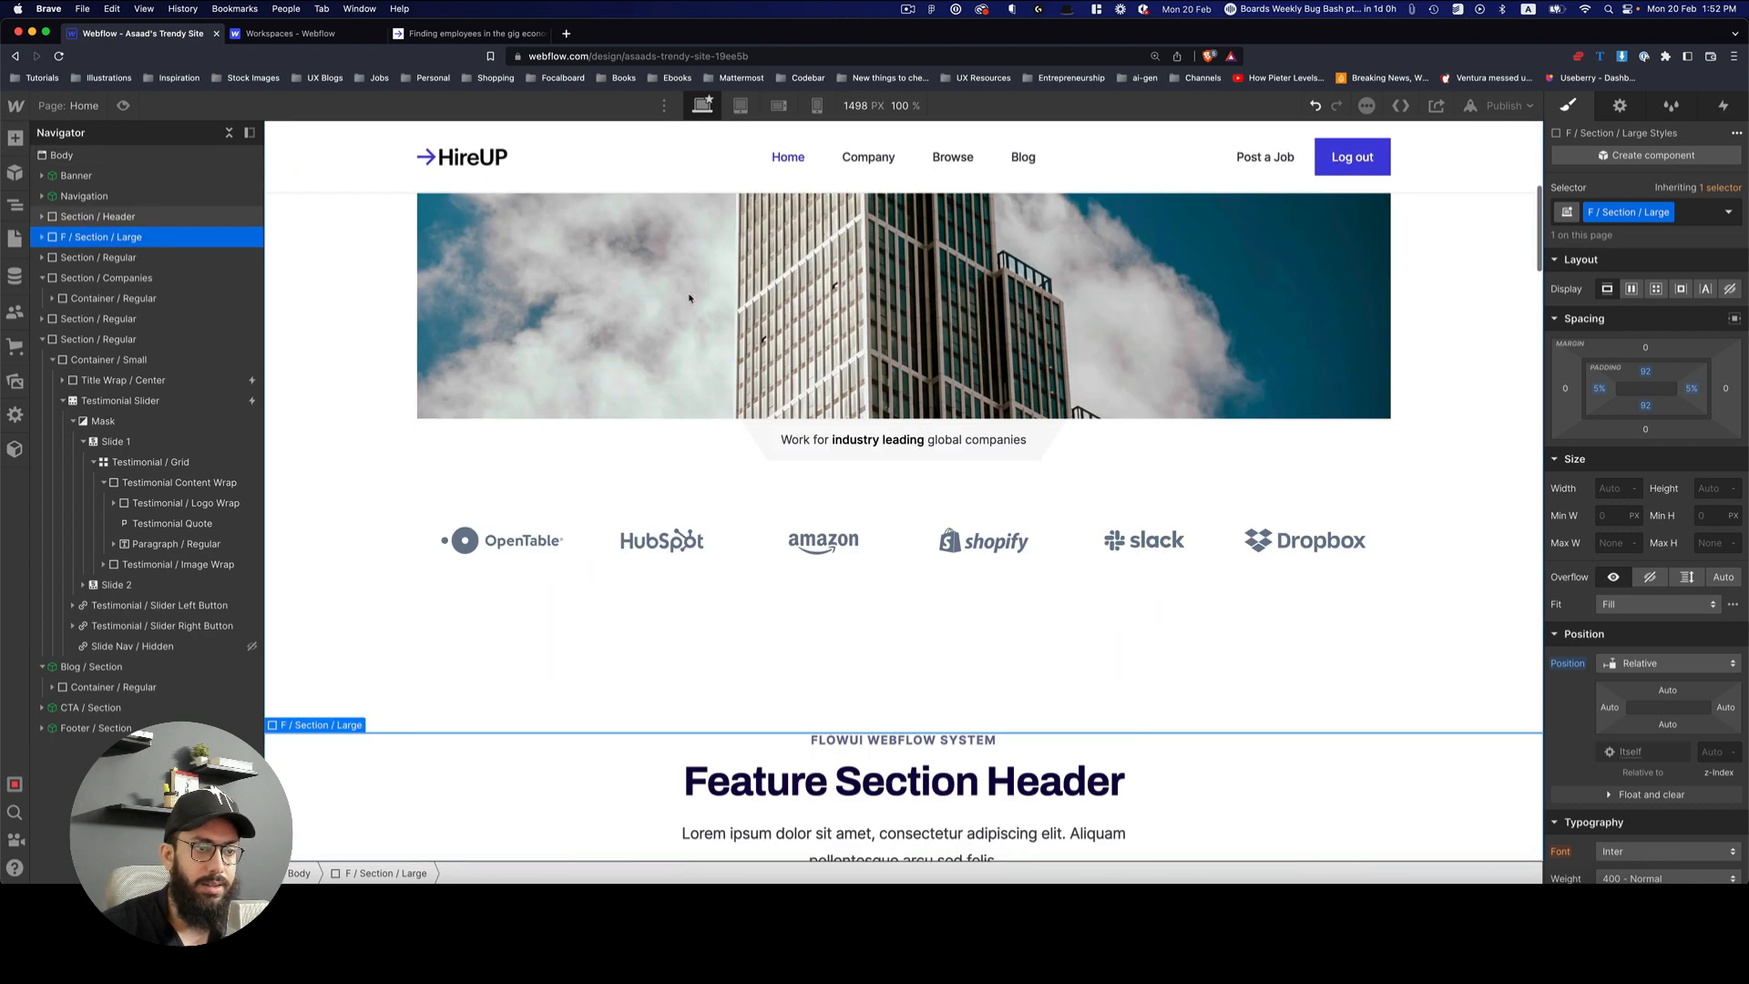
scroll(down, 3)
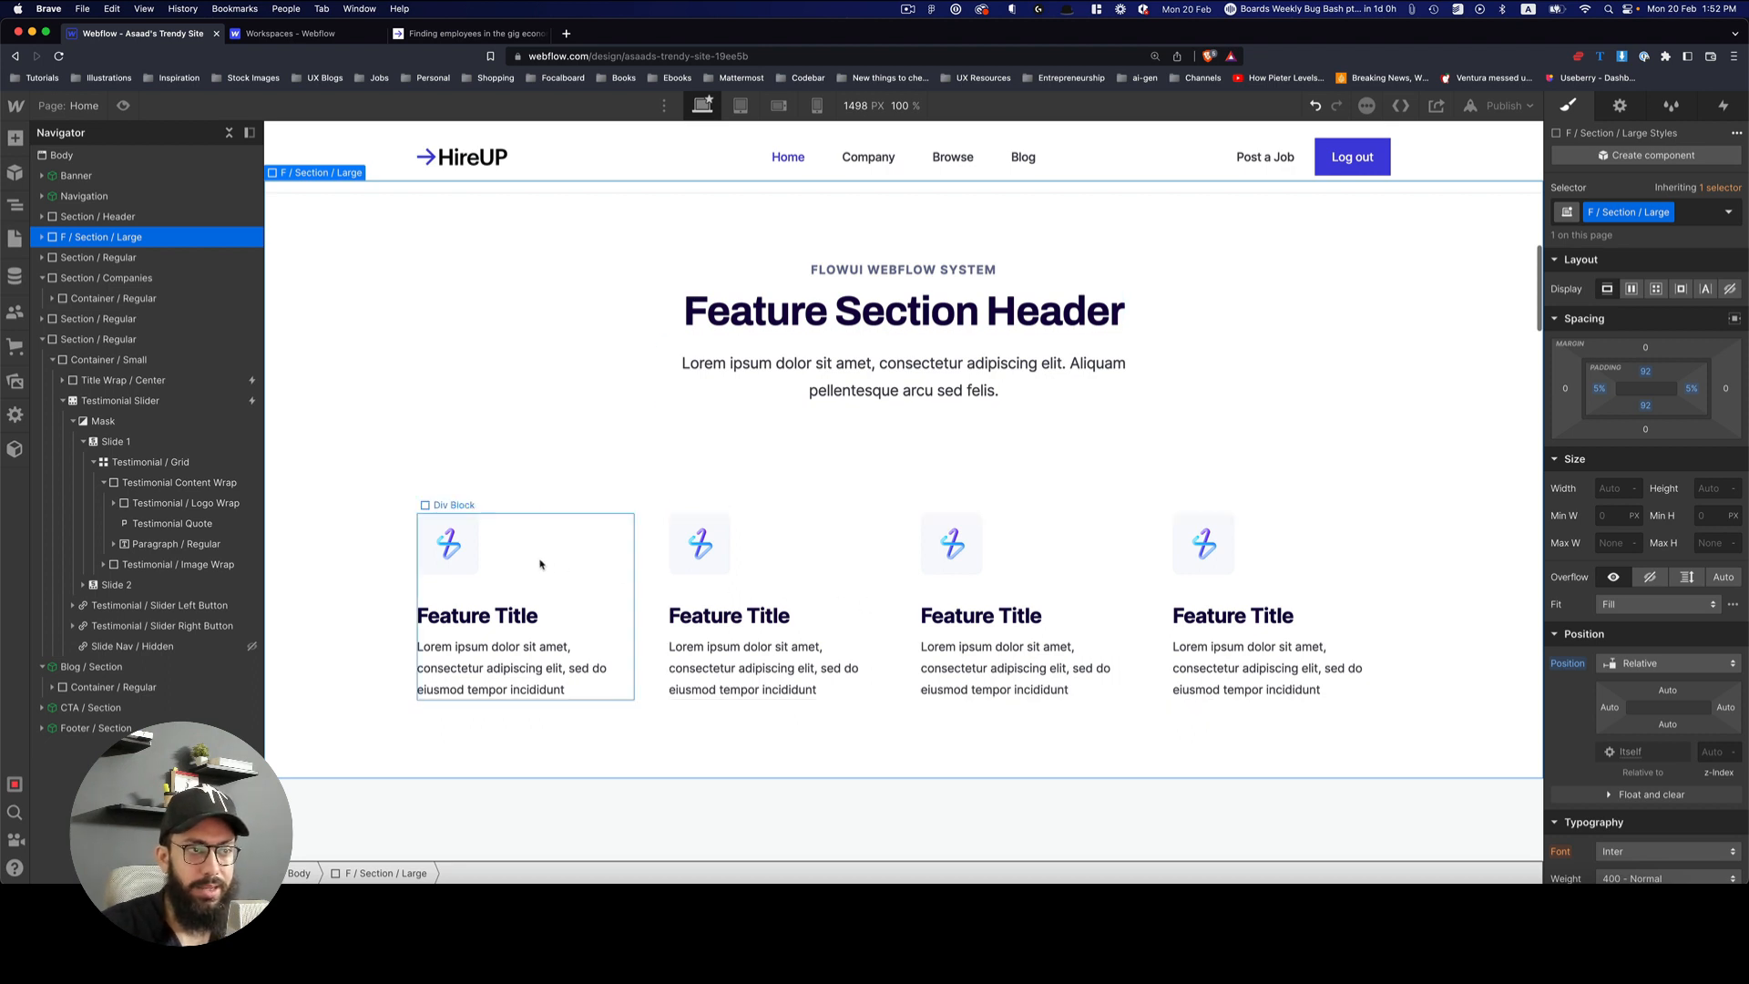
click(448, 543)
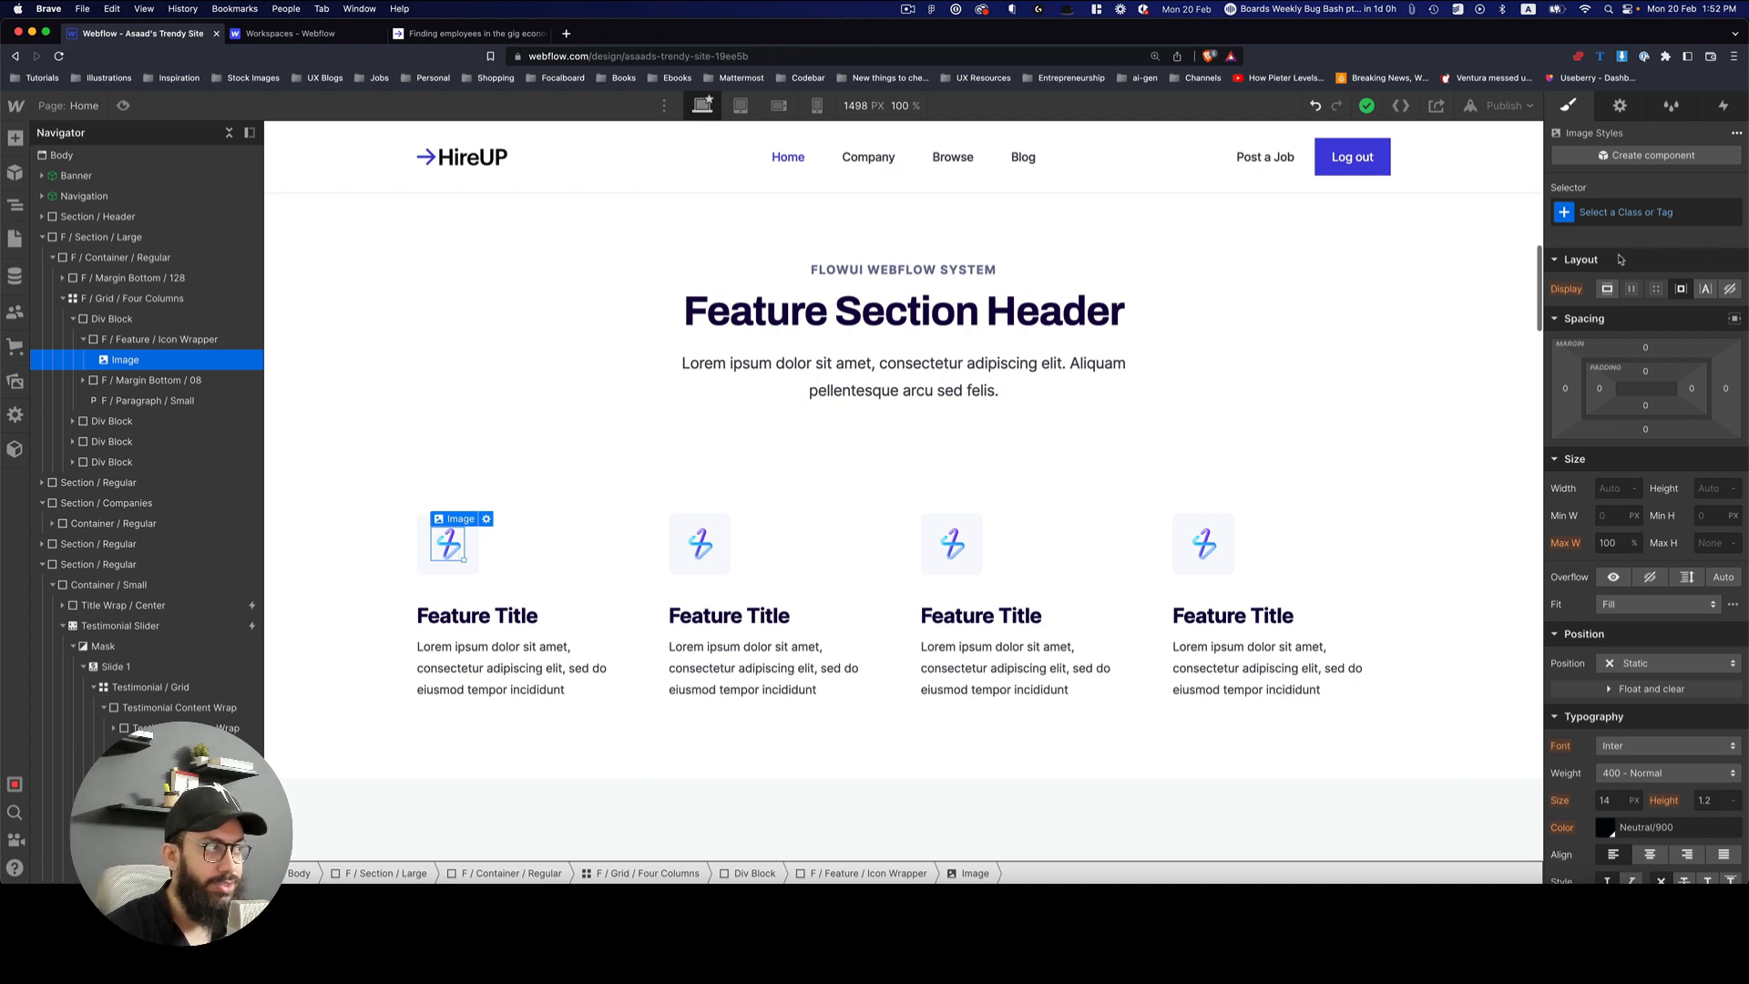
mouse_move(1622, 252)
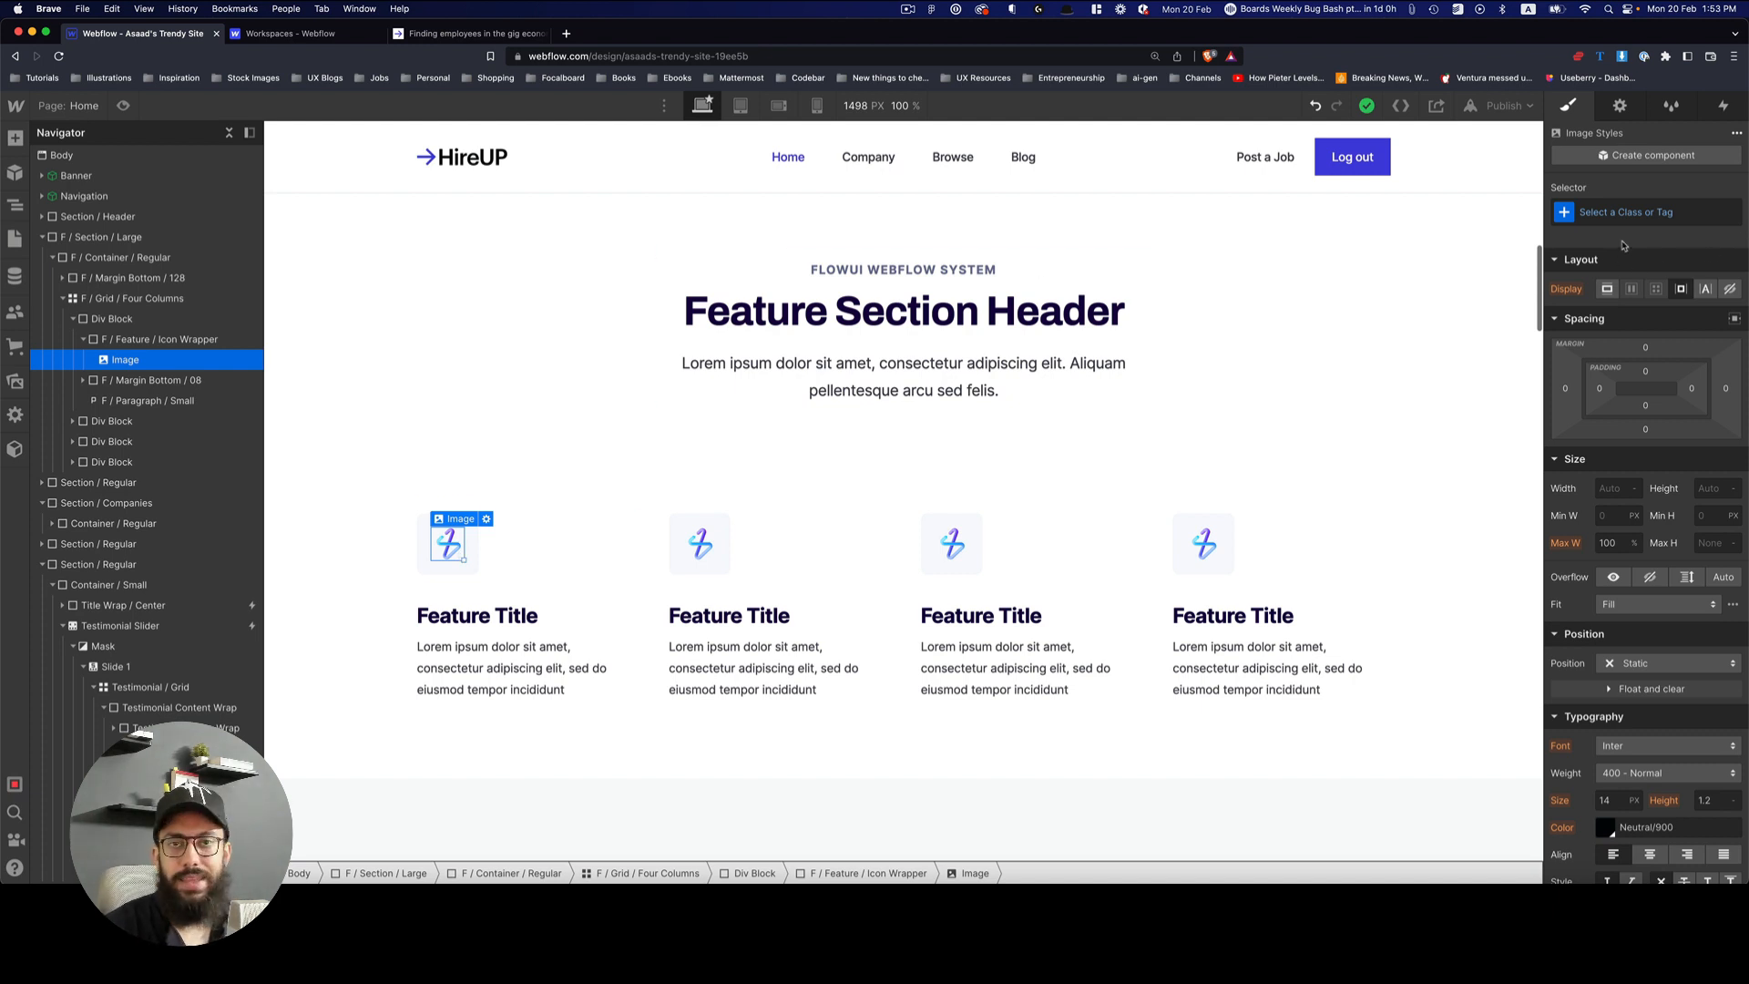